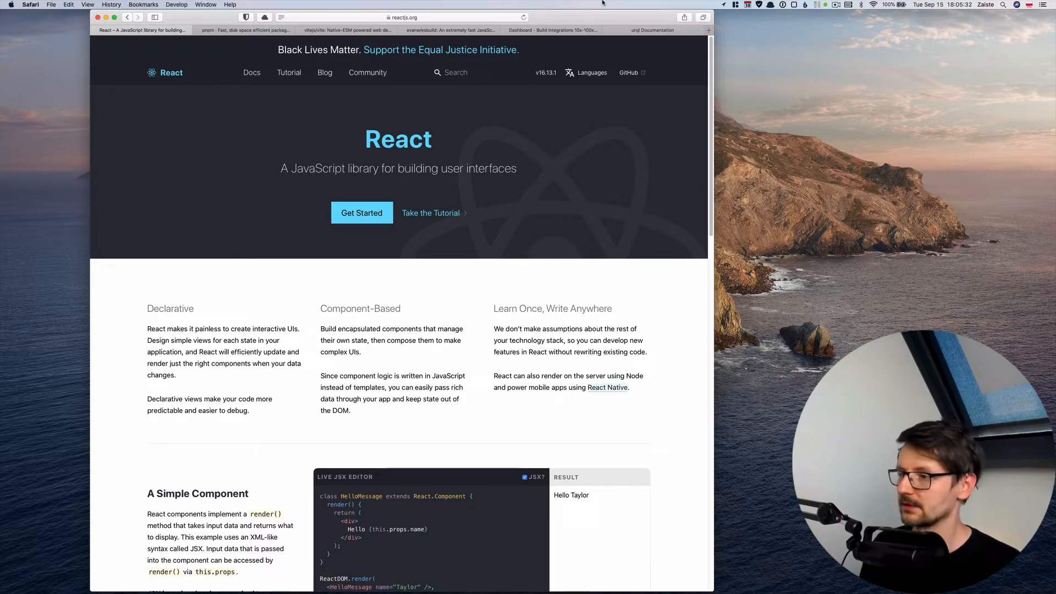
Switch to the pnpm site and browse its package-manager benchmarks page on GitHub.
click(244, 30)
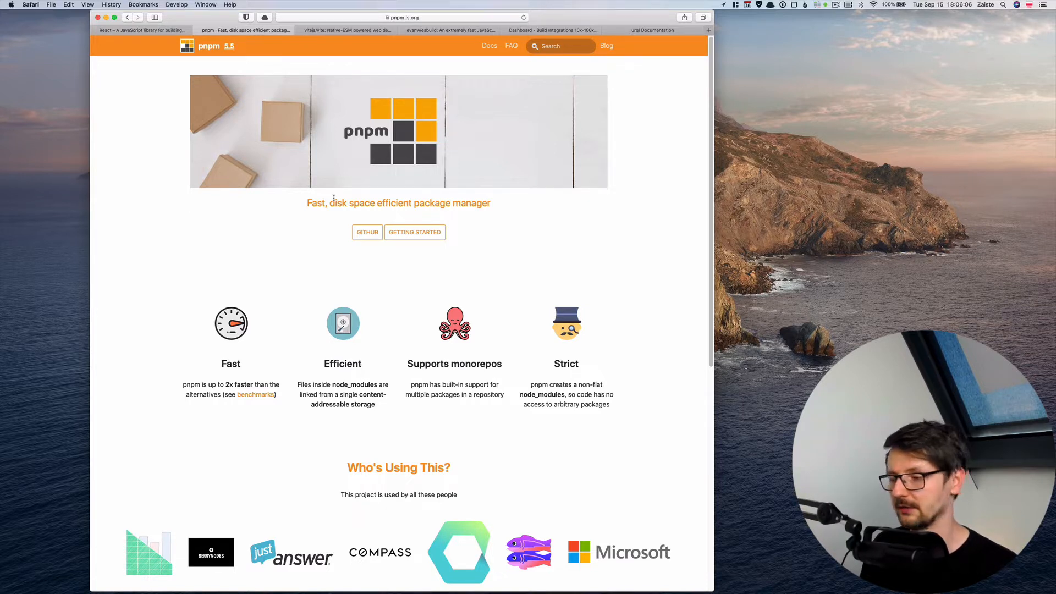
mouse_move(255, 395)
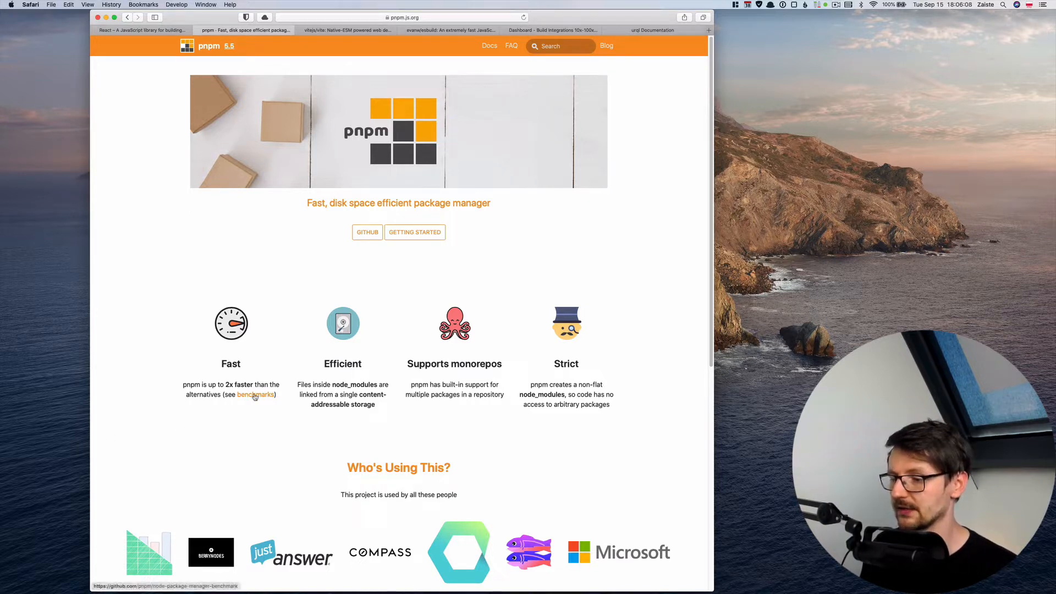
click(254, 395)
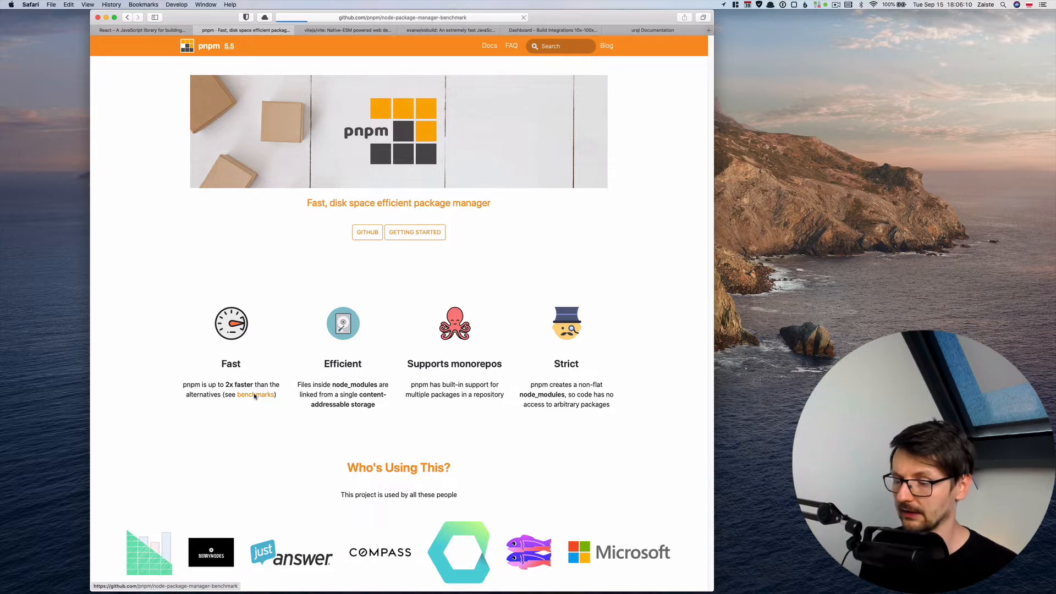
click(256, 395)
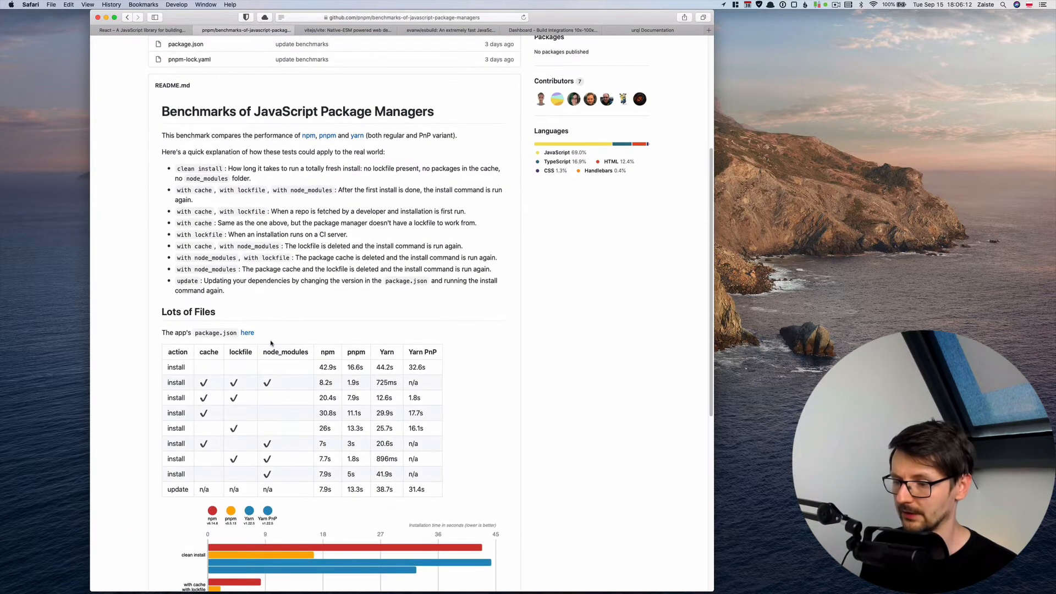
scroll(down, 3)
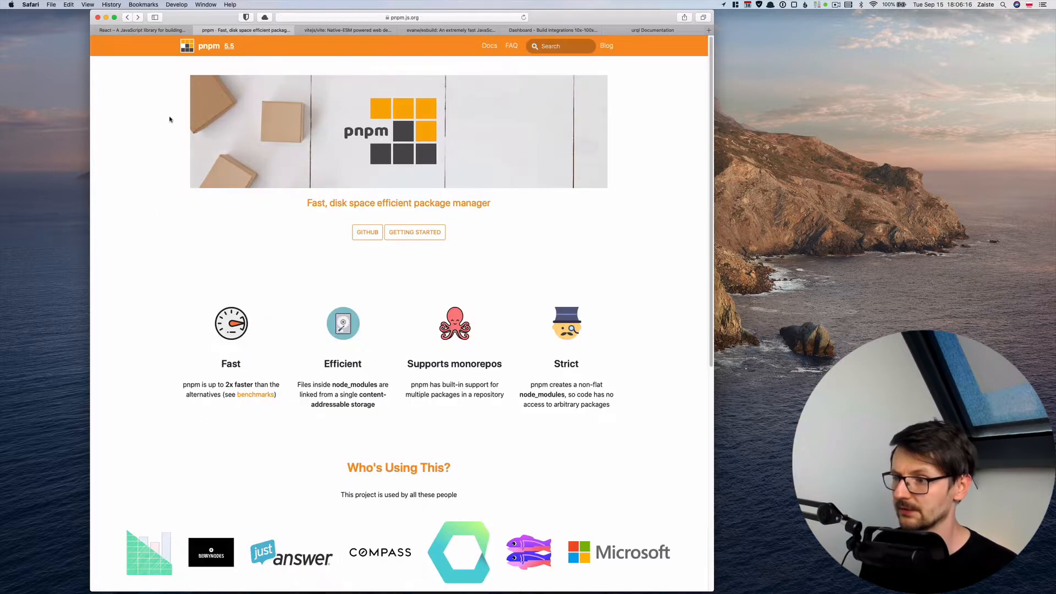
mouse_move(250, 249)
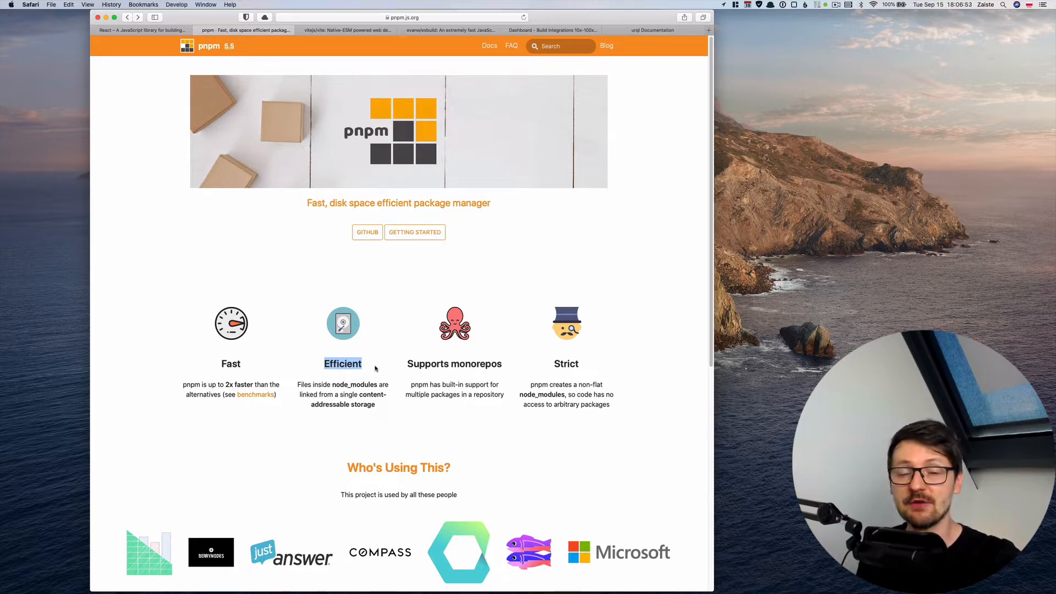
mouse_move(843, 75)
text(npm)
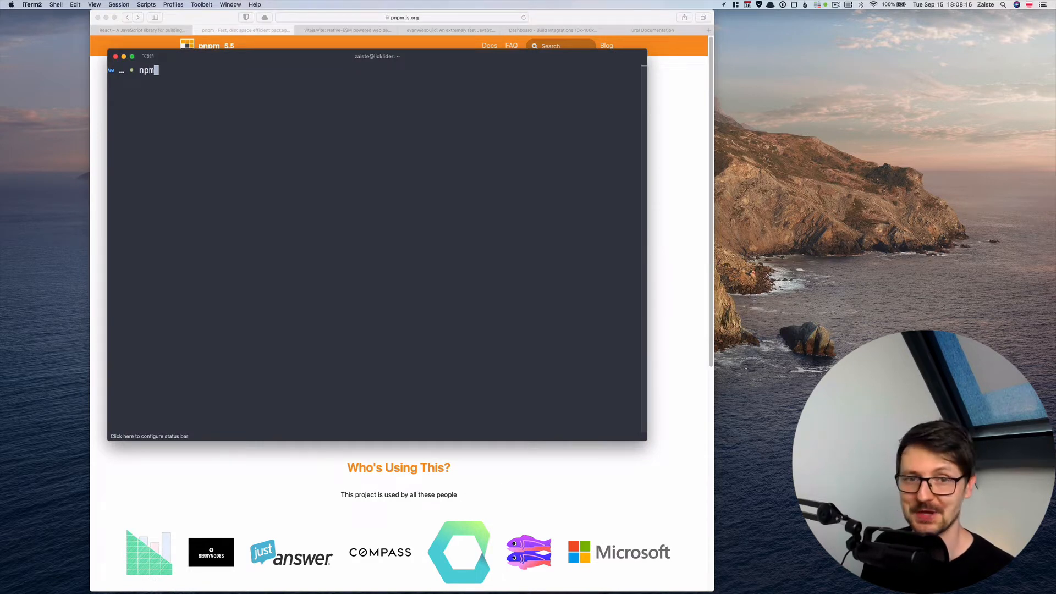
Install pnpm globally with npm i -g pnpm and confirm version 5.5.13 with pnpm -v.
text(i -g pnpm)
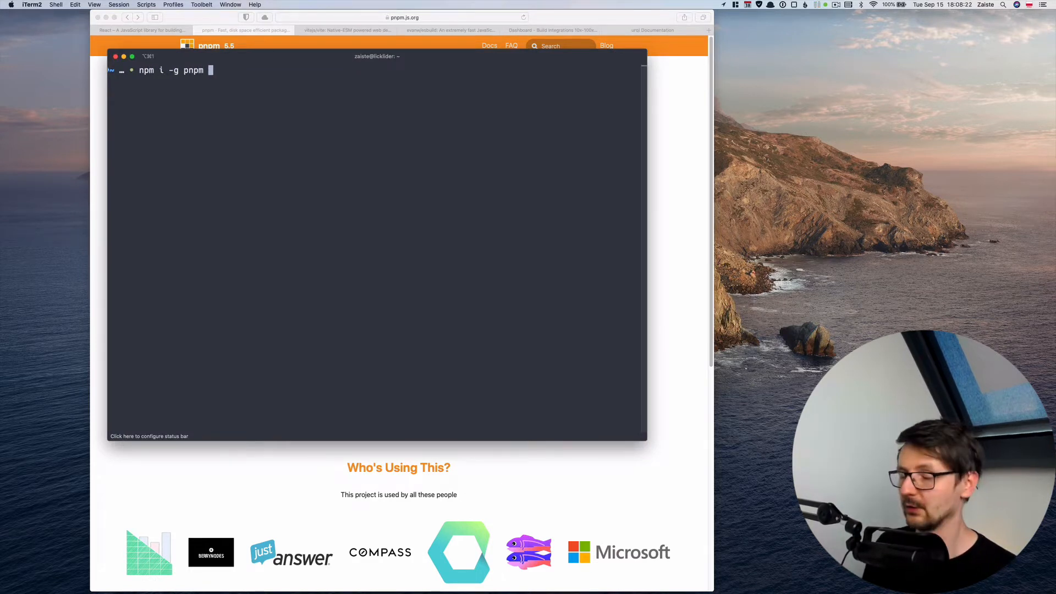
key(Return)
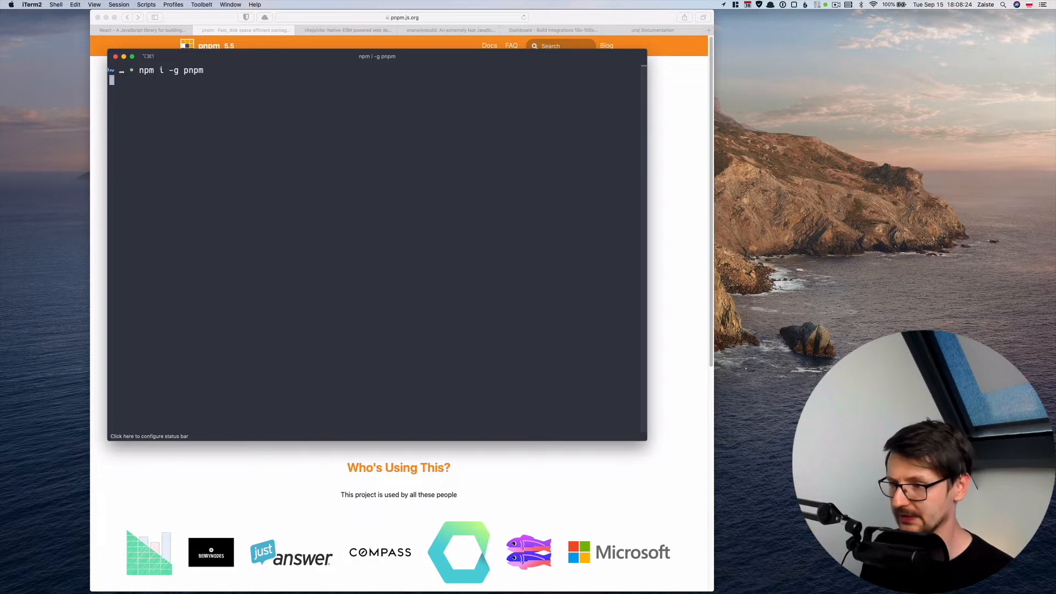
key(Return)
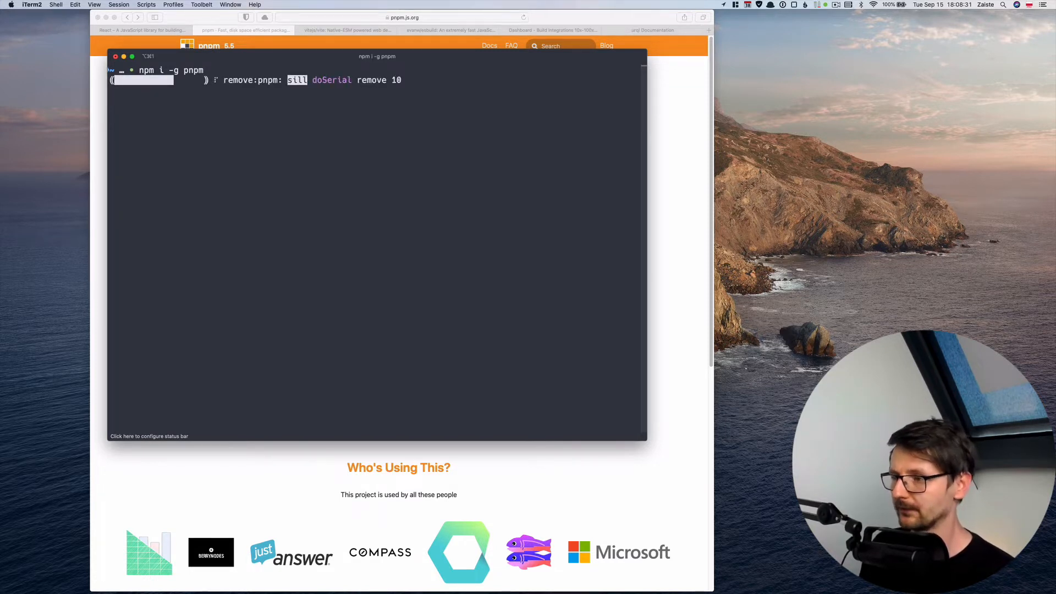
key(Return)
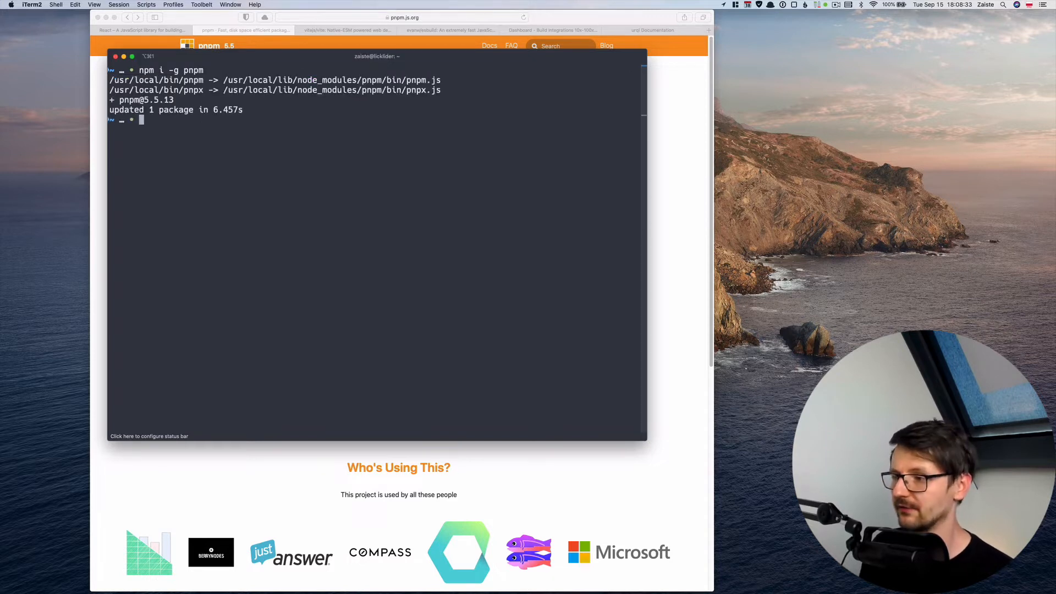
text(pnpm -v)
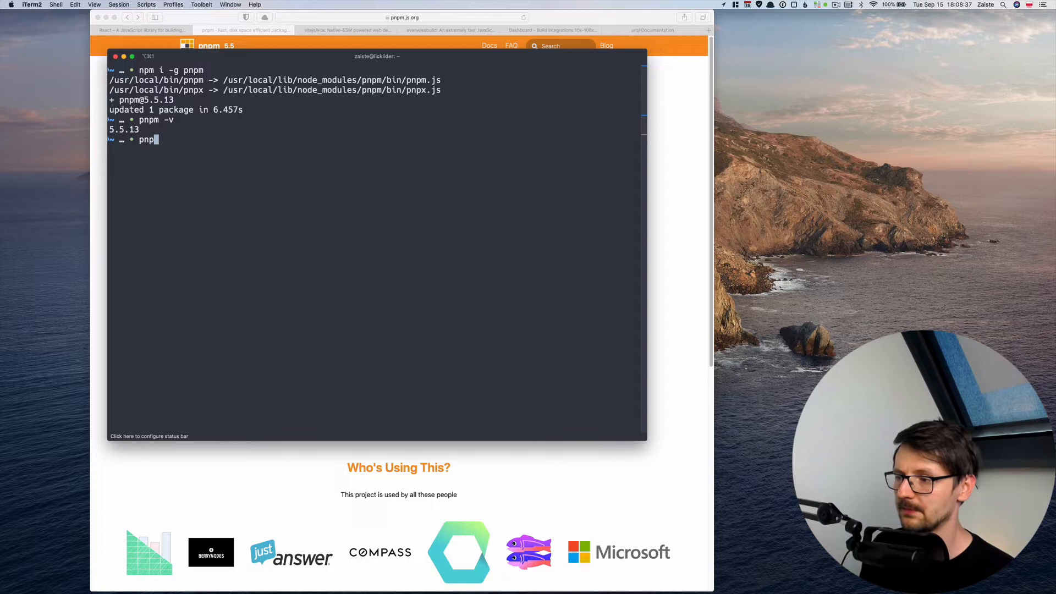
text(x)
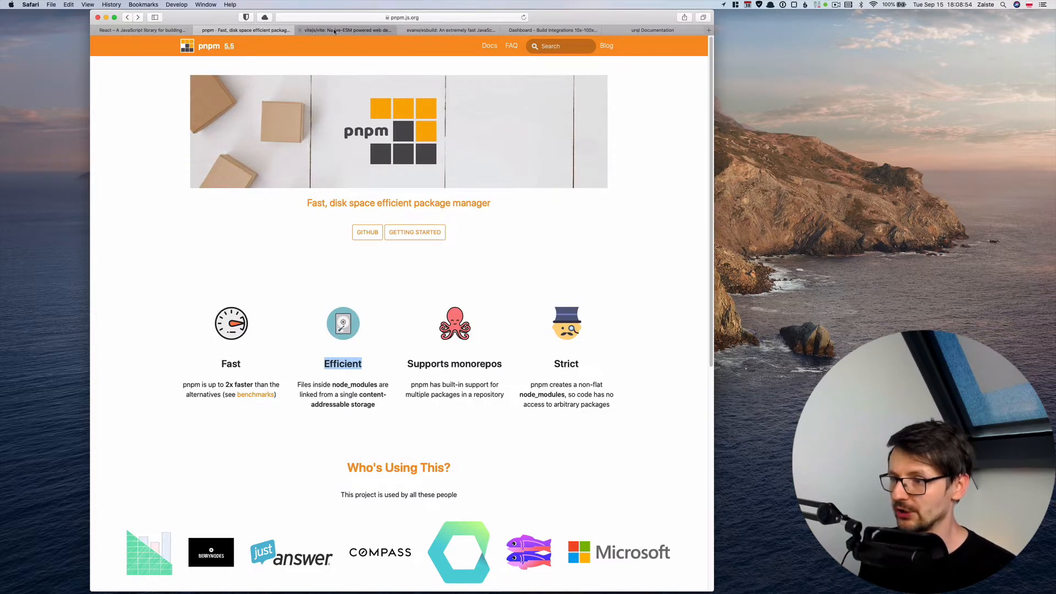
Scroll through the vite repository README's Getting Started section, then move to the esbuild tab.
click(345, 30)
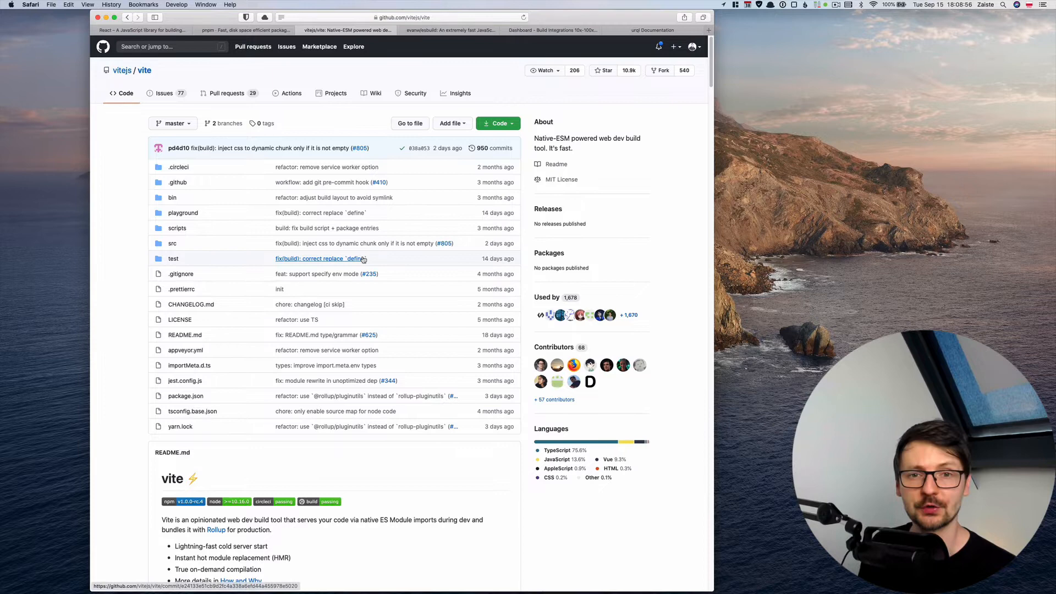
scroll(down, 3)
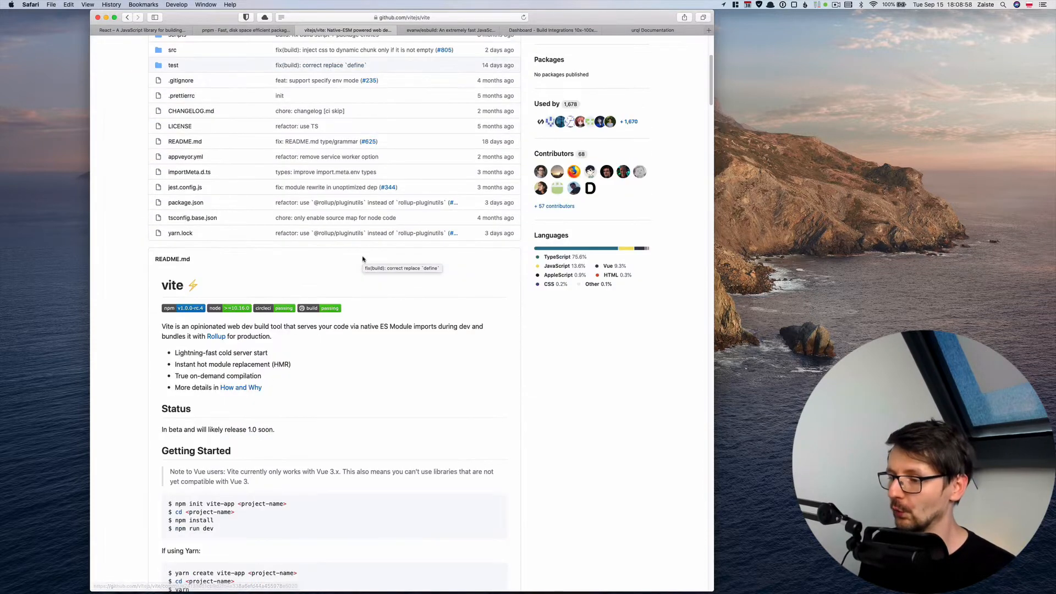
scroll(down, 3)
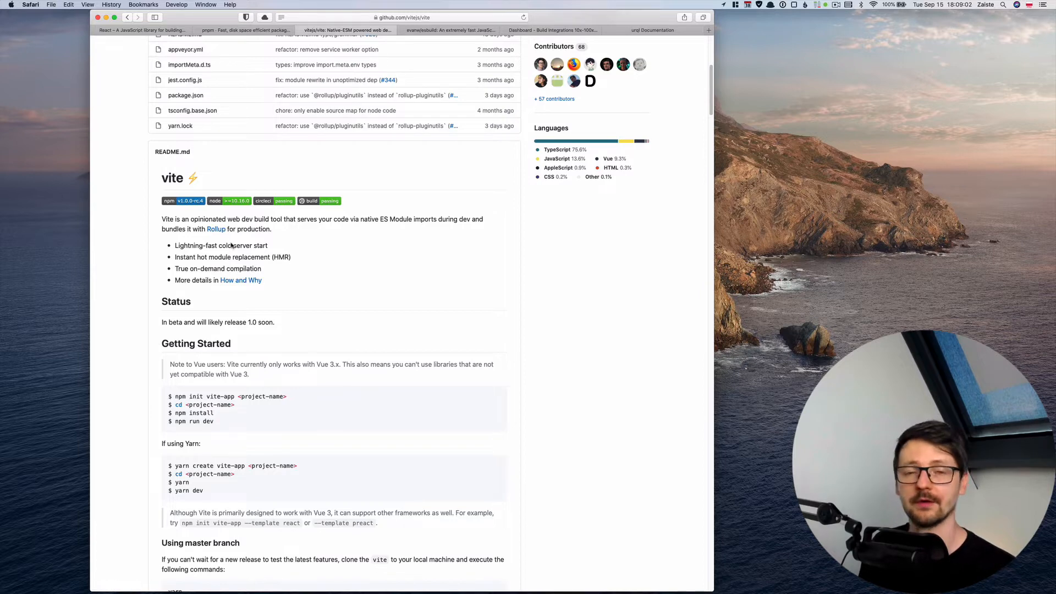
scroll(down, 3)
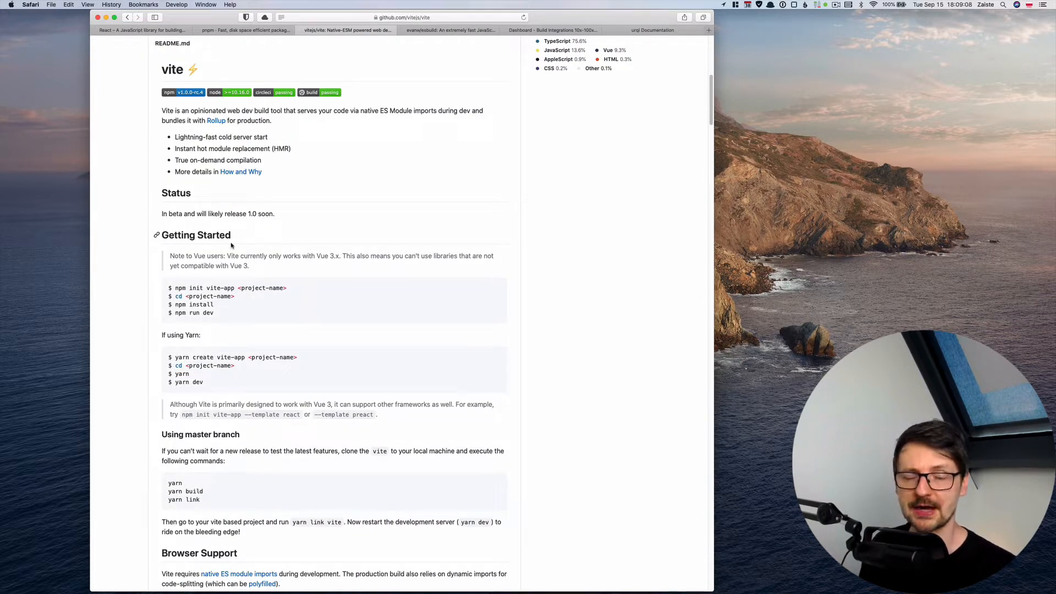
mouse_move(268, 160)
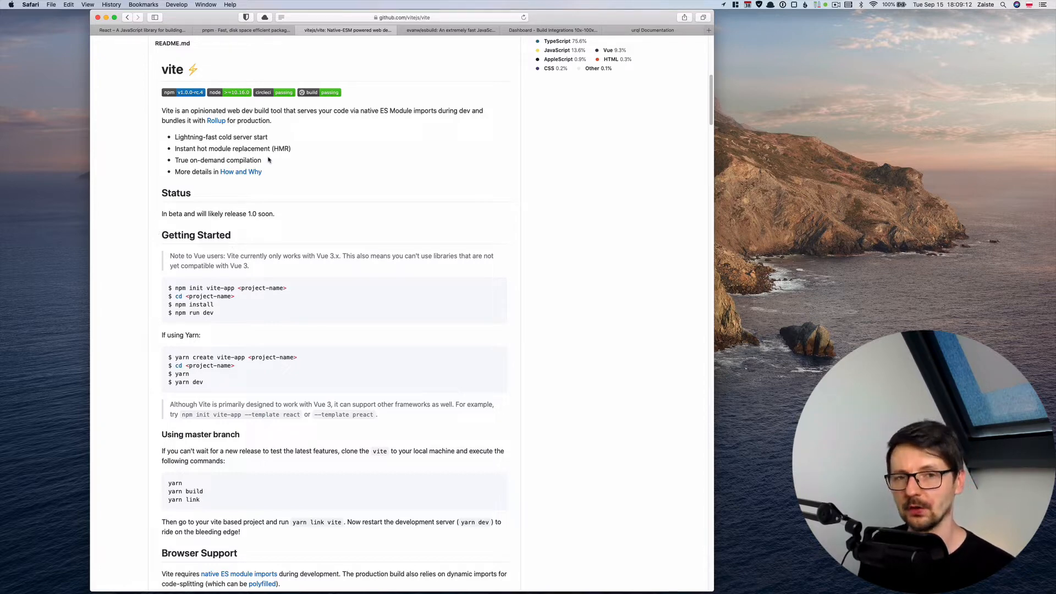
scroll(up, 3)
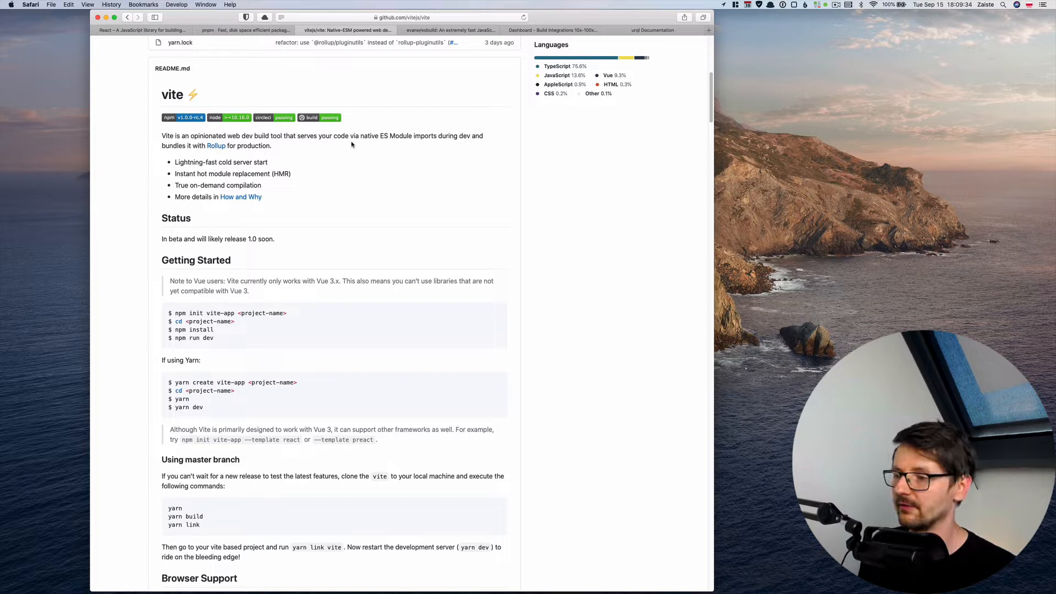
mouse_move(343, 185)
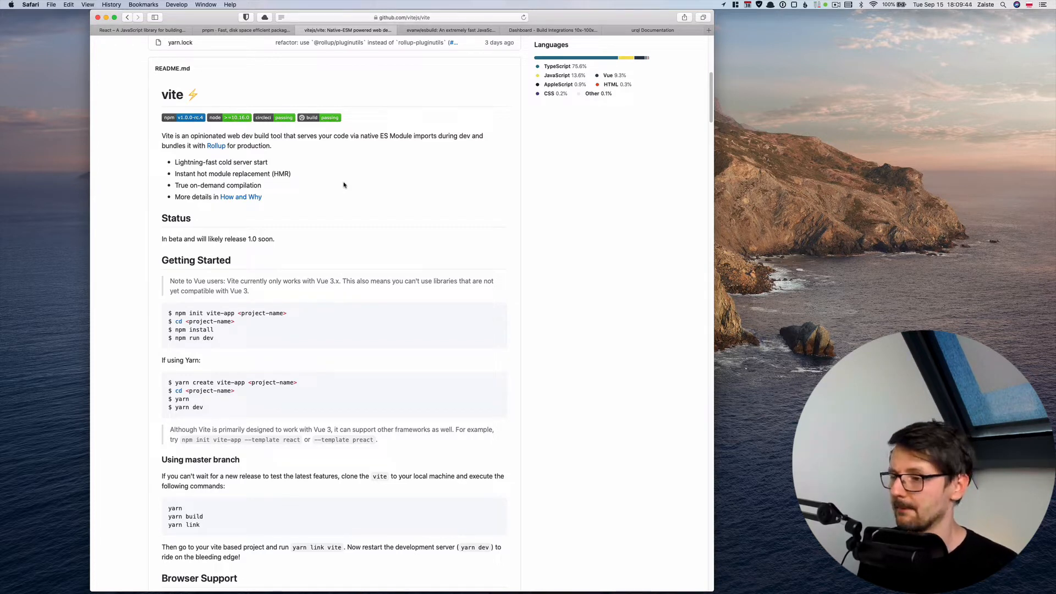
click(449, 30)
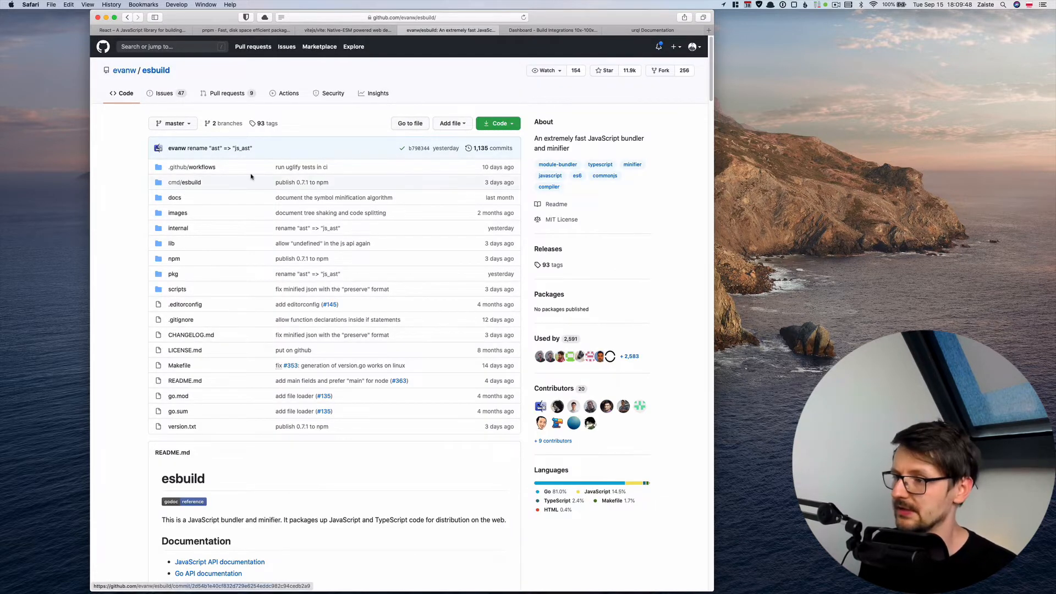
Review esbuild's benchmark tables, highlighting parcel's 337x figure and rollup + terser.
scroll(down, 3)
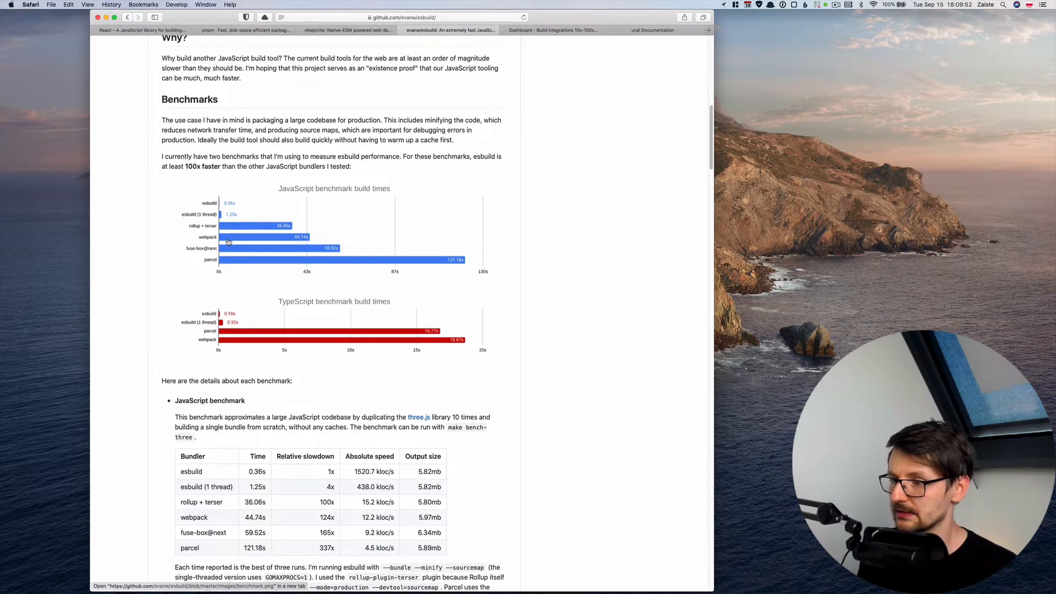
scroll(down, 3)
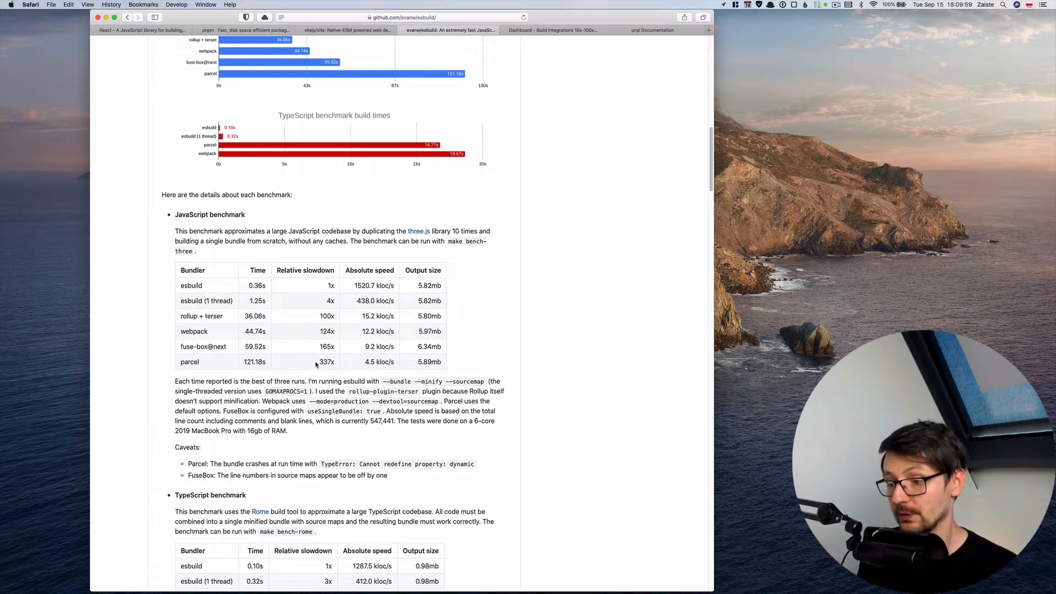
double_click(327, 362)
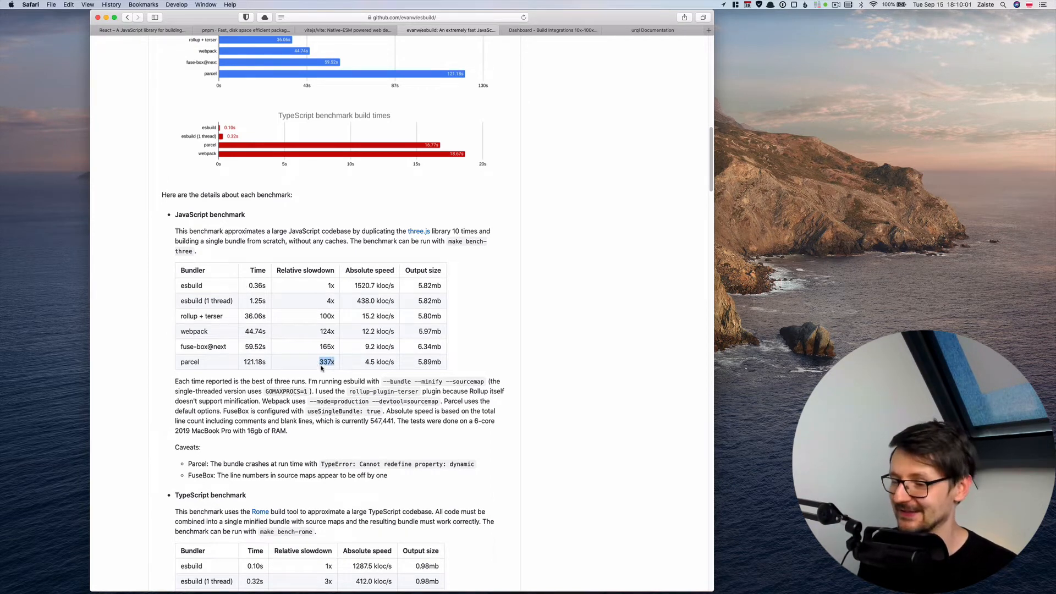
mouse_move(188, 340)
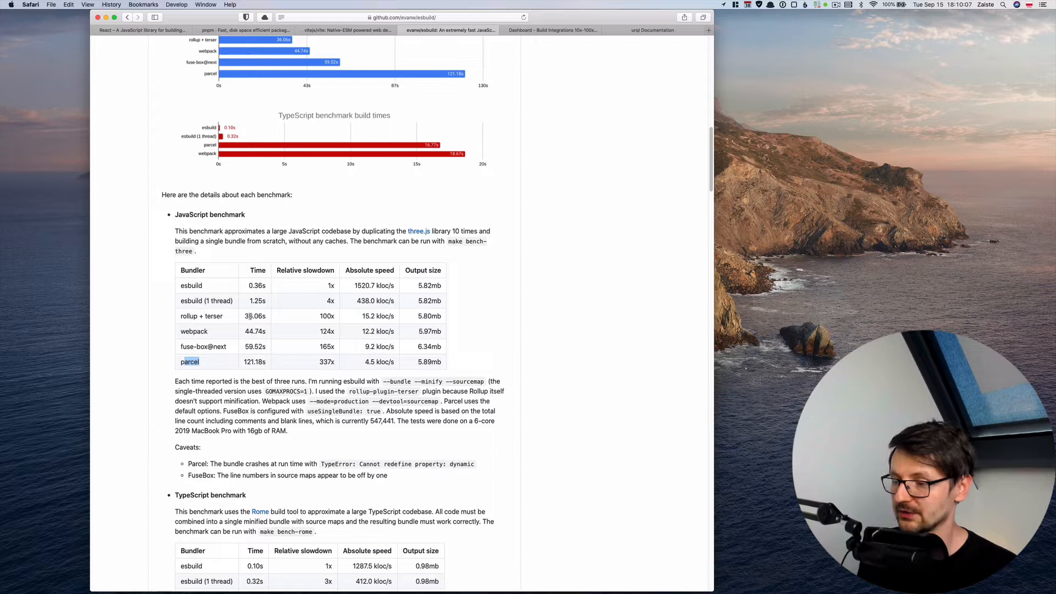
double_click(201, 315)
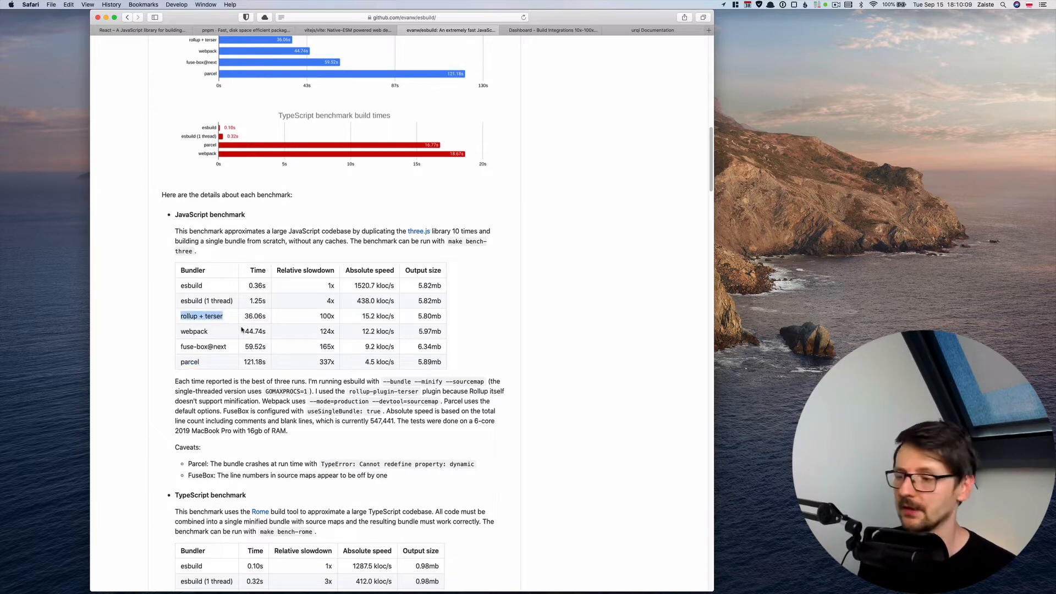
mouse_move(255, 183)
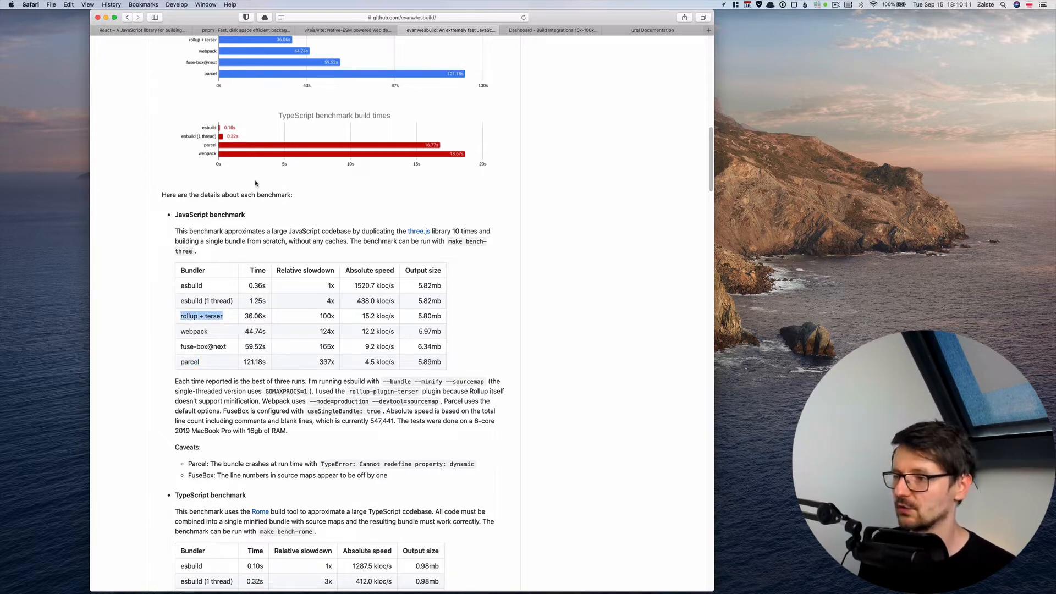
click(346, 30)
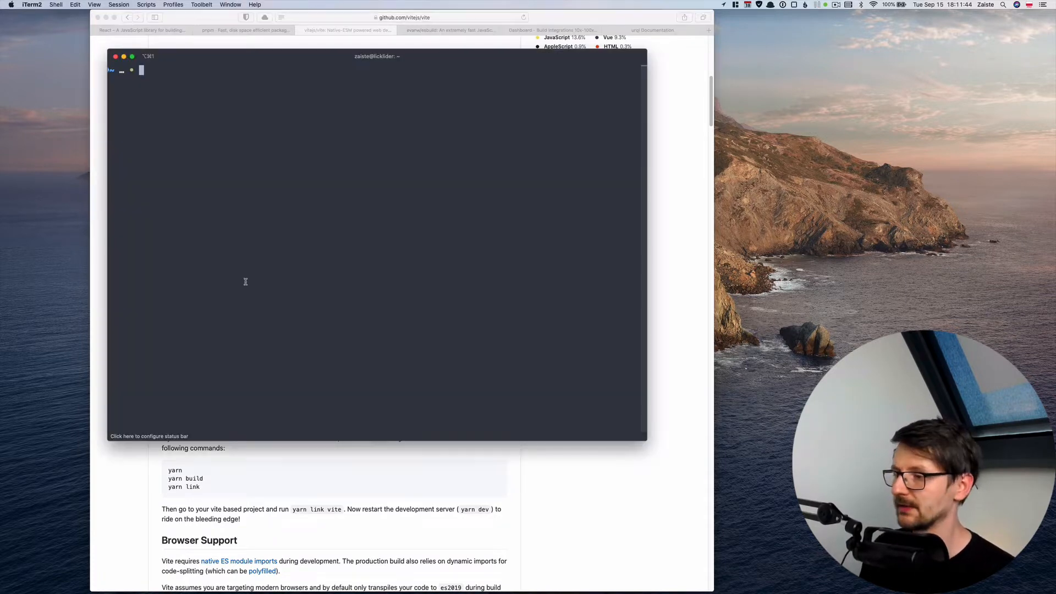
Run 'pnpm init vite-app gh-explorer --template react' and cd into gh-explorer.
text(pnpm in)
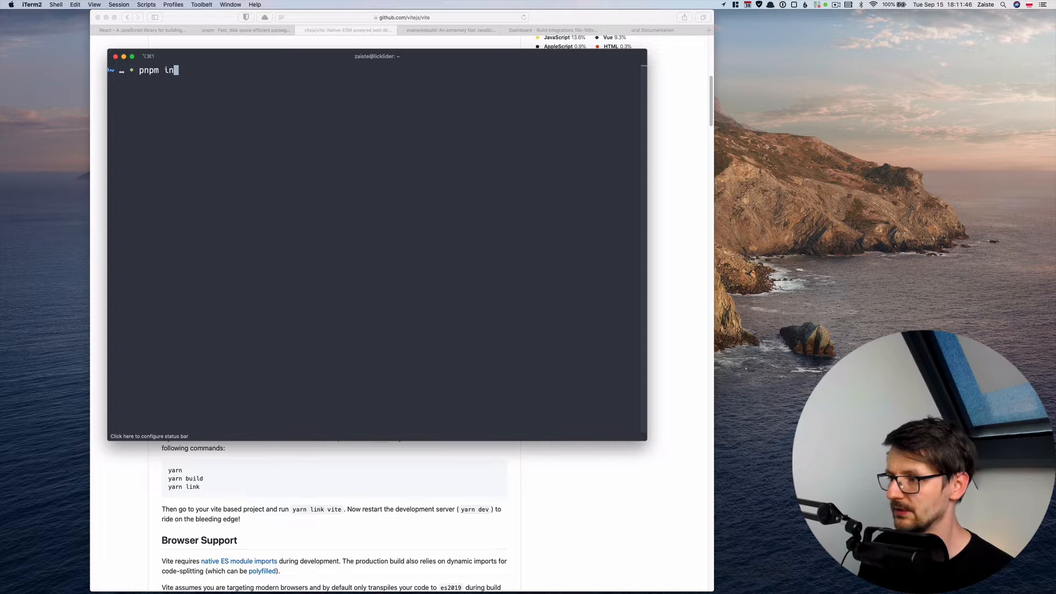
text(it vite-app gh)
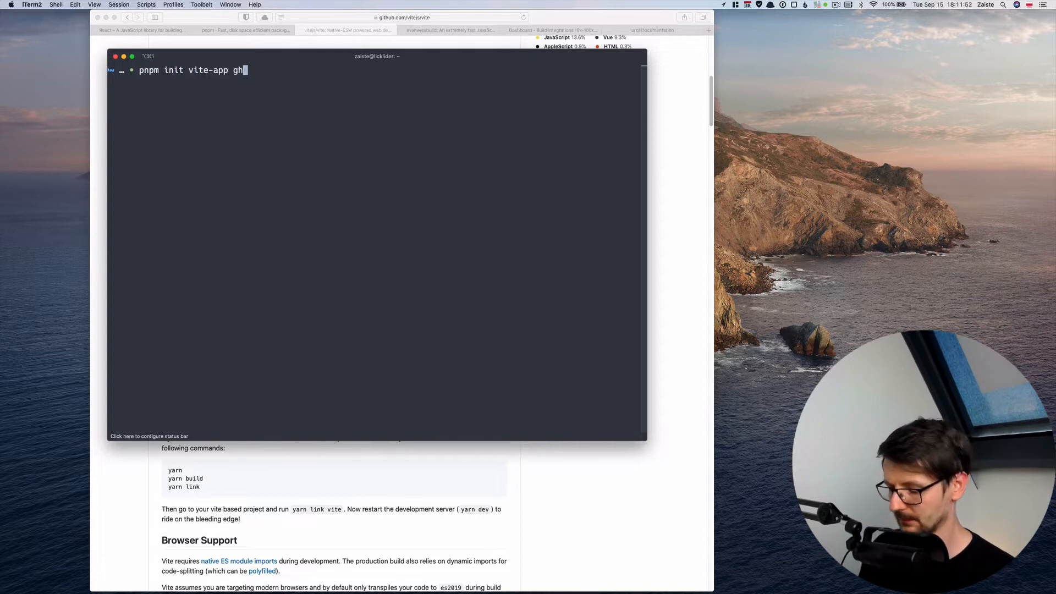
text(-e)
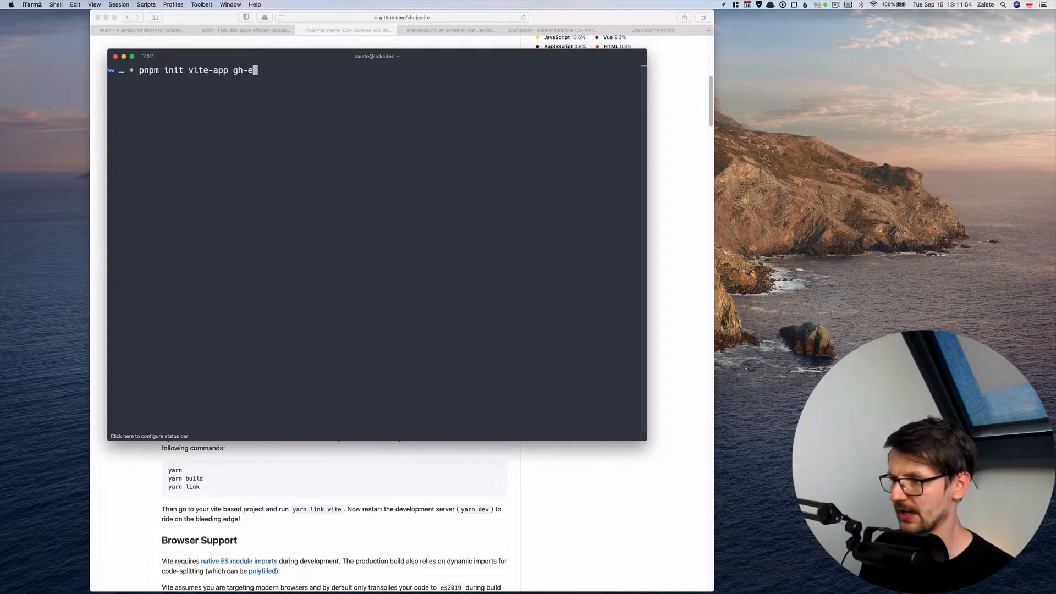
text(xplorer)
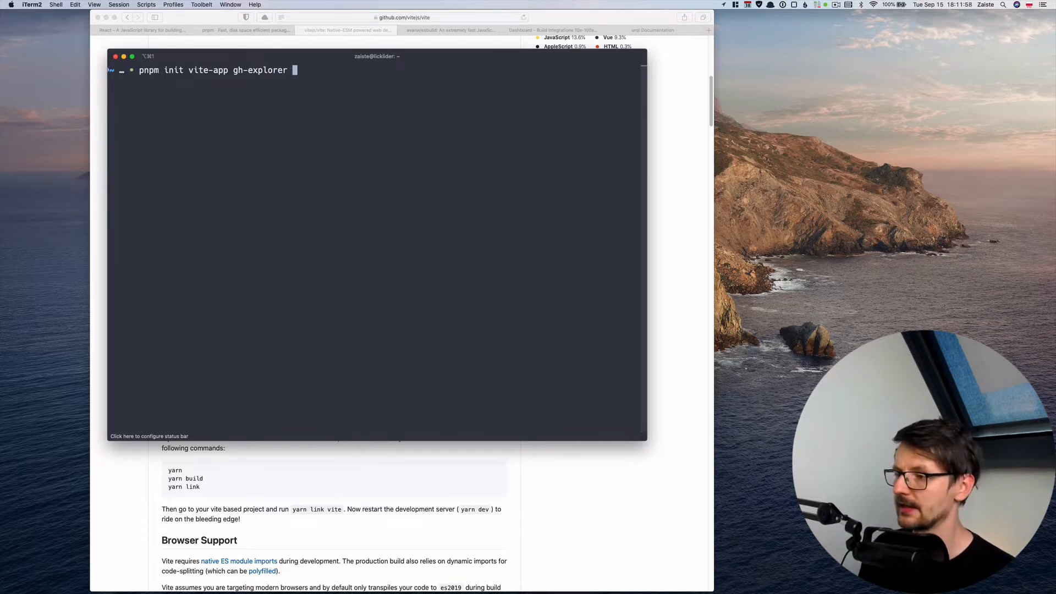
text(--tem)
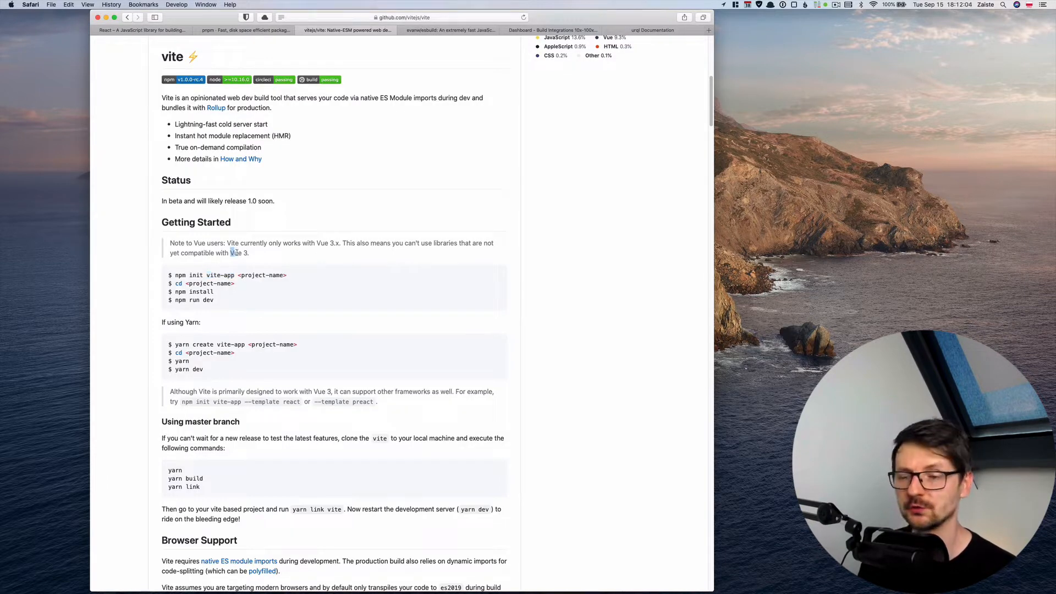
scroll(down, 3)
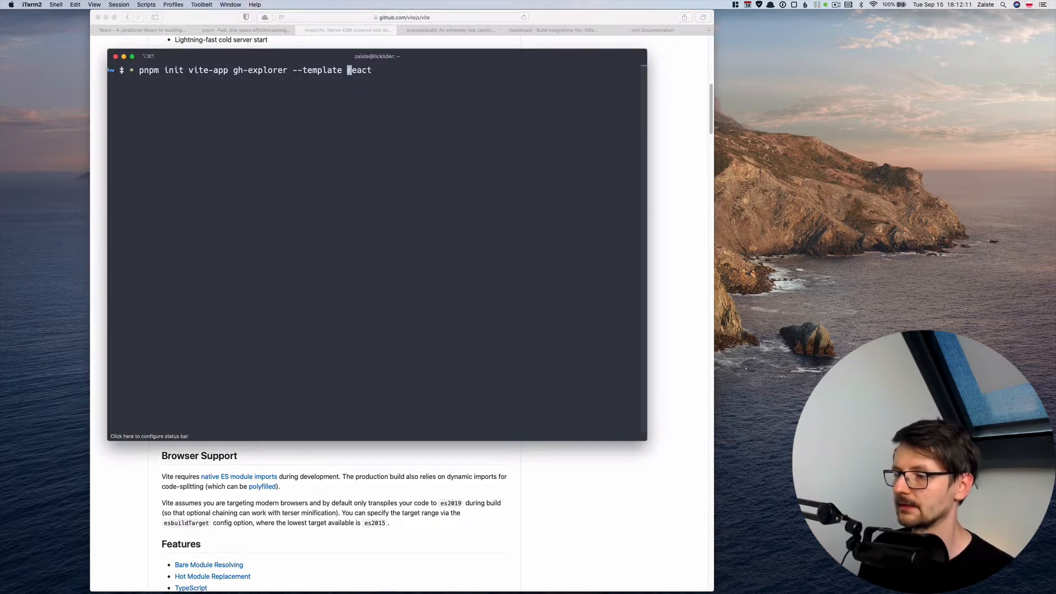
key(Return)
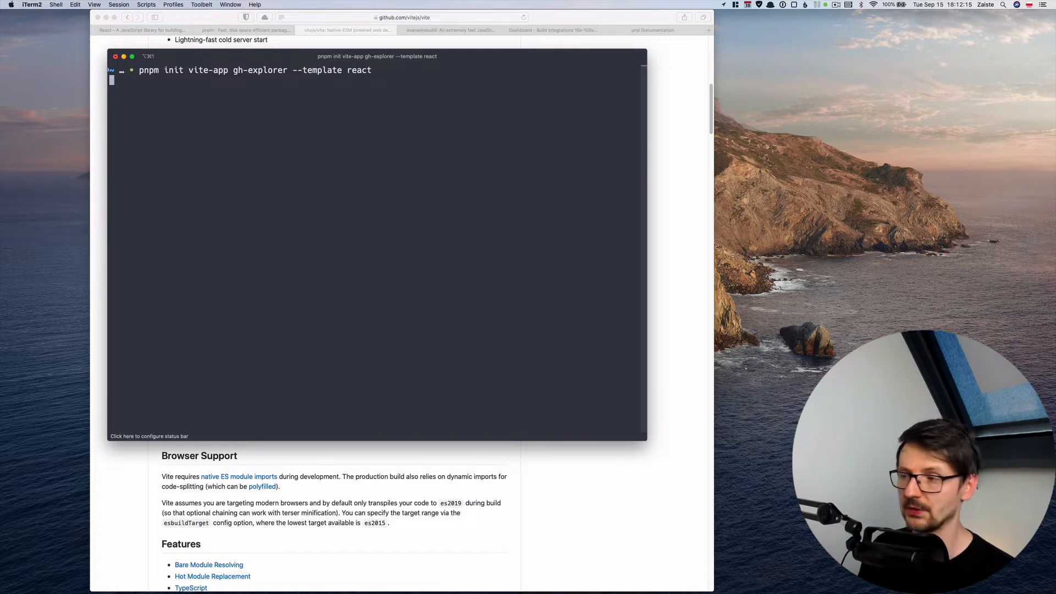
key(Return)
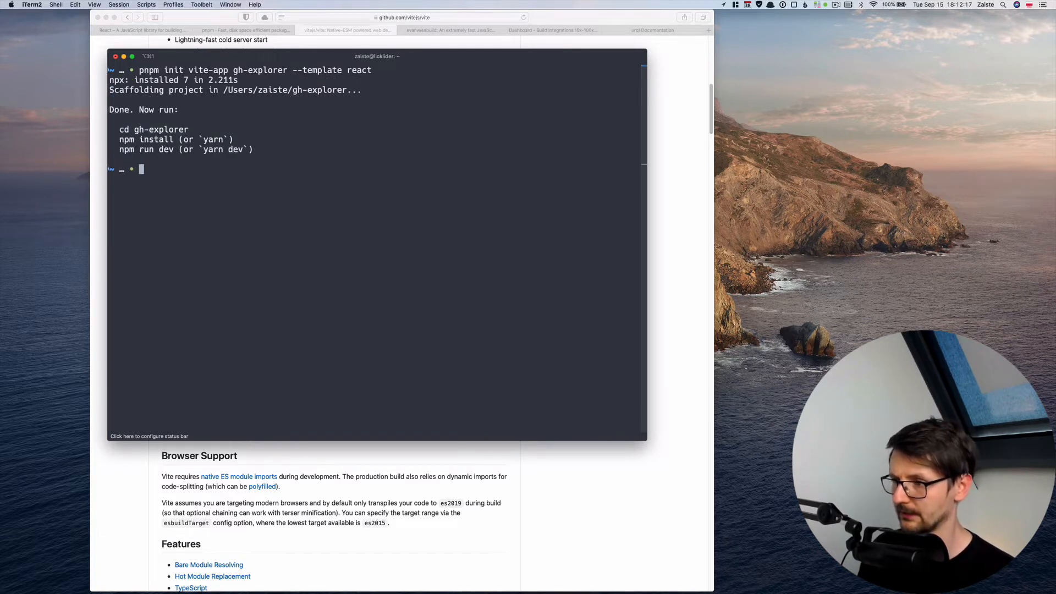
text(cd gh-explorer/)
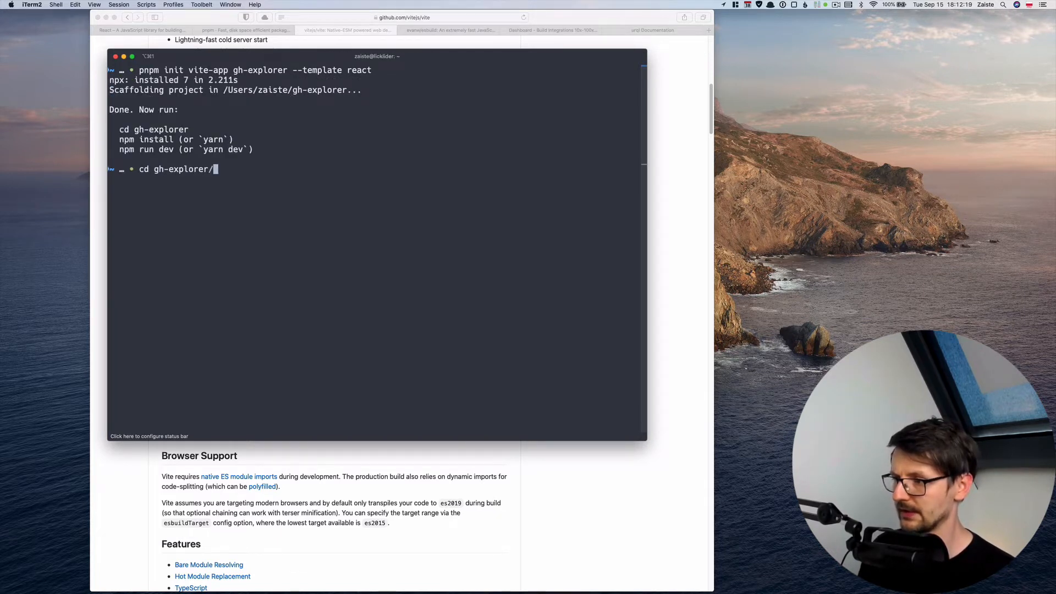
key(Return)
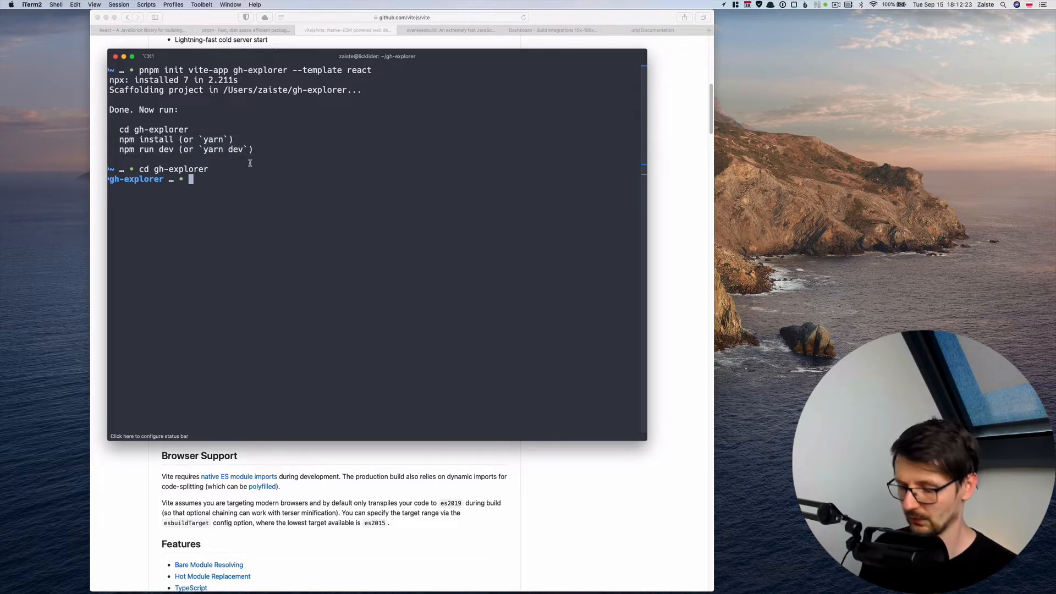
Install gh-explorer's dependencies with pnpm install and start the server with pnpm dev.
text(pnpm install)
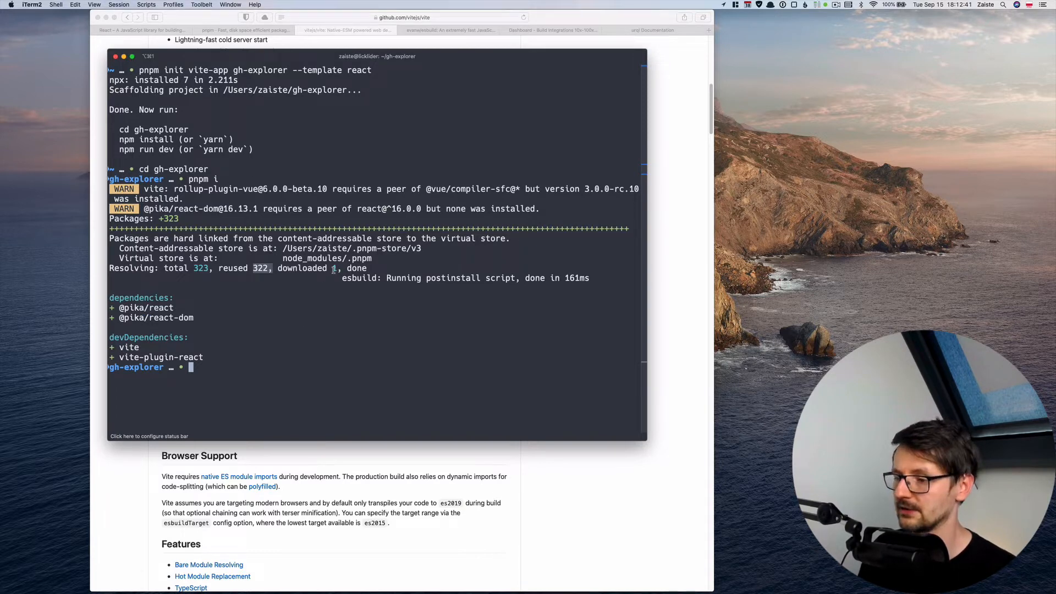
mouse_move(336, 370)
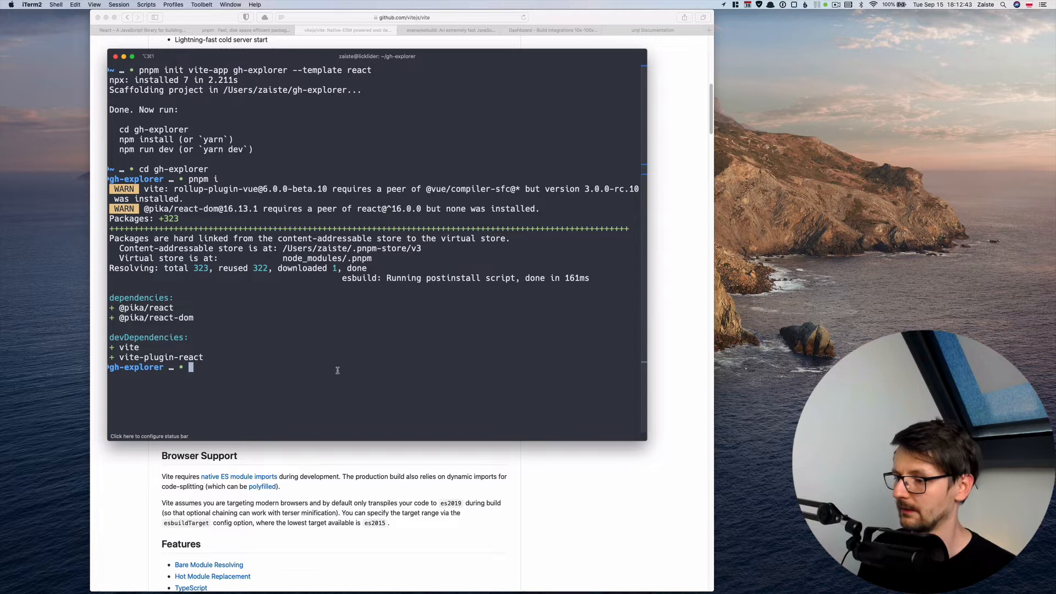
text(p)
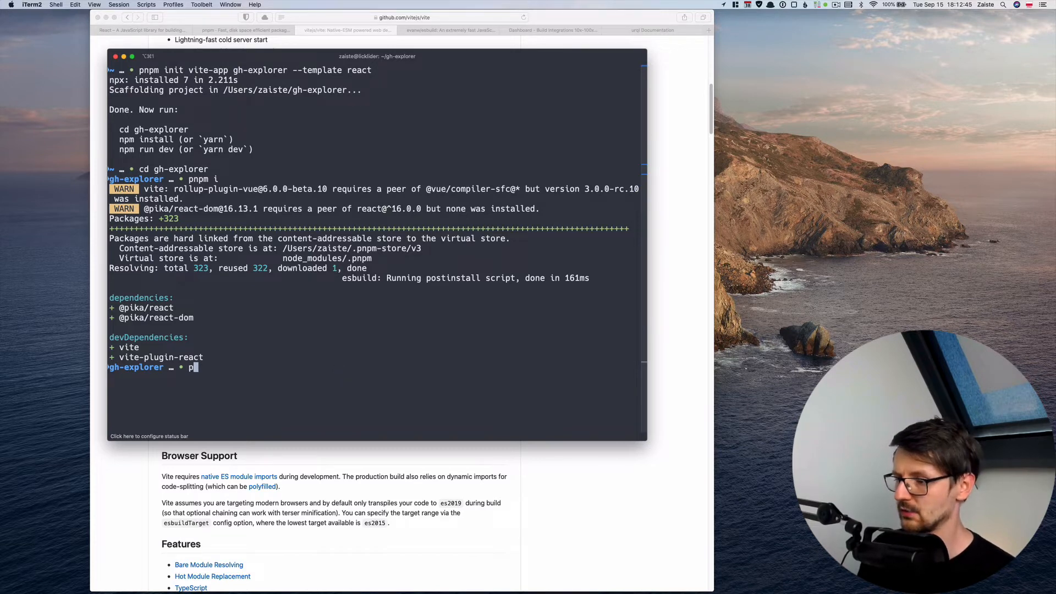
text(pnpm dev)
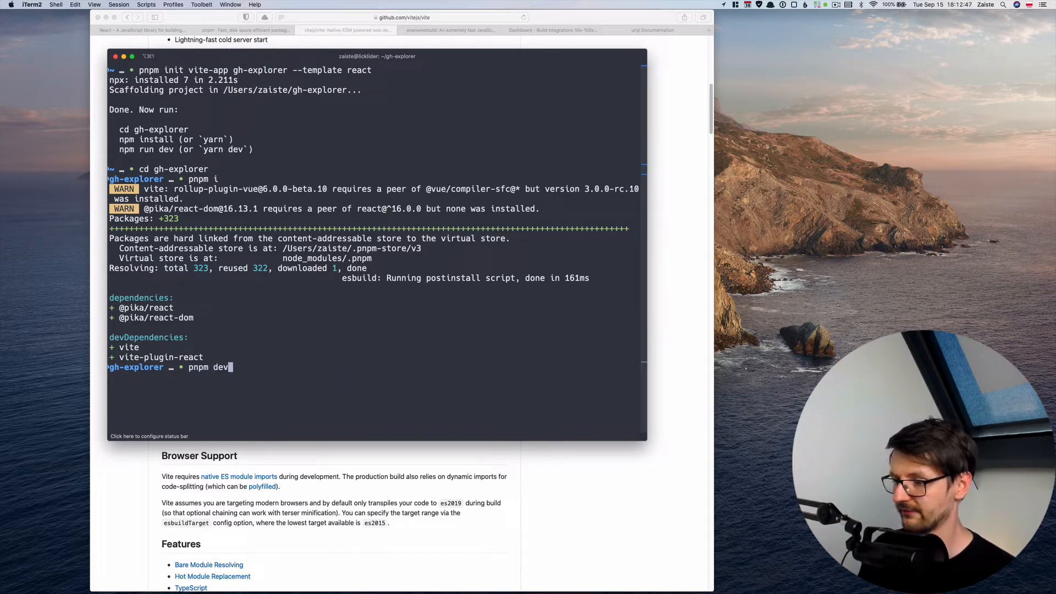
key(Return)
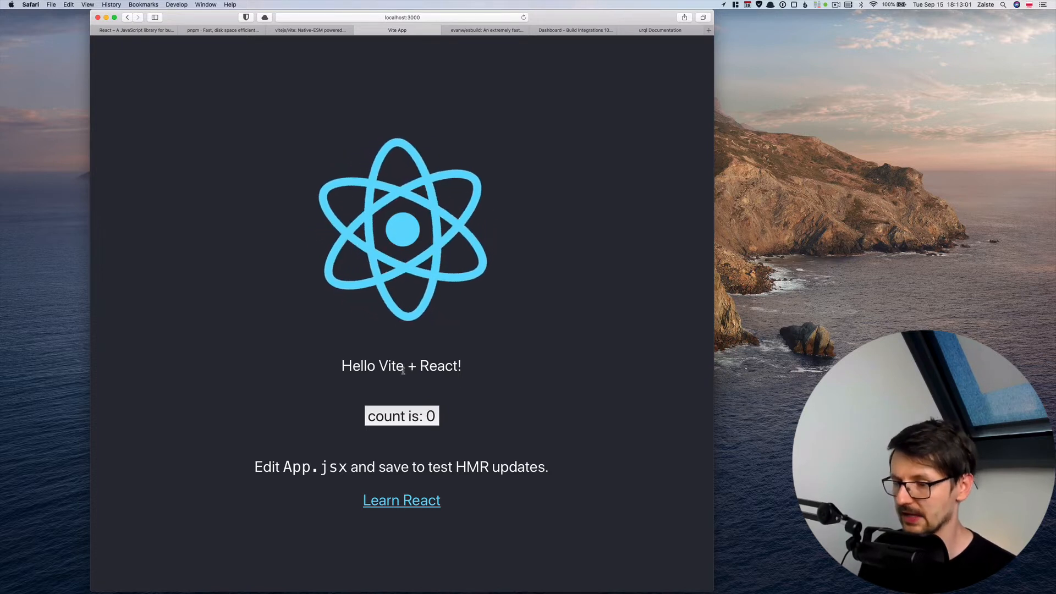
Click the starter app's 'count is' button until the counter reaches 6.
click(402, 415)
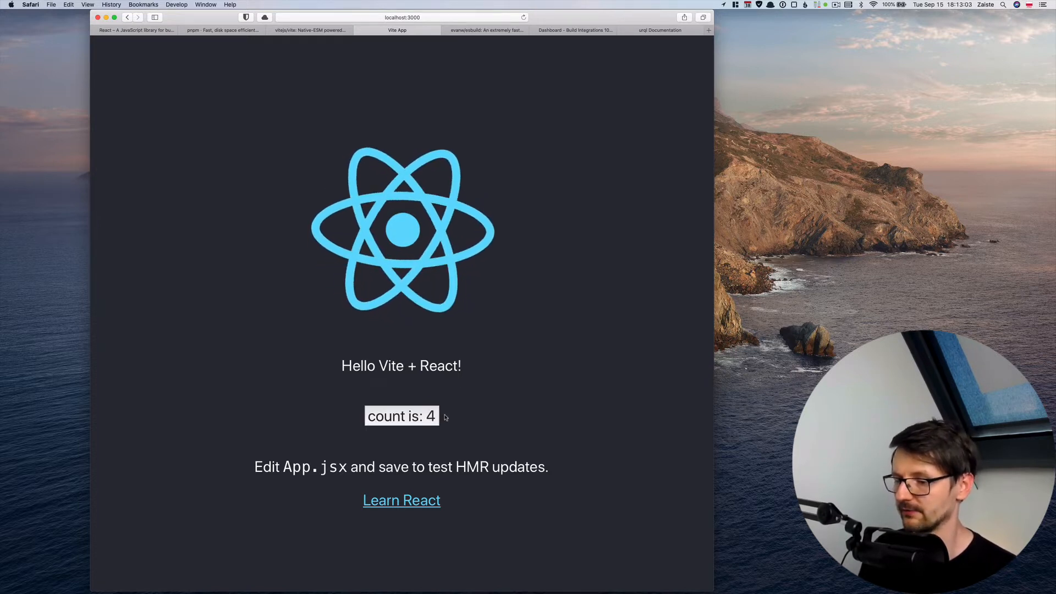
click(401, 416)
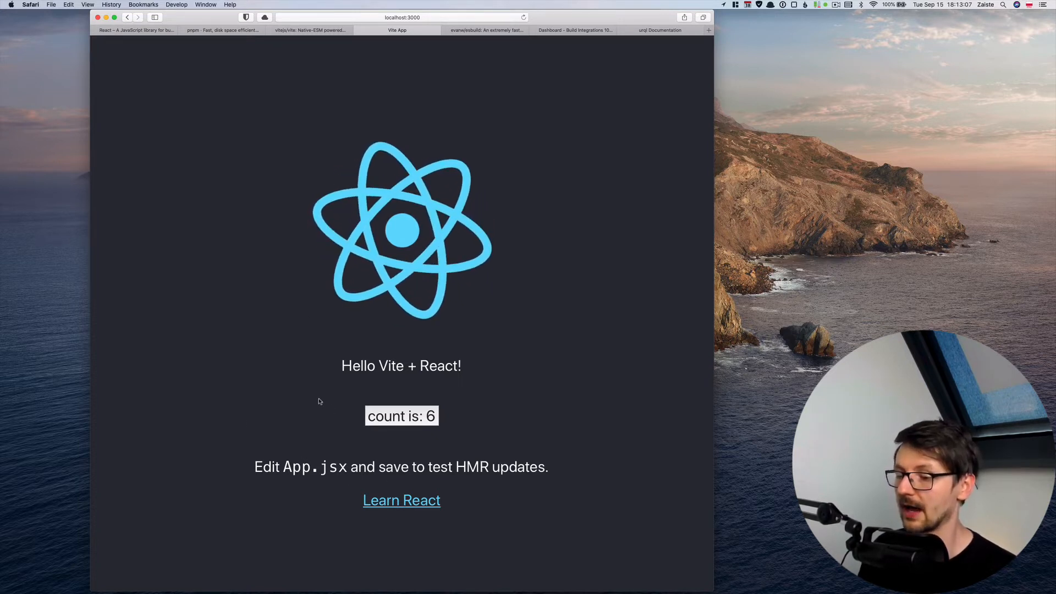
mouse_move(244, 375)
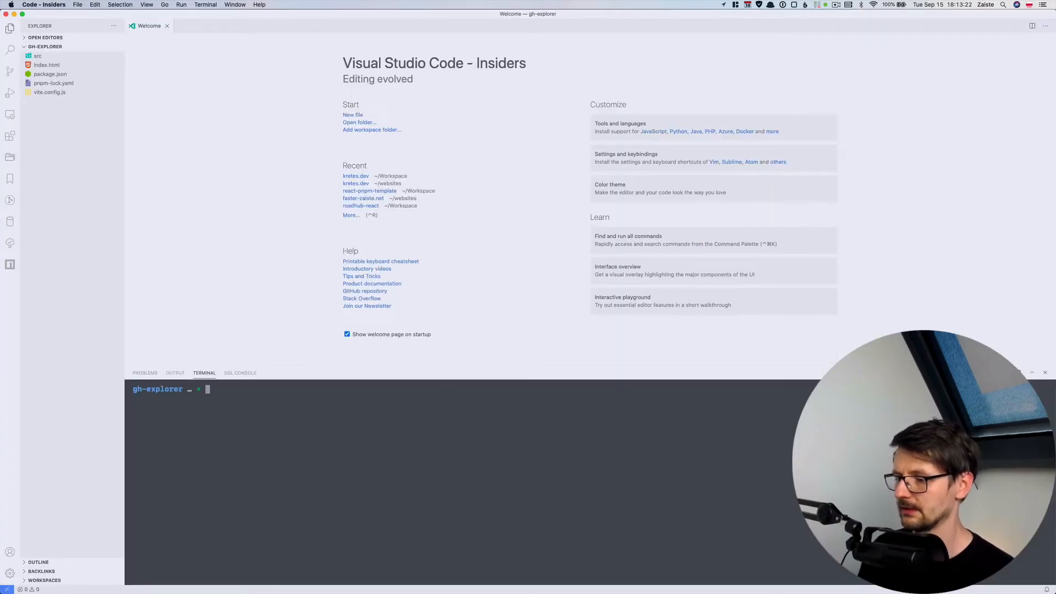
Run pnpm dev in VS Code's integrated terminal and expand the src folder in Explorer.
text(pnpm dev)
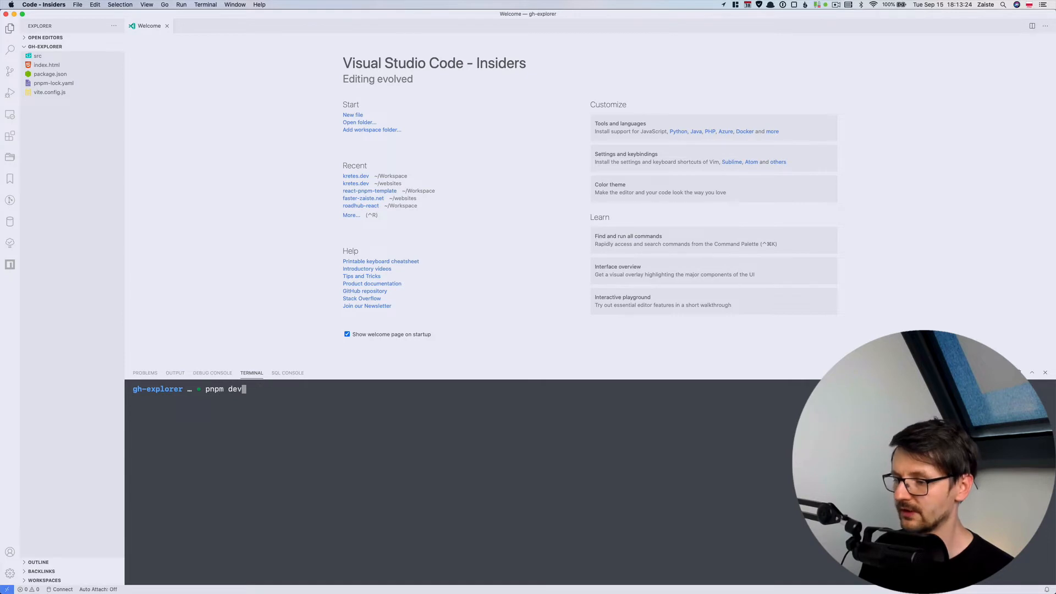
key(Return)
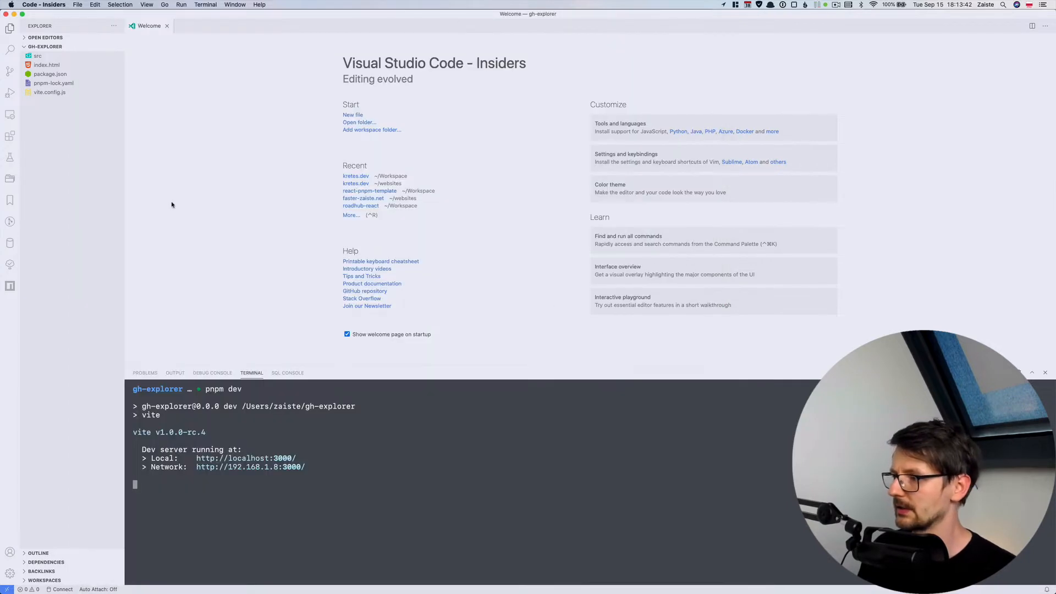
click(38, 55)
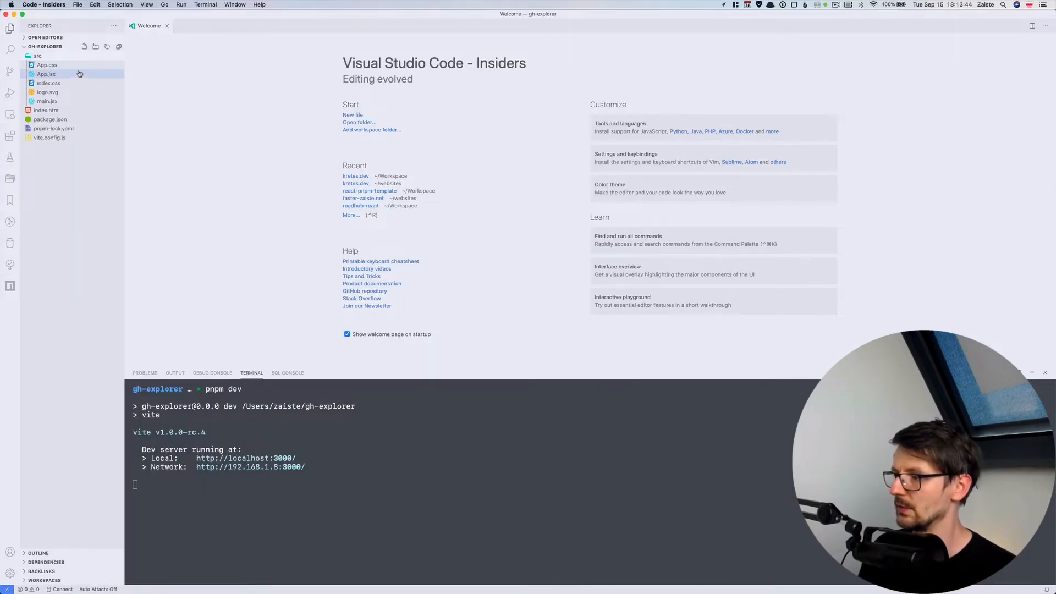
click(45, 73)
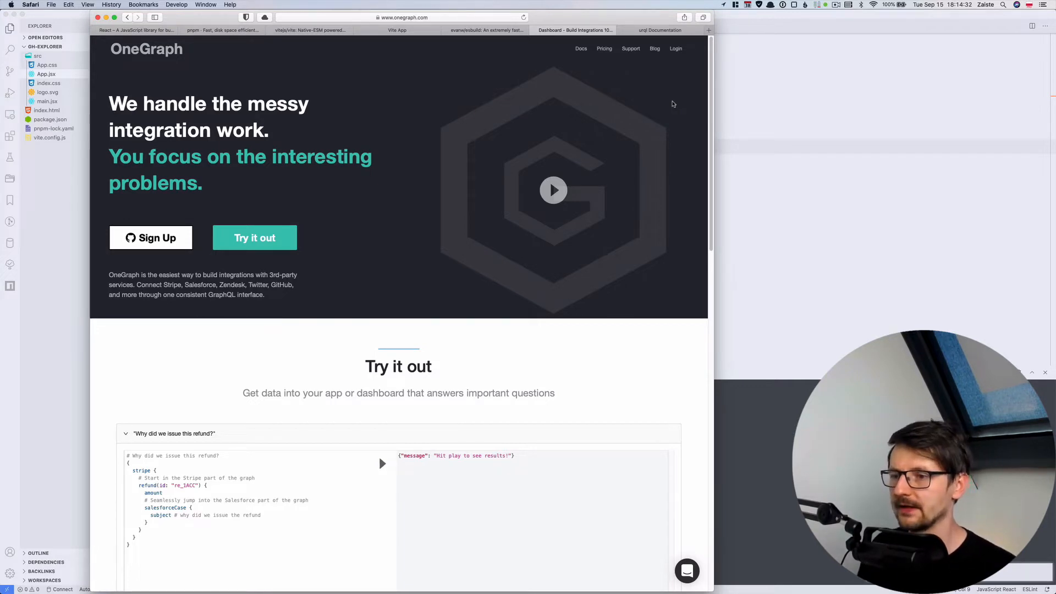
Log in to OneGraph with a GitHub account, reopening the login dialog once.
click(676, 48)
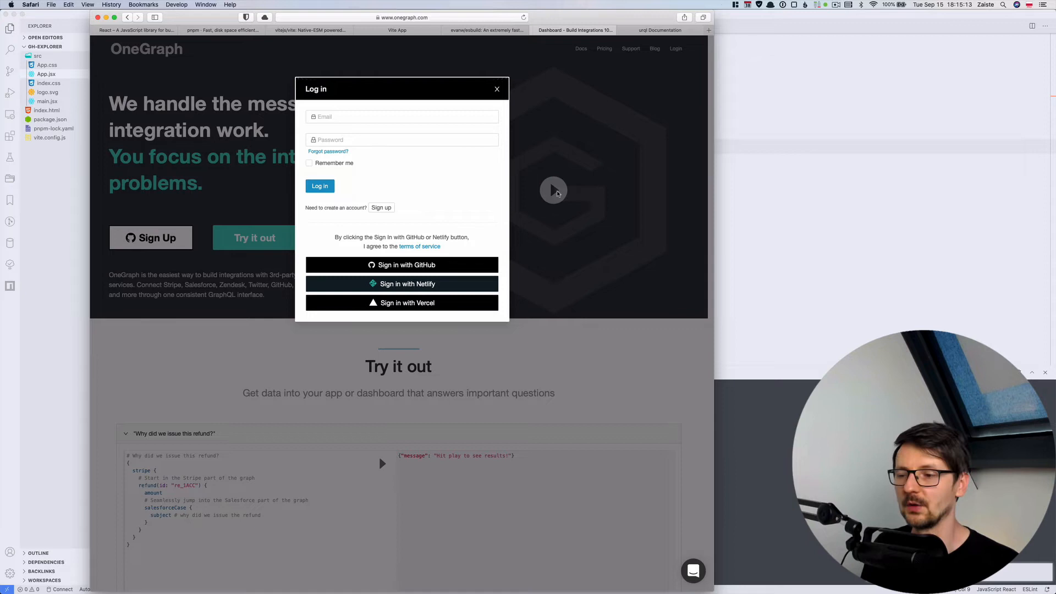
click(497, 88)
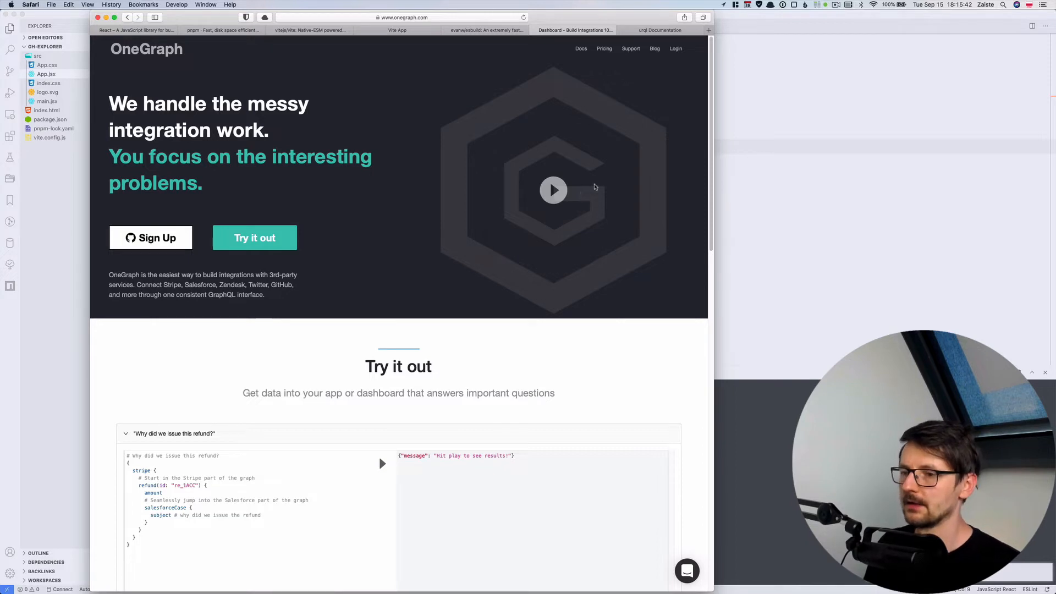
mouse_move(676, 49)
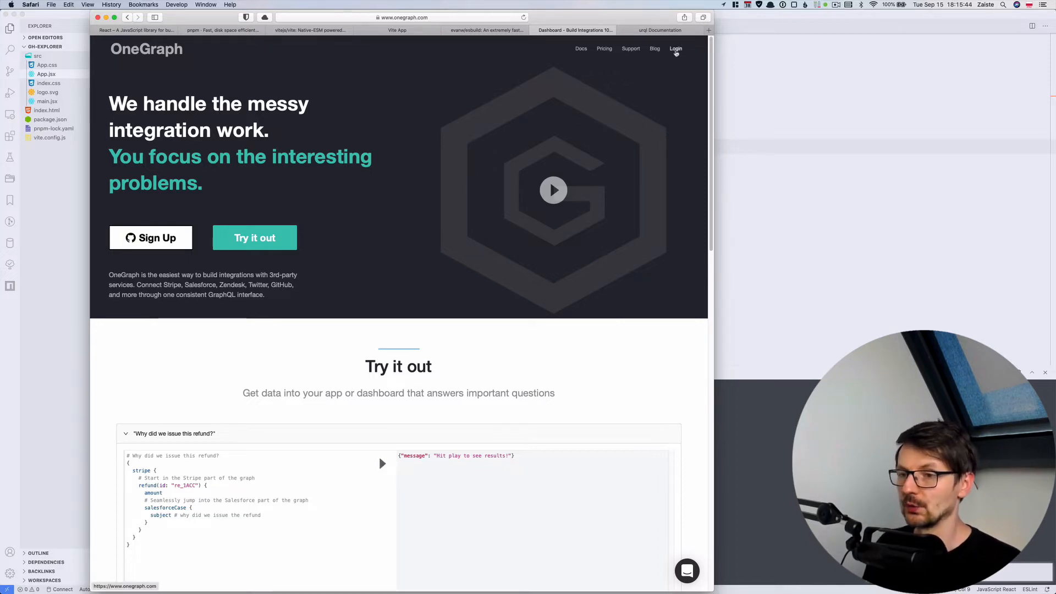
click(676, 48)
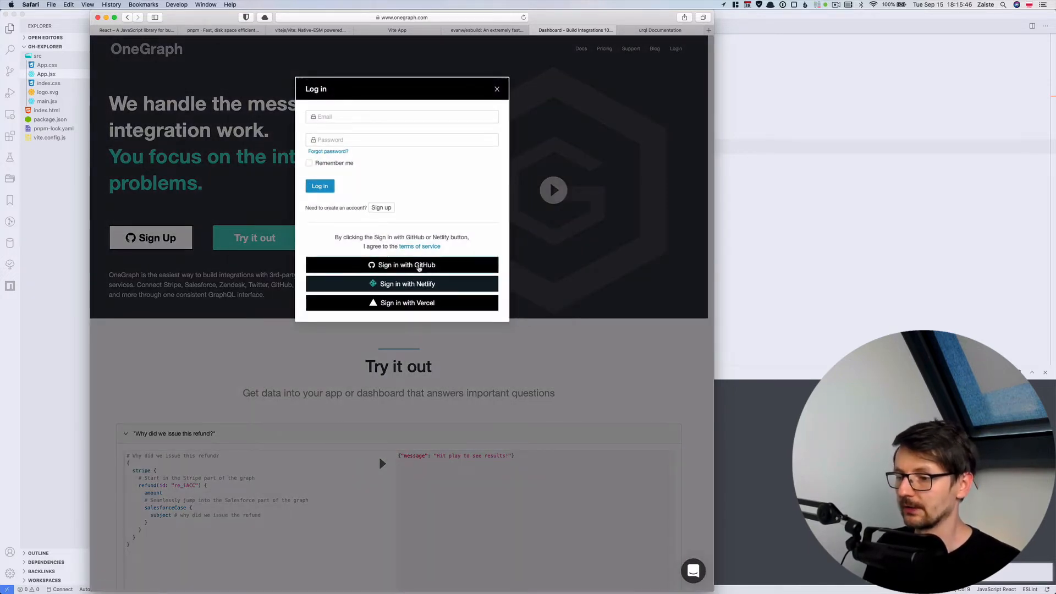
click(401, 265)
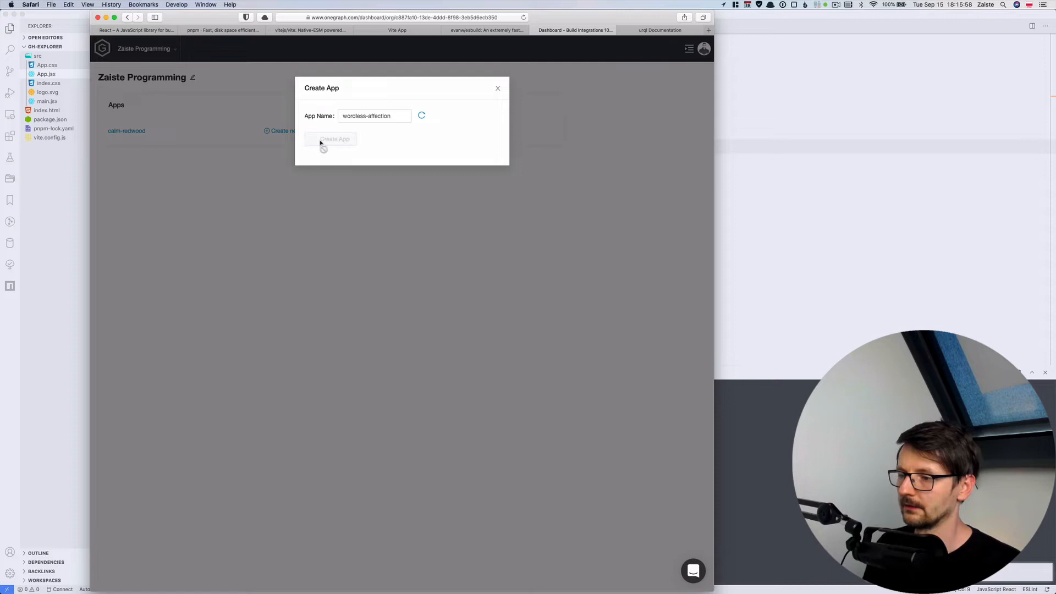
Confirm creating the wordless-affection app and open its GraphiQL Data Explorer.
click(334, 139)
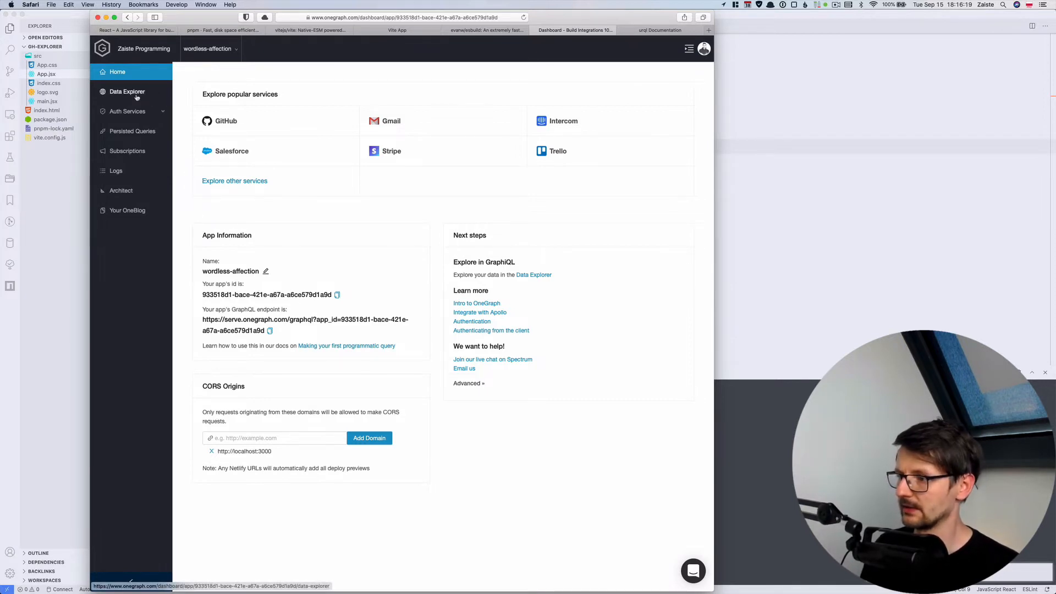
click(127, 92)
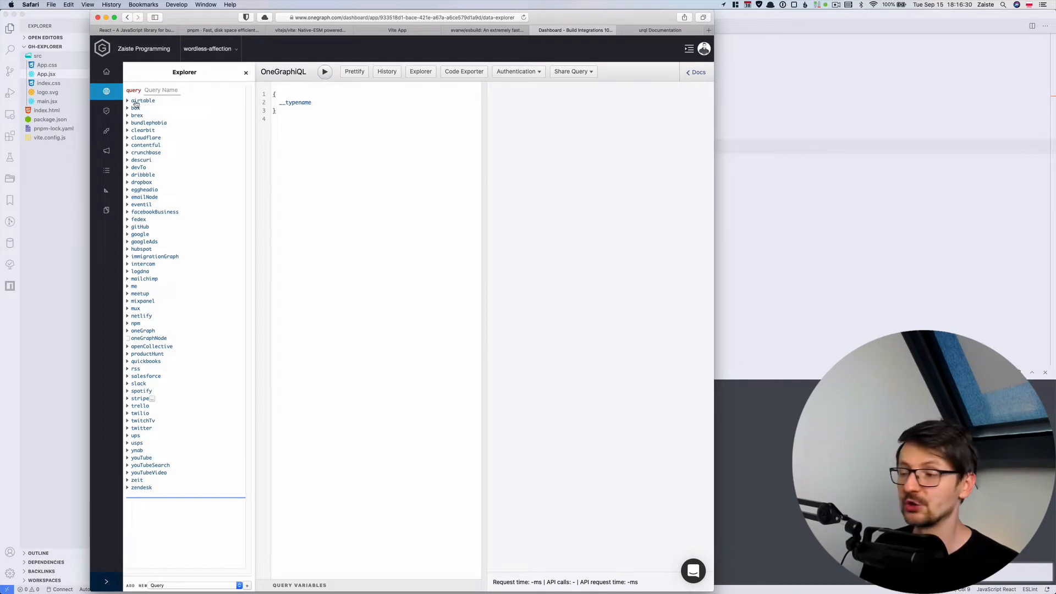
mouse_move(153, 324)
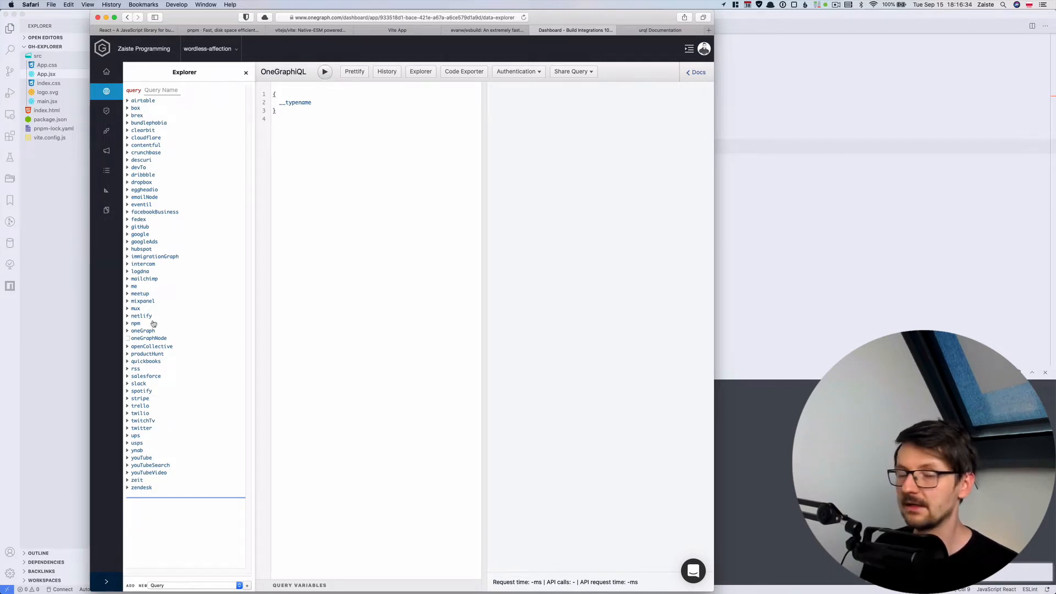
mouse_move(165, 105)
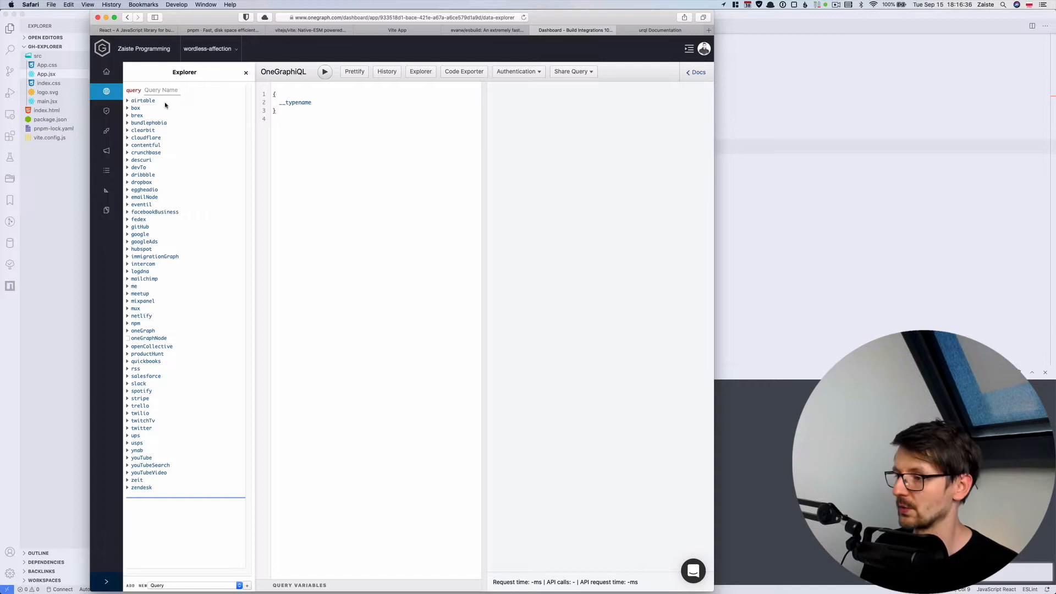
mouse_move(192, 121)
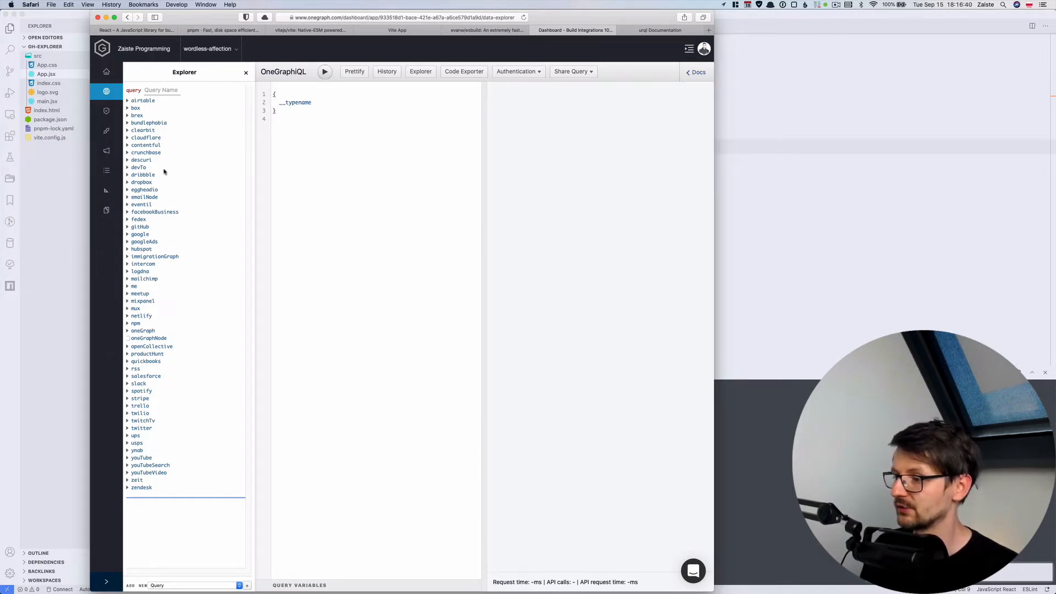
mouse_move(205, 279)
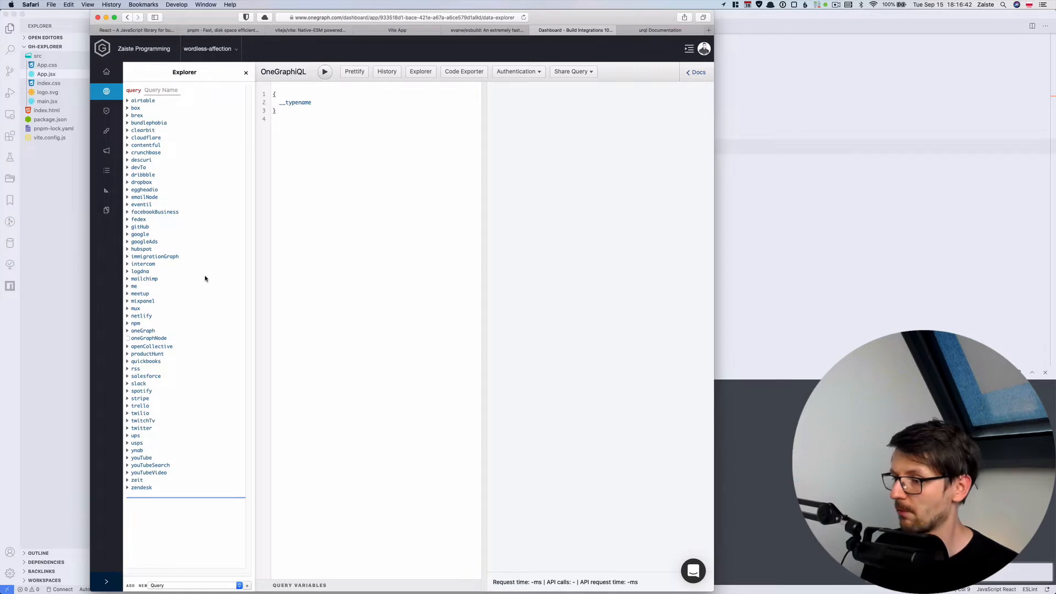
mouse_move(168, 407)
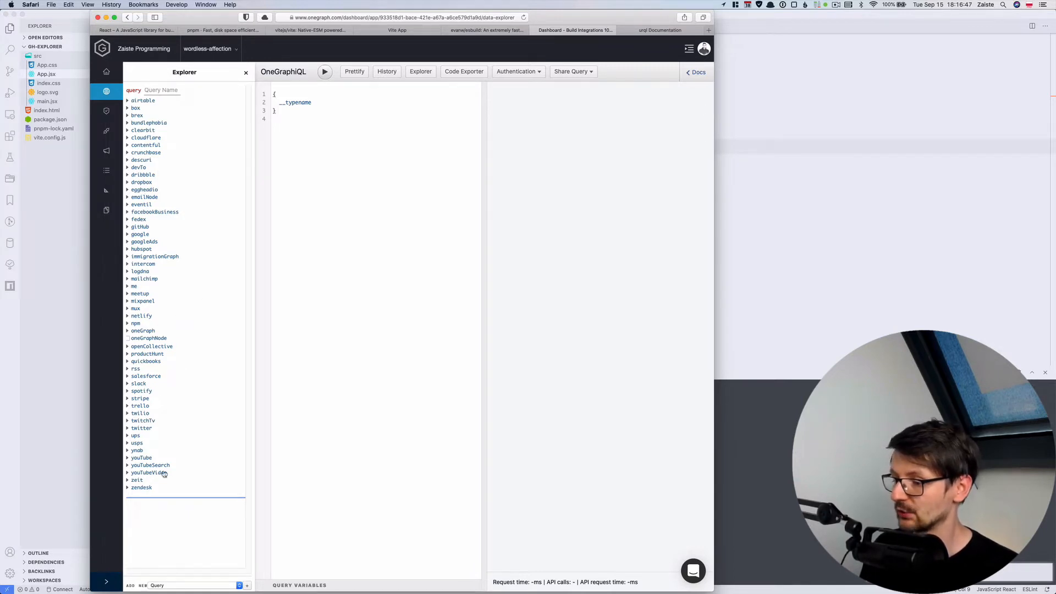
mouse_move(185, 220)
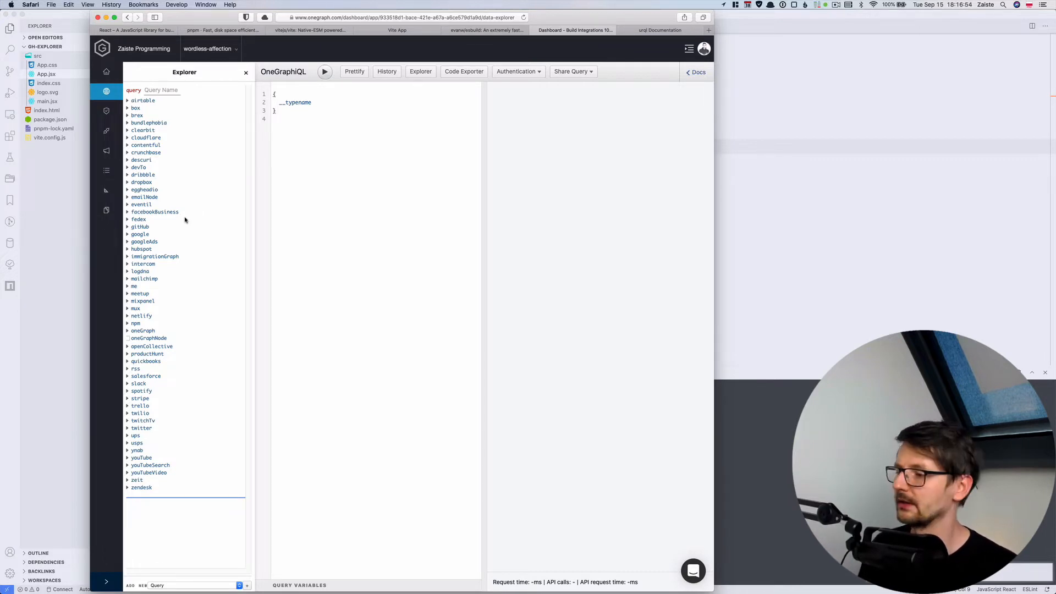
mouse_move(169, 299)
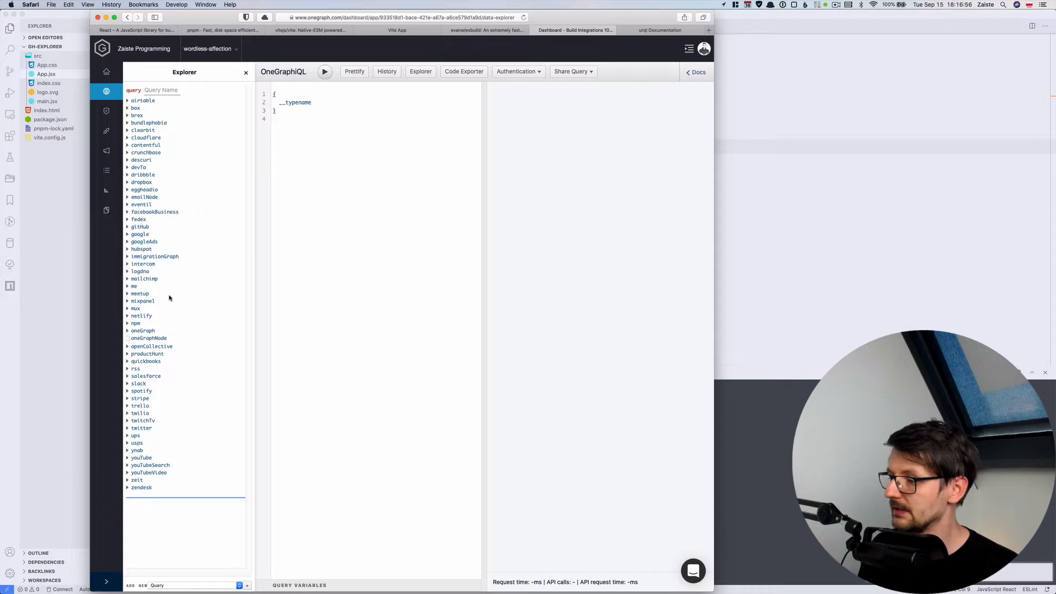
mouse_move(171, 175)
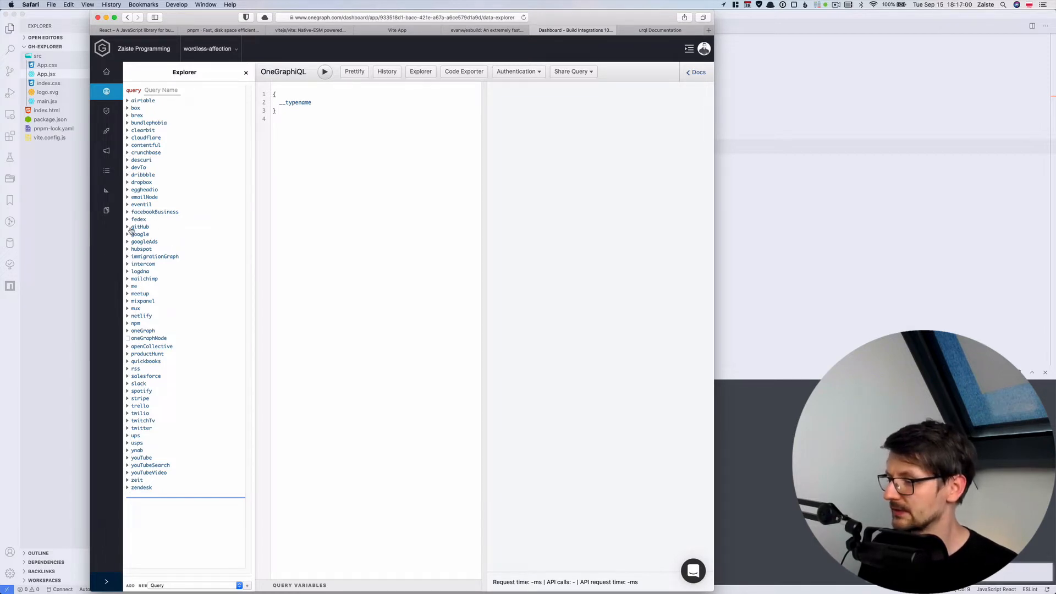
Add the GitHub service and look up the user 'zaiste' in the query.
click(139, 227)
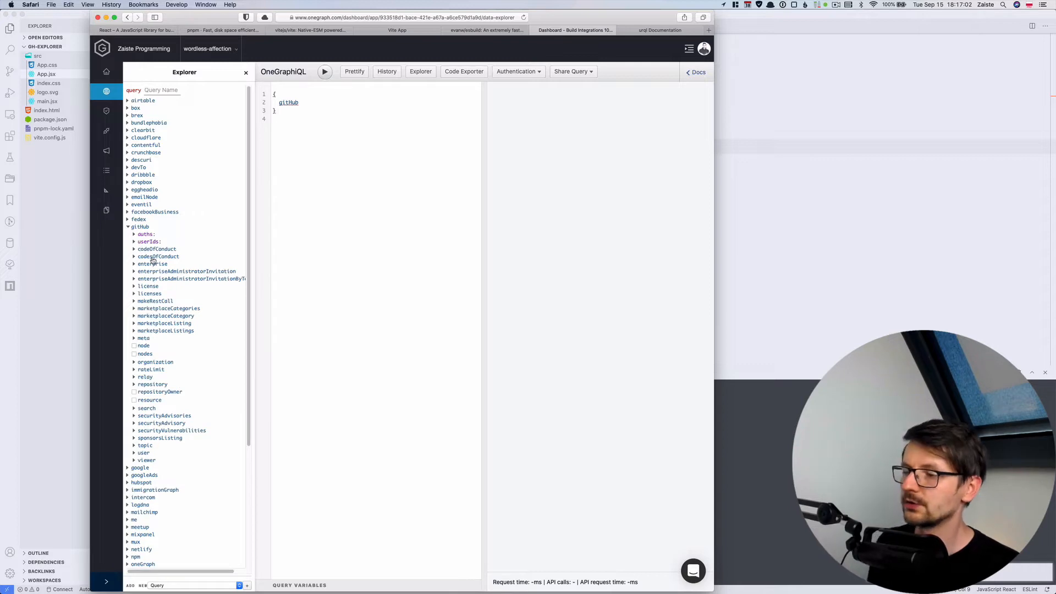
mouse_move(157, 256)
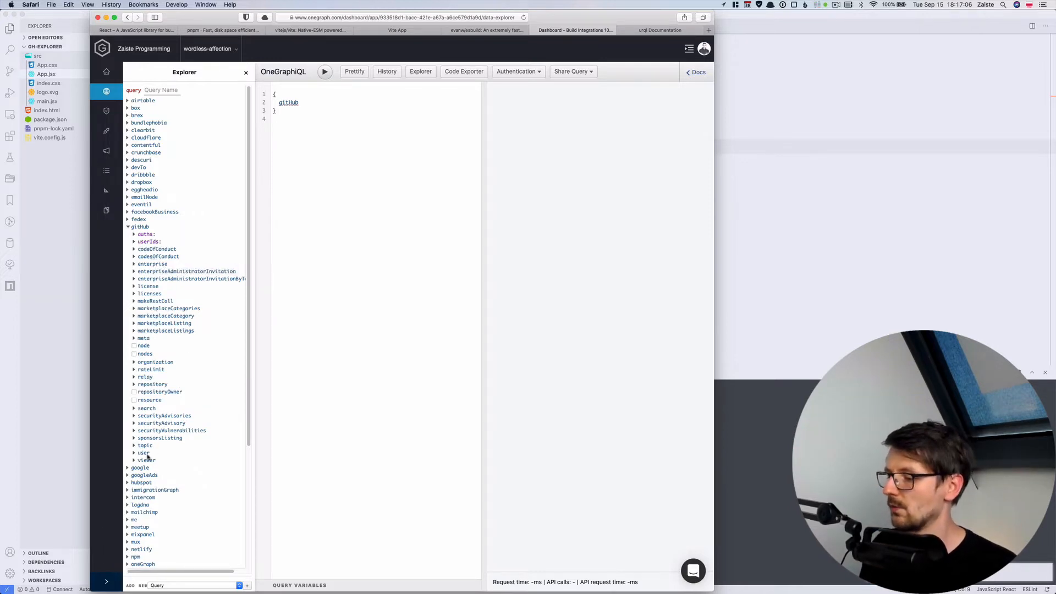
click(144, 453)
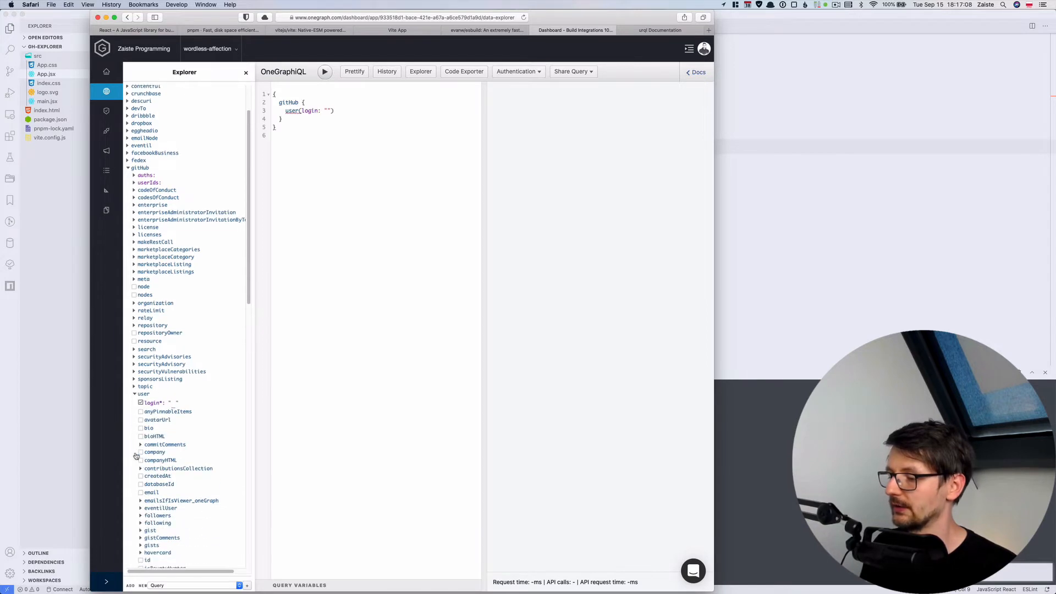
text(zaiste)
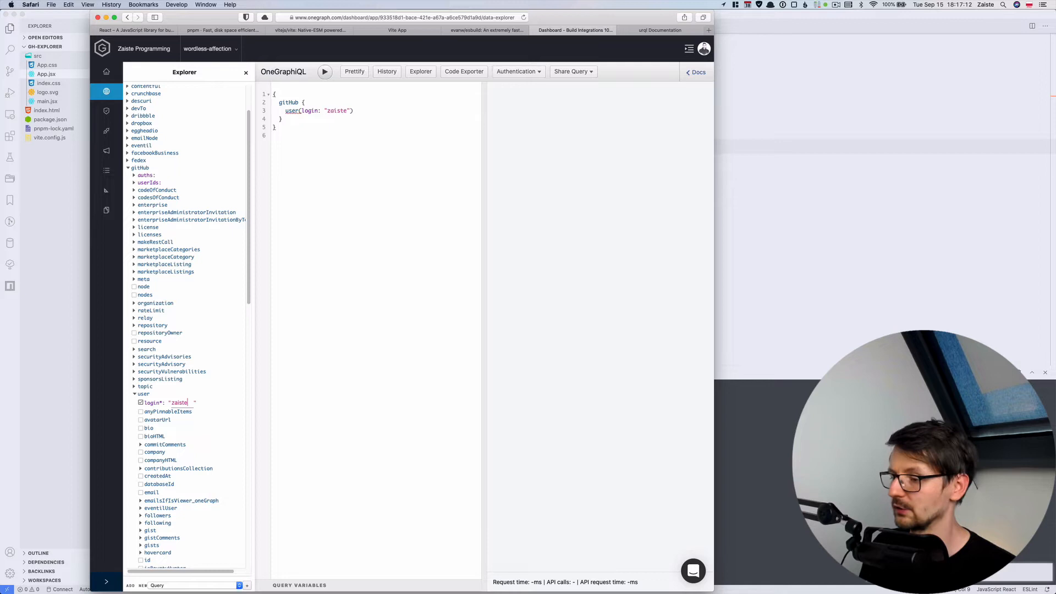
scroll(down, 3)
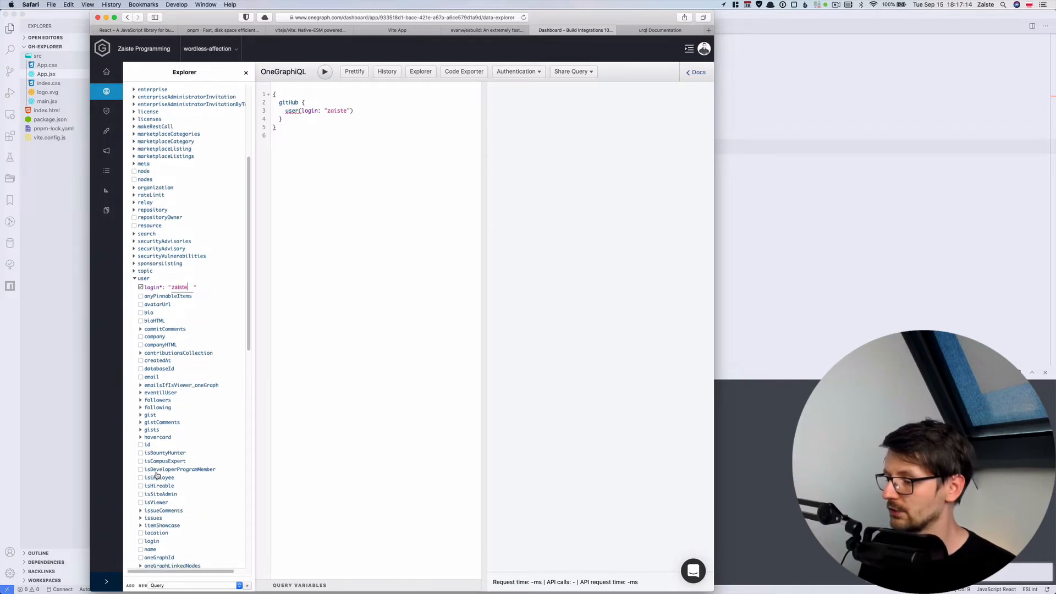
scroll(down, 3)
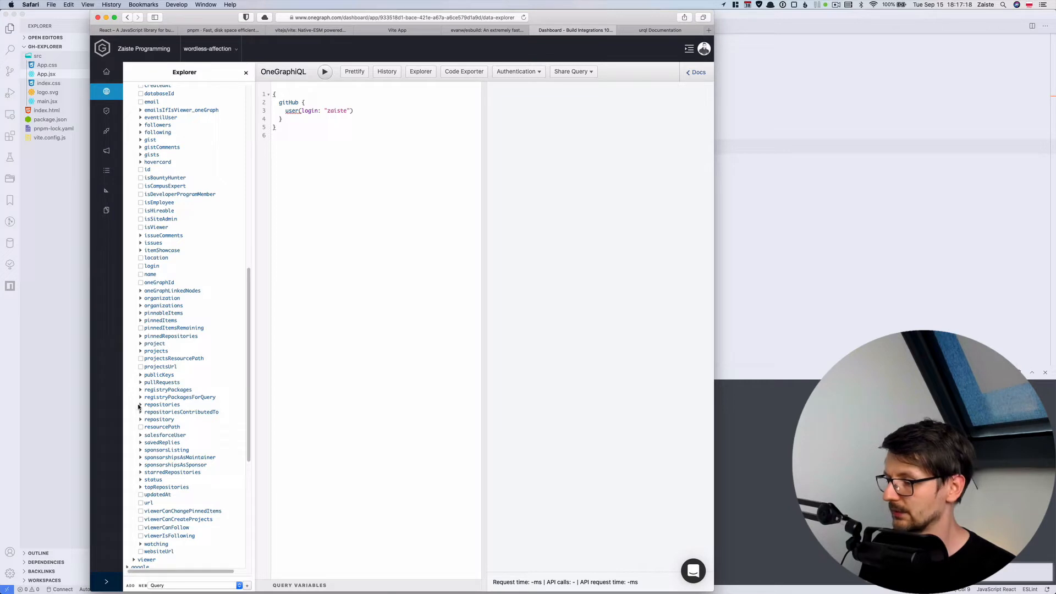
Fetch the user's first 10 public, non-fork repositories ordered by STARGAZERS DESC, with nodes.
click(162, 404)
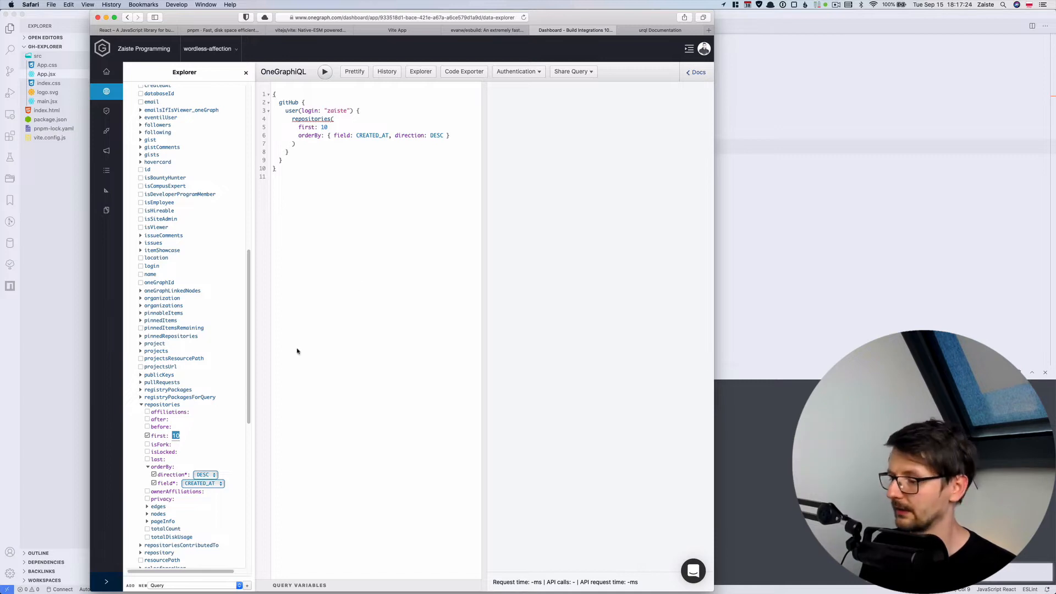
click(148, 499)
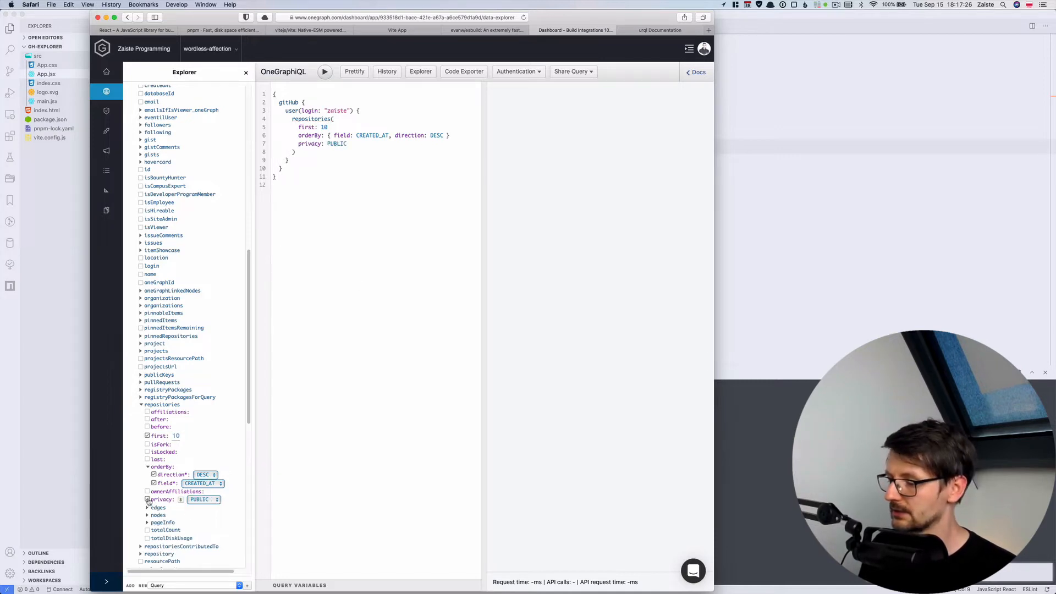
click(147, 500)
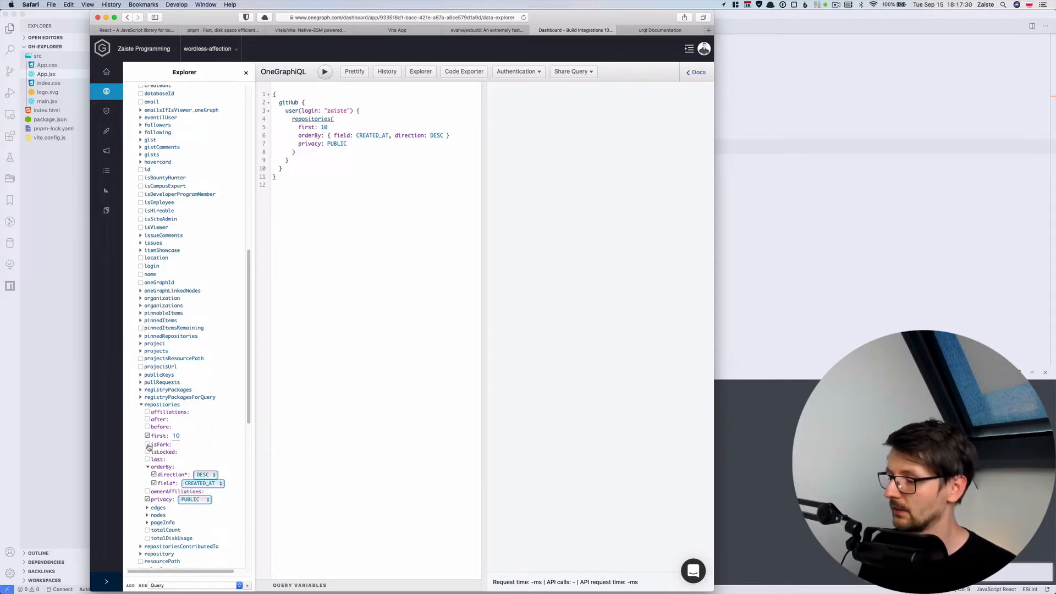
click(147, 444)
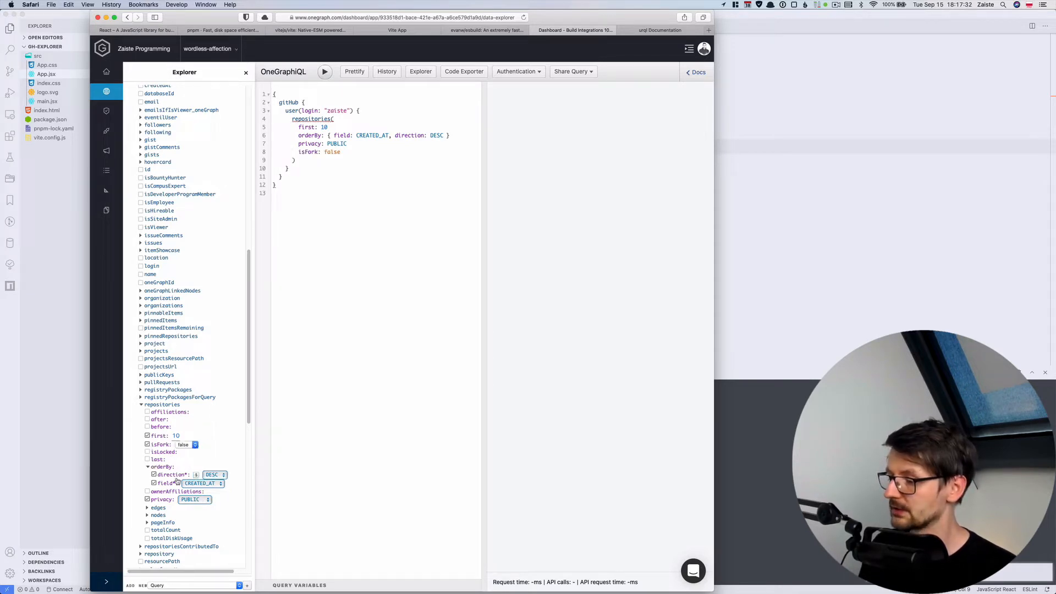
click(214, 474)
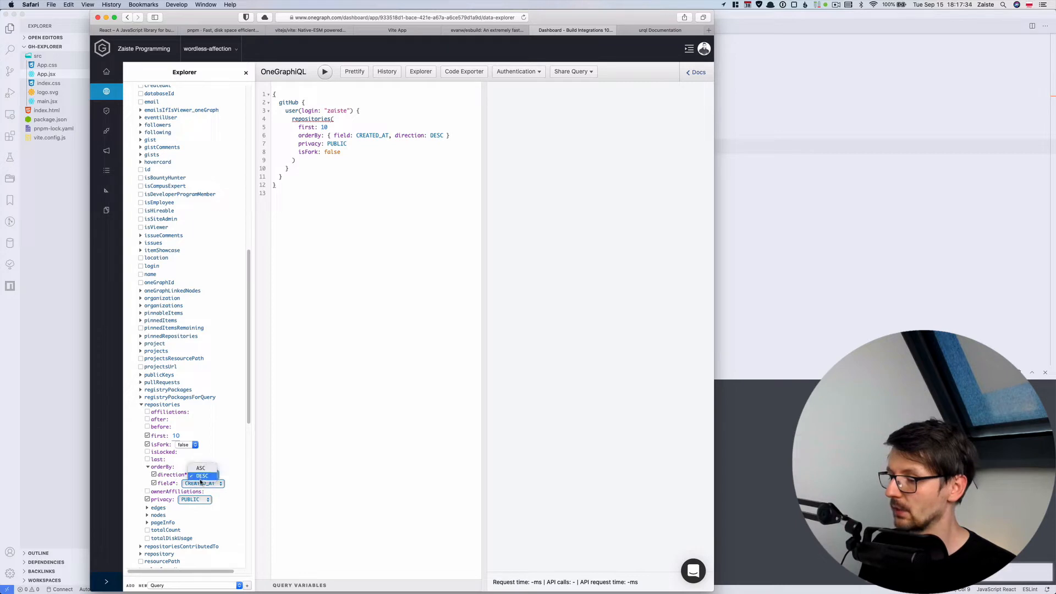
click(202, 475)
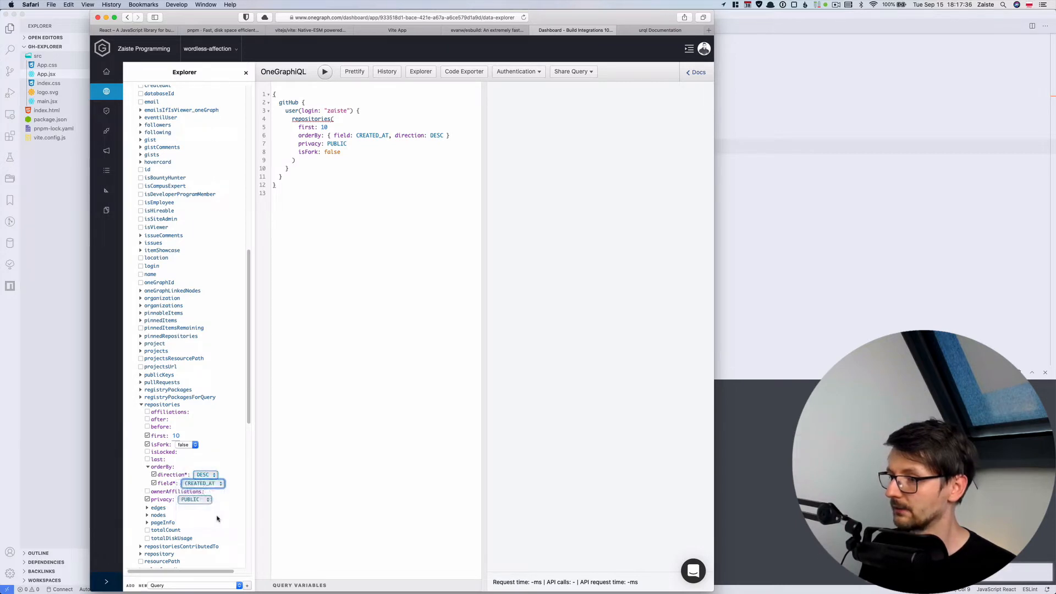
click(204, 483)
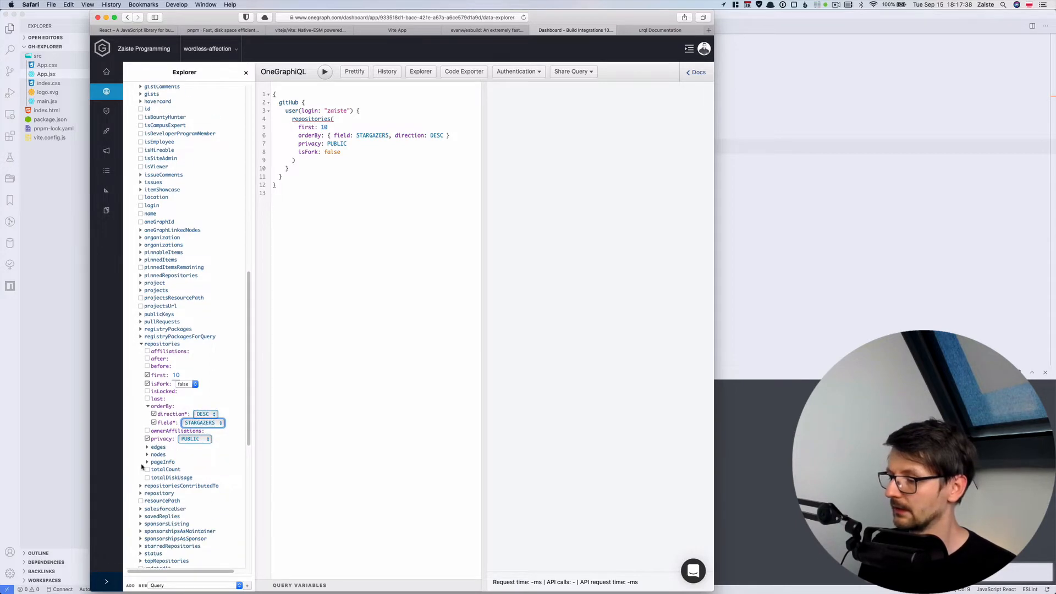
click(147, 454)
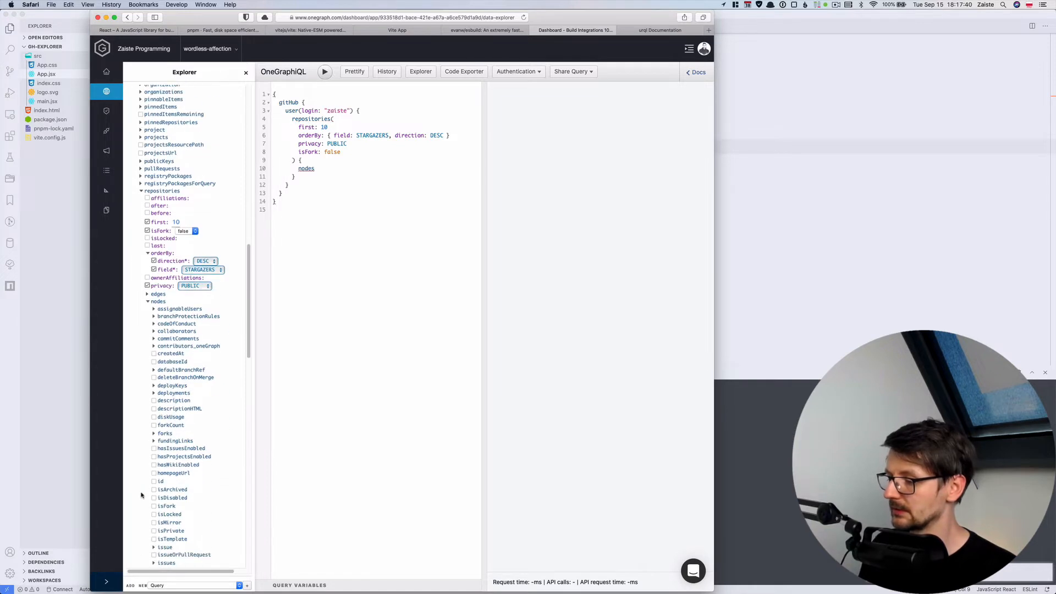
Request each repository's id, name and stargazers totalCount, then run the query.
click(160, 480)
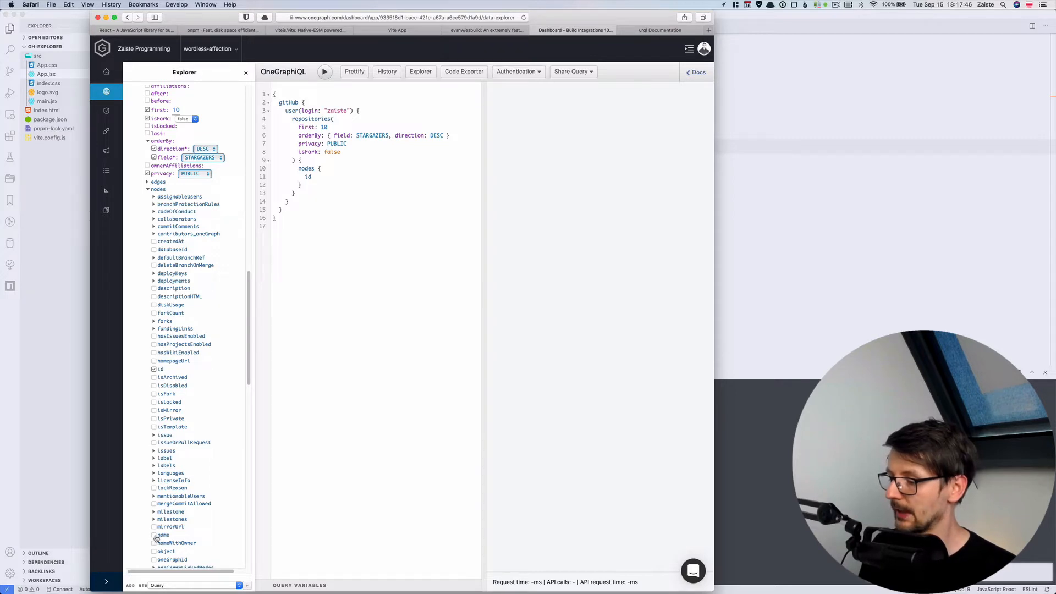
click(154, 535)
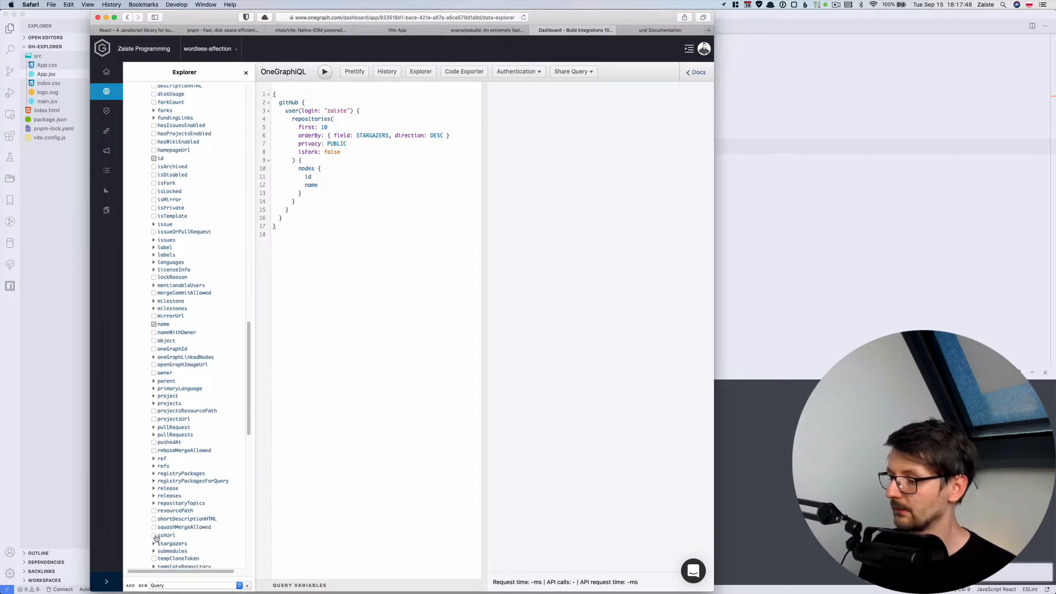
scroll(down, 3)
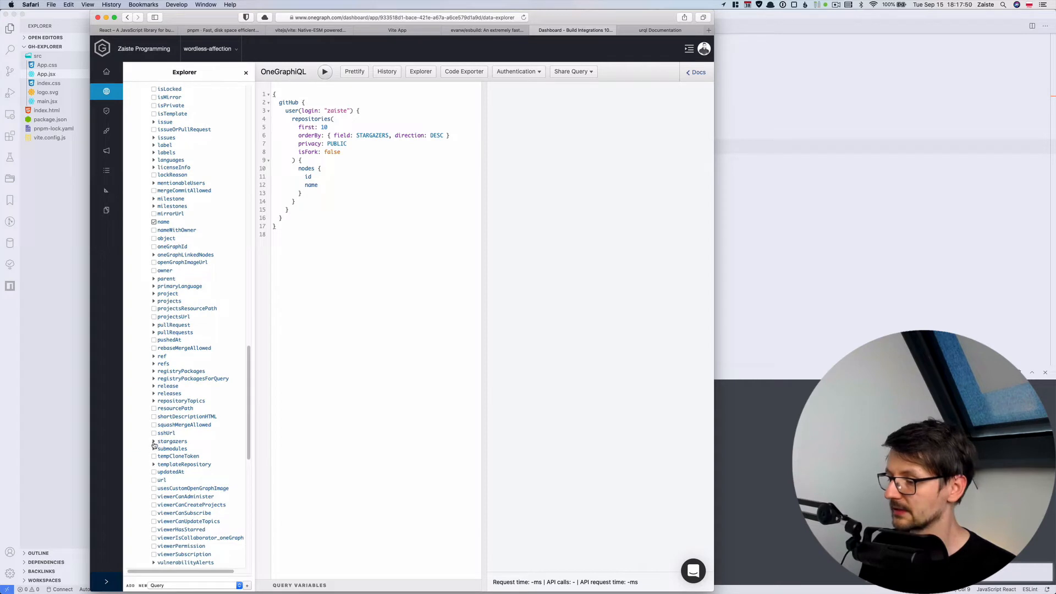
click(154, 441)
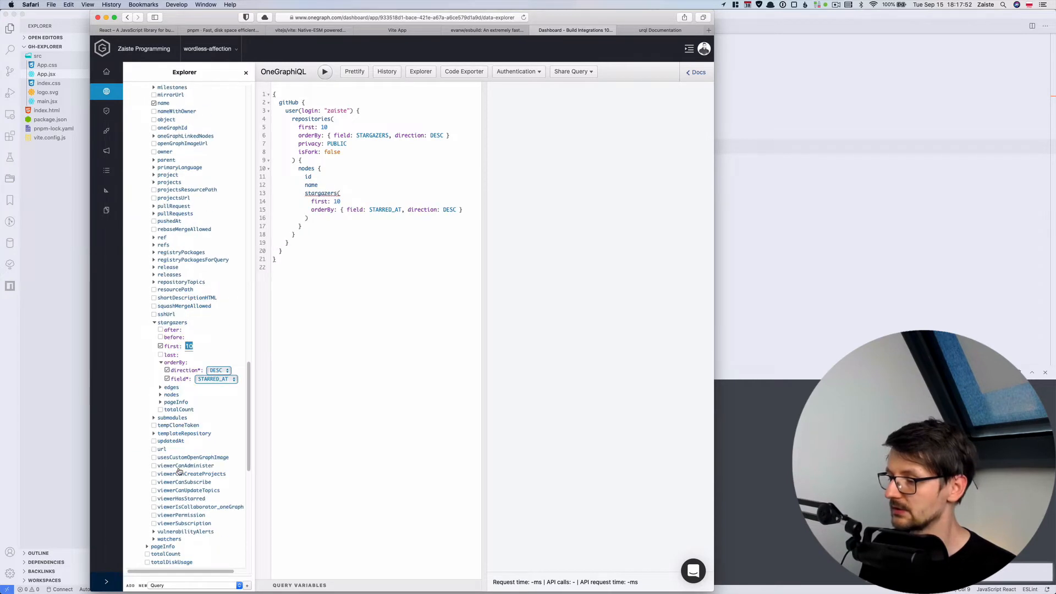
click(161, 409)
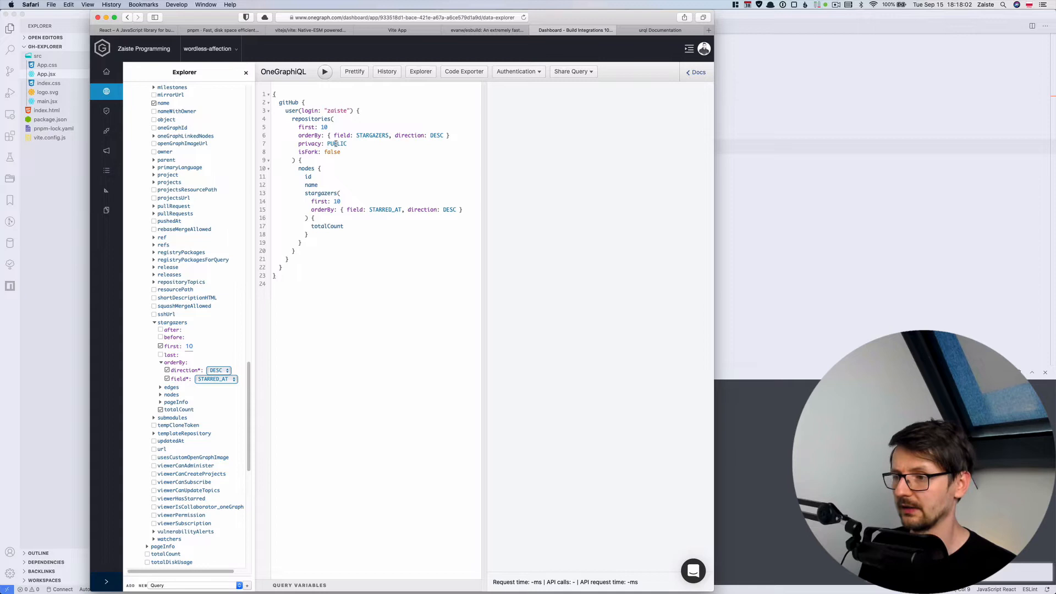
click(325, 72)
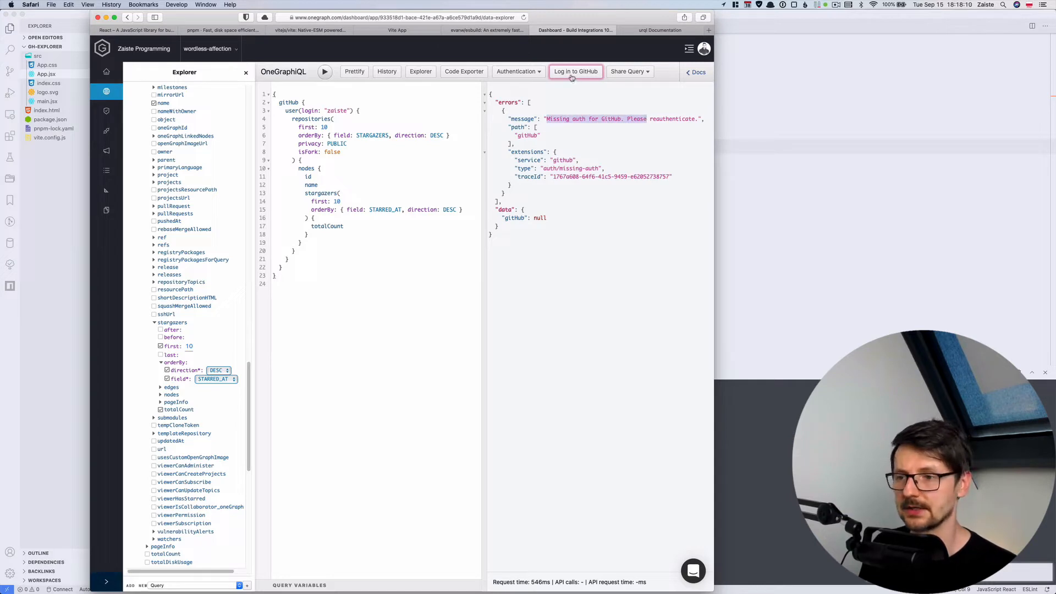
Log in to GitHub, authorize OneGraph, and rerun the query to see zaiste's repositories.
click(575, 72)
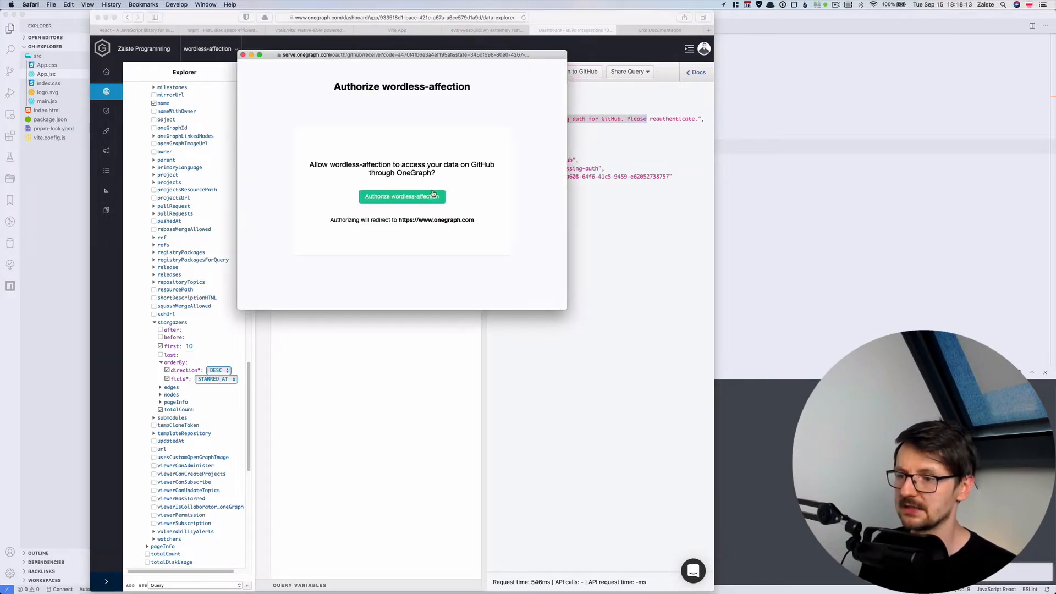
click(401, 196)
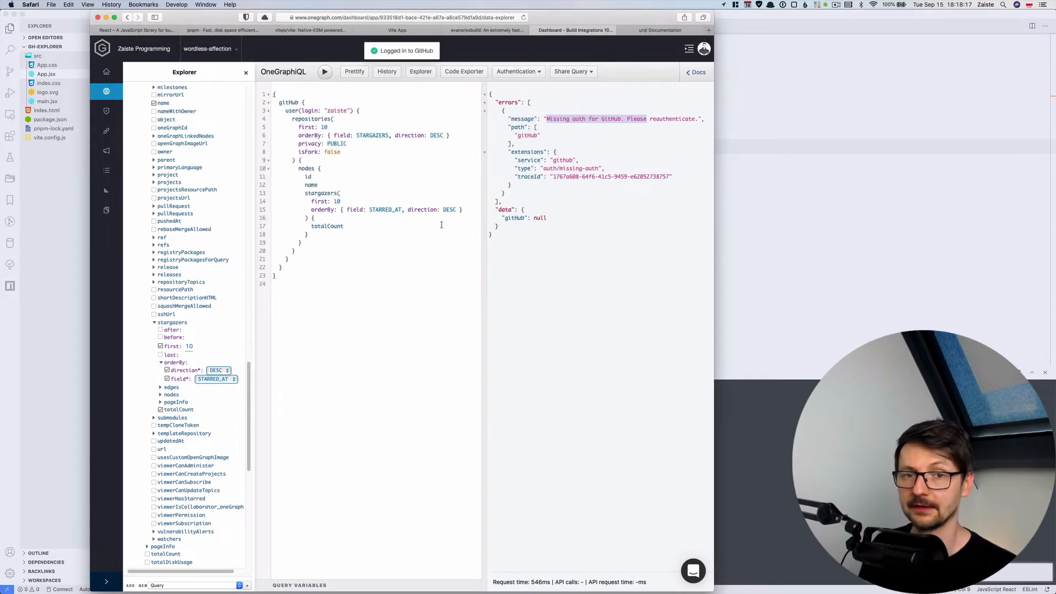
click(325, 71)
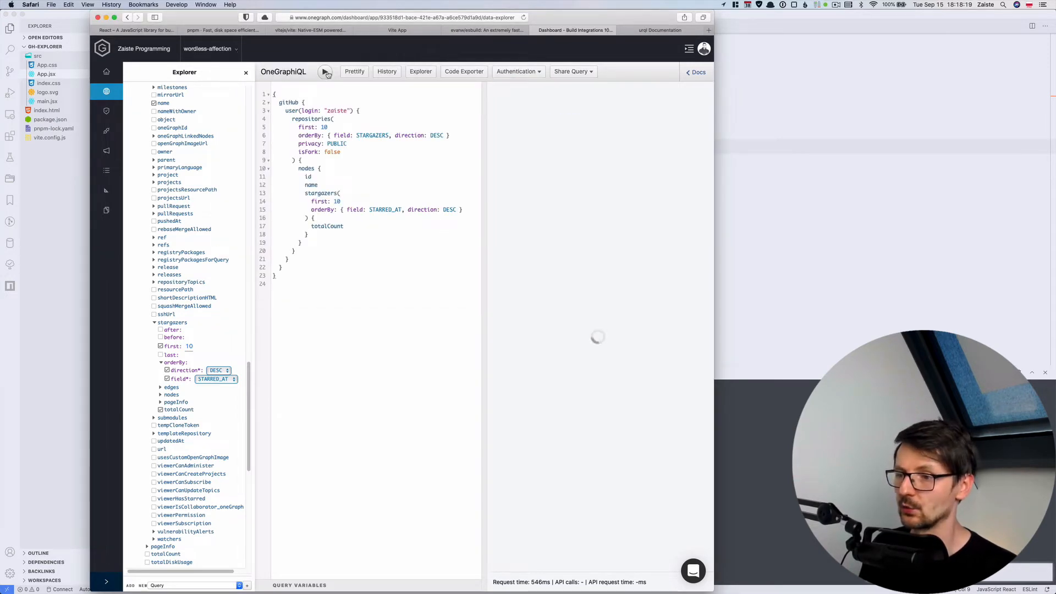
click(324, 72)
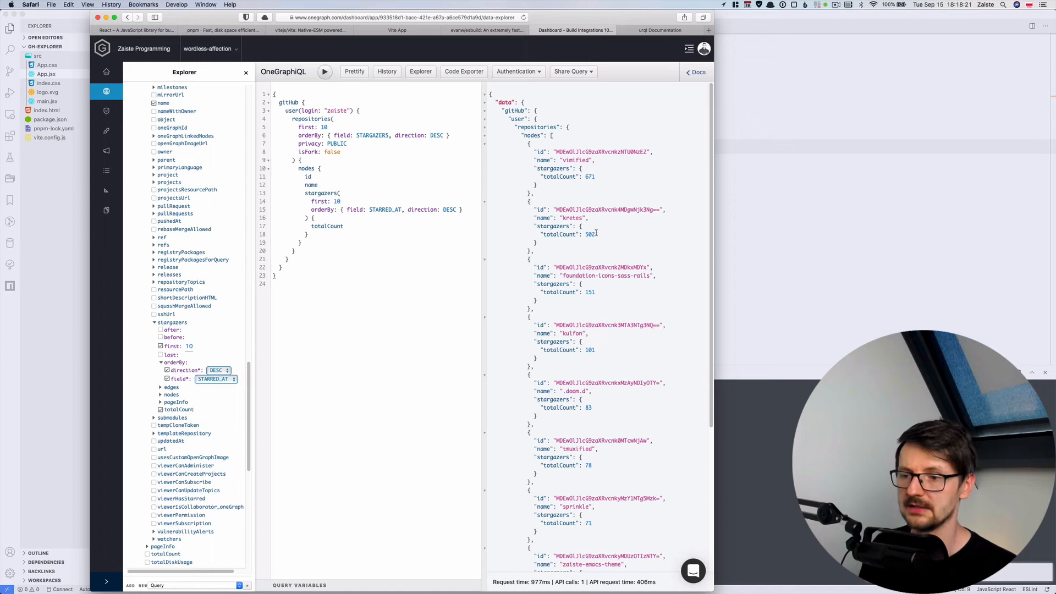
scroll(down, 3)
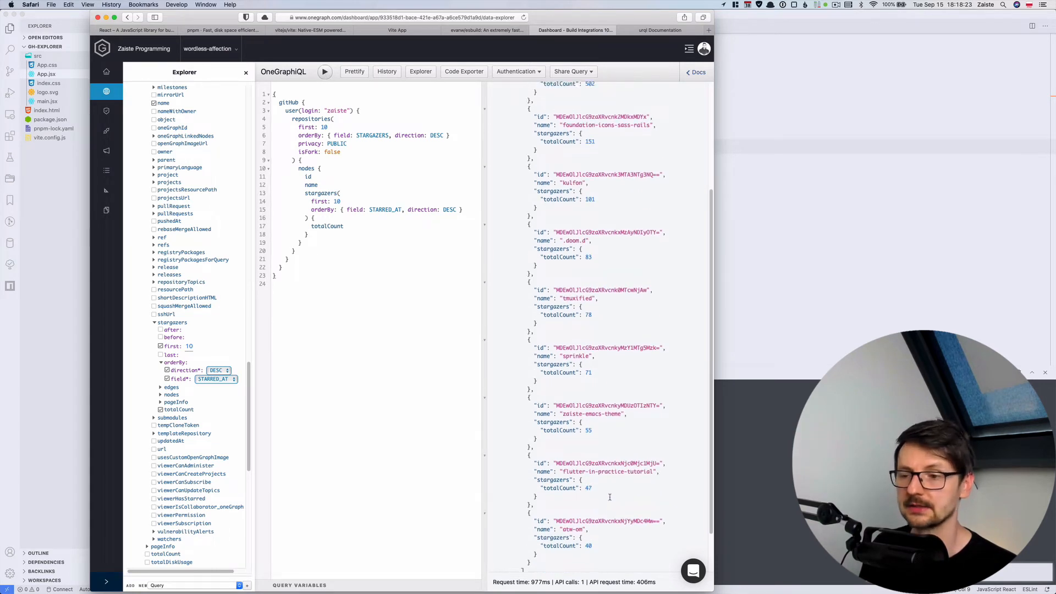
scroll(up, 3)
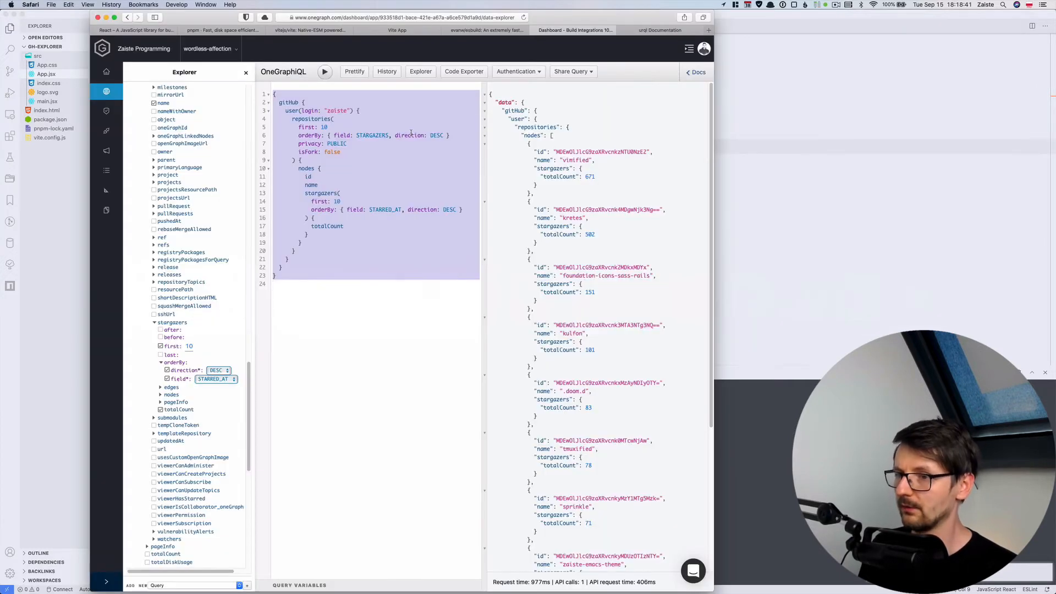
click(659, 30)
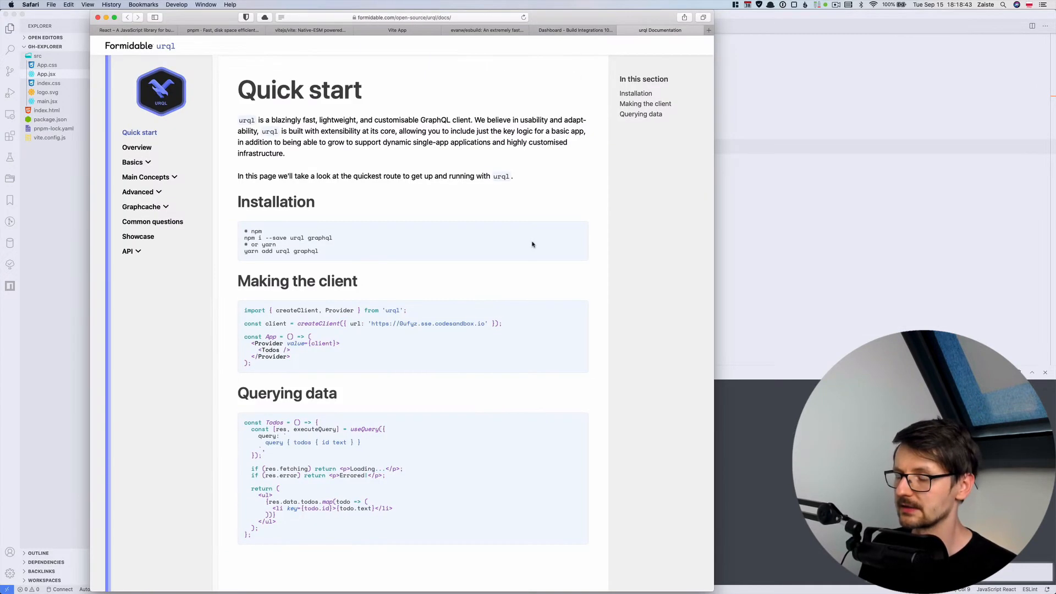
mouse_move(269, 167)
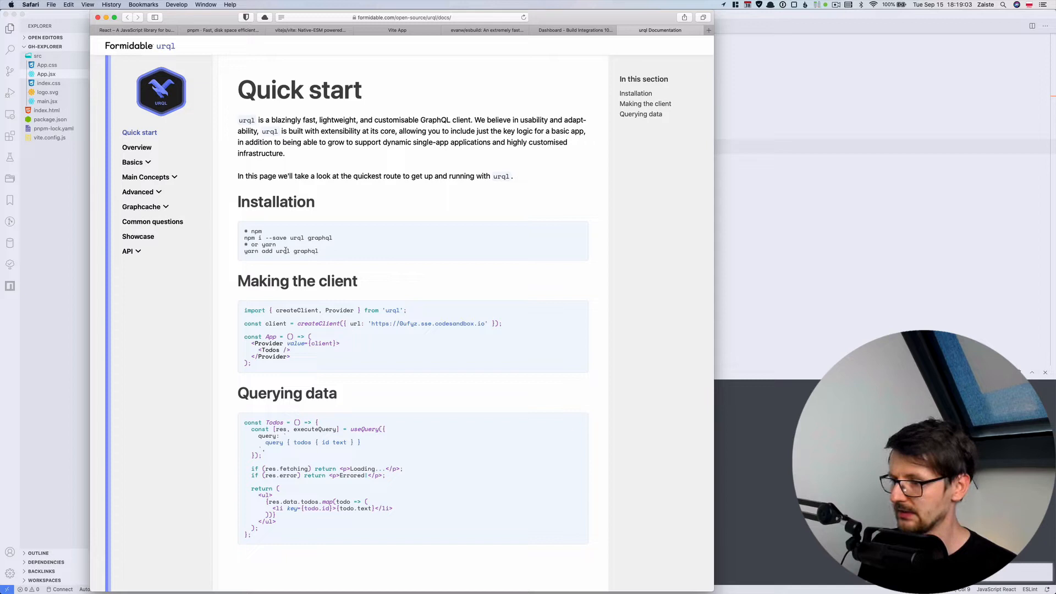
Install the urql and graphql packages with 'pnpm add urql graphql' in the terminal.
double_click(310, 238)
text(pnpm a)
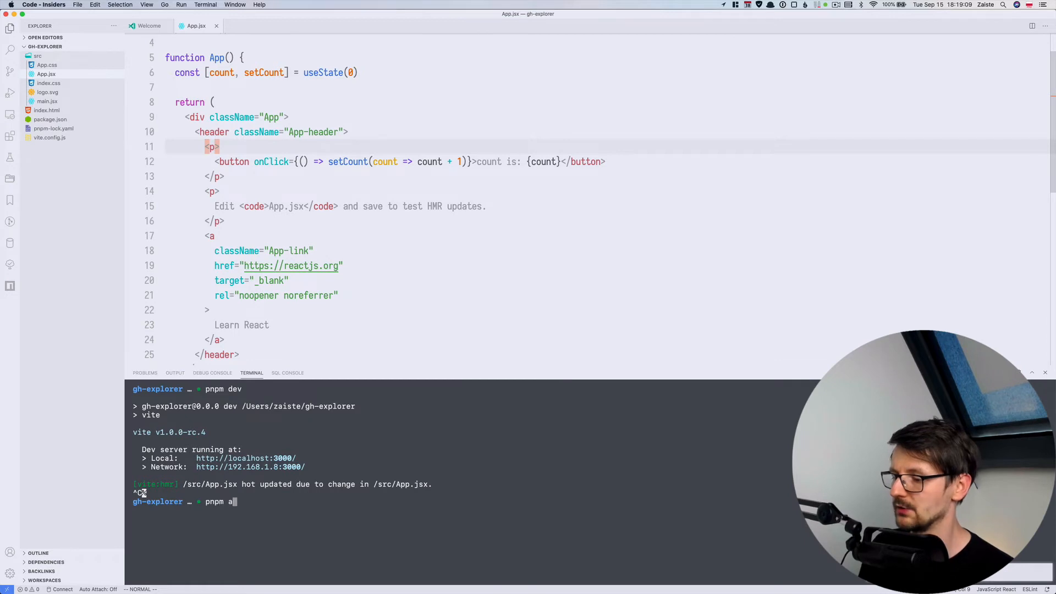
text(dd urql graphql)
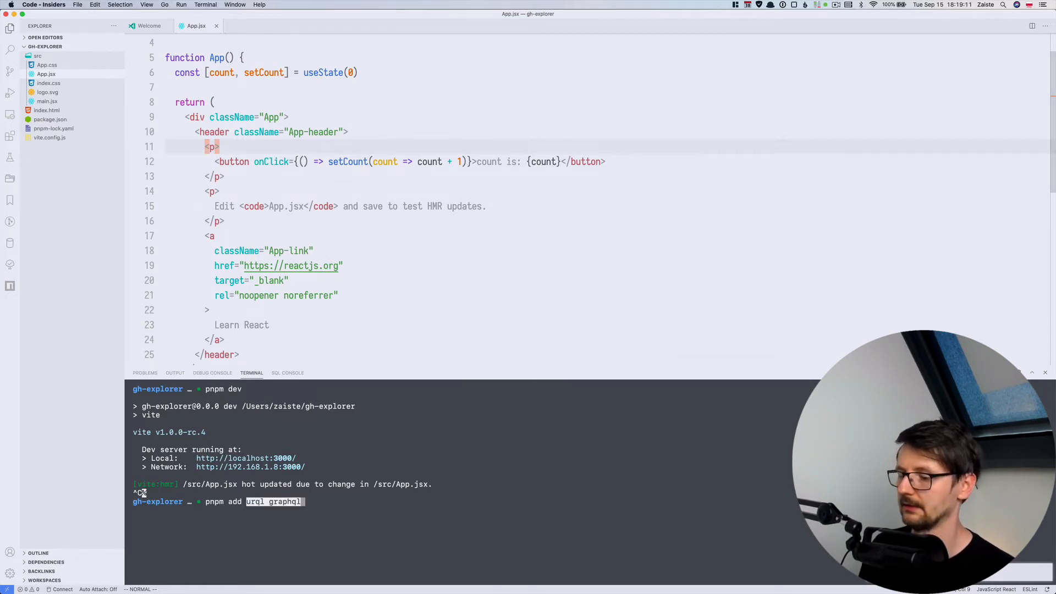
key(Return)
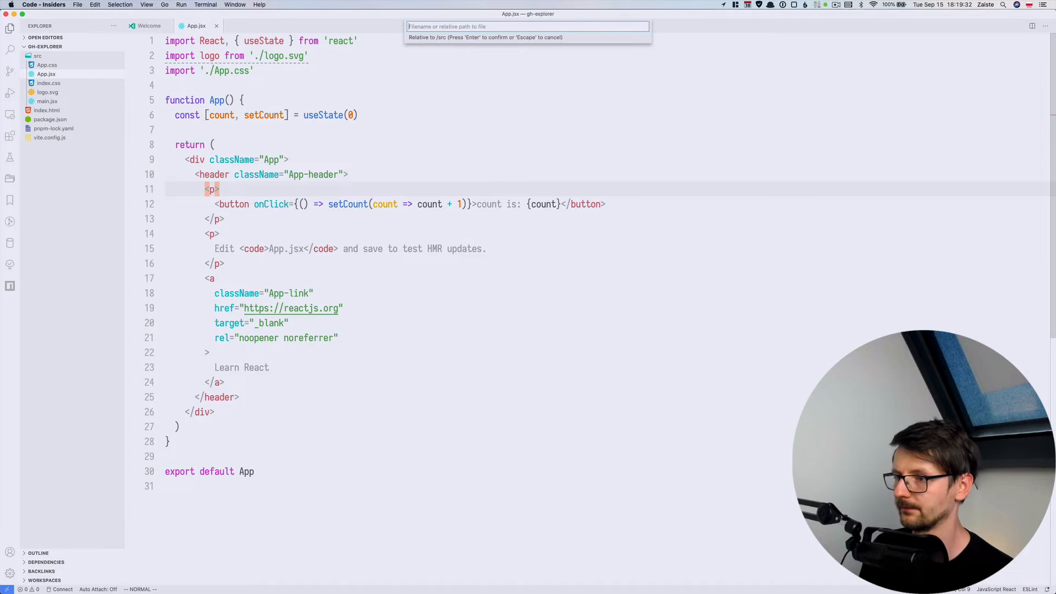
Name the new src file RepositoryList.tsx.
text(Repos)
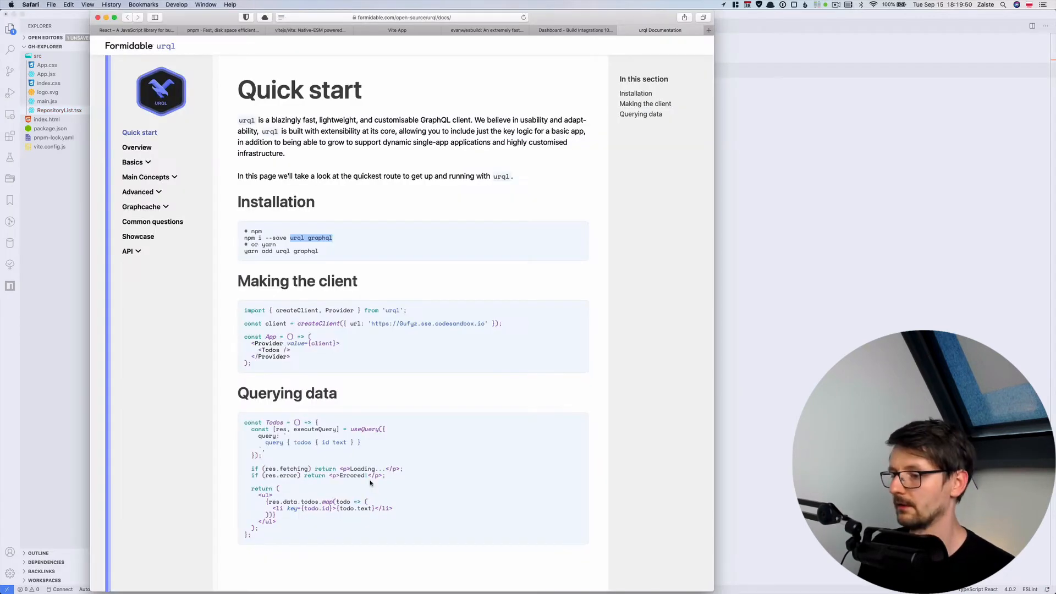
Review urql's Querying data example in Safari, then return to RepositoryList.tsx.
double_click(363, 429)
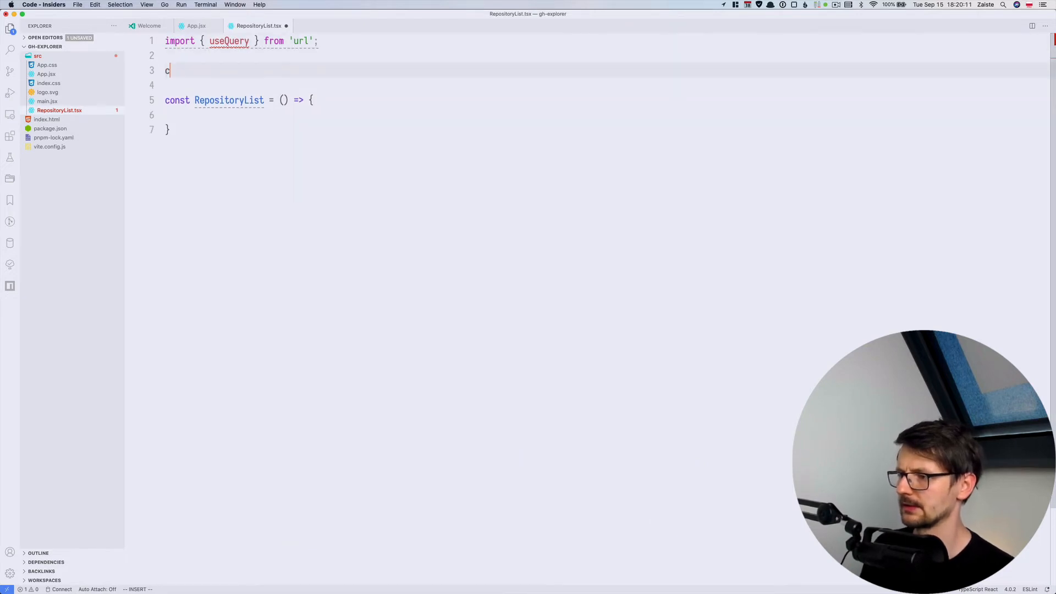
Add a const query template string, return a 'List of Repositories' div, and export the component.
text(onst query =)
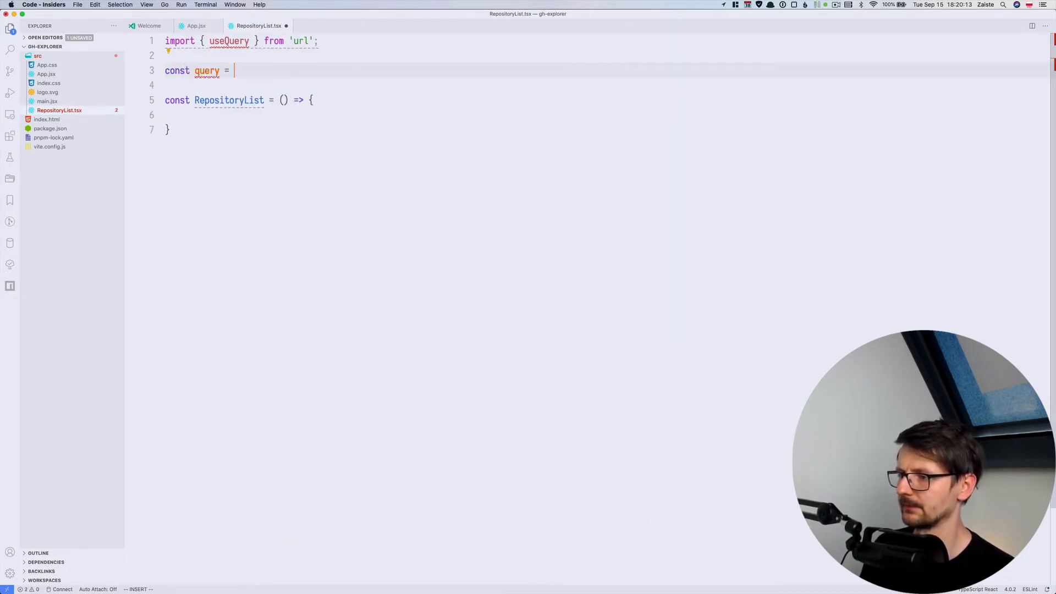
text(`)
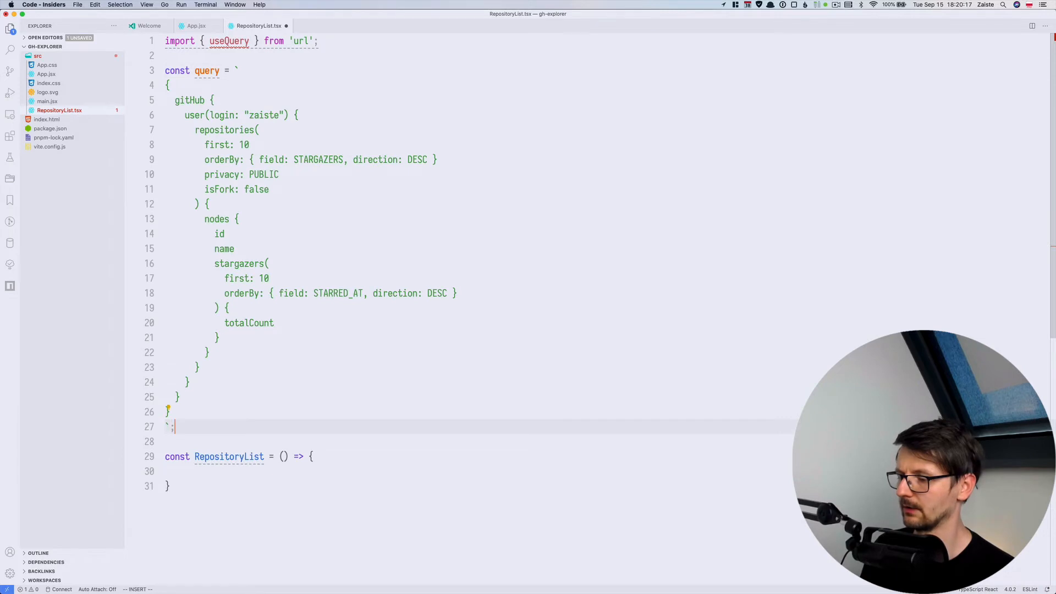
text(return <div>List of Repositories</div>)
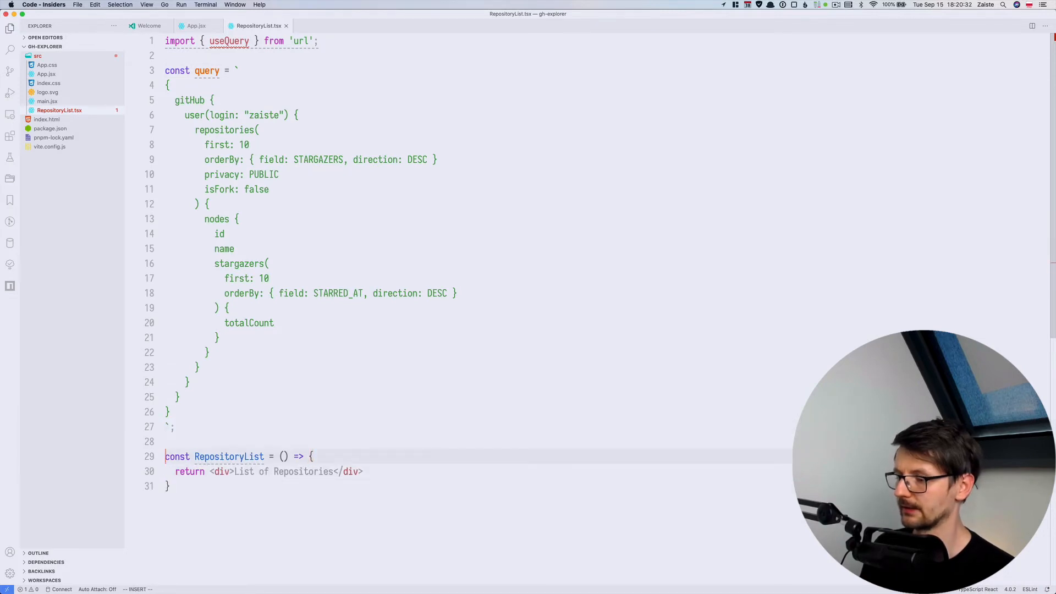
text(export)
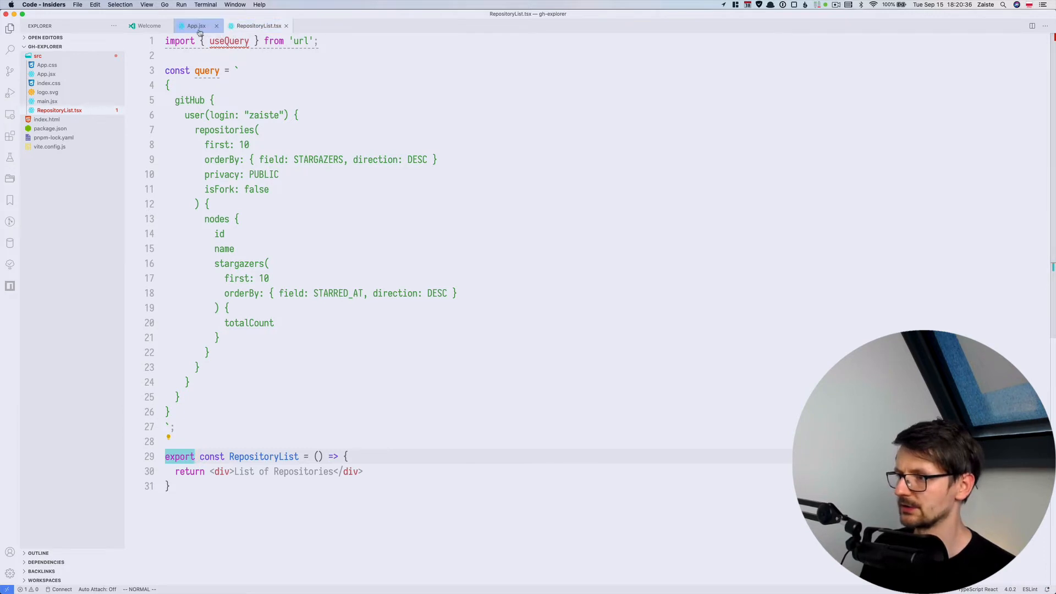
click(196, 26)
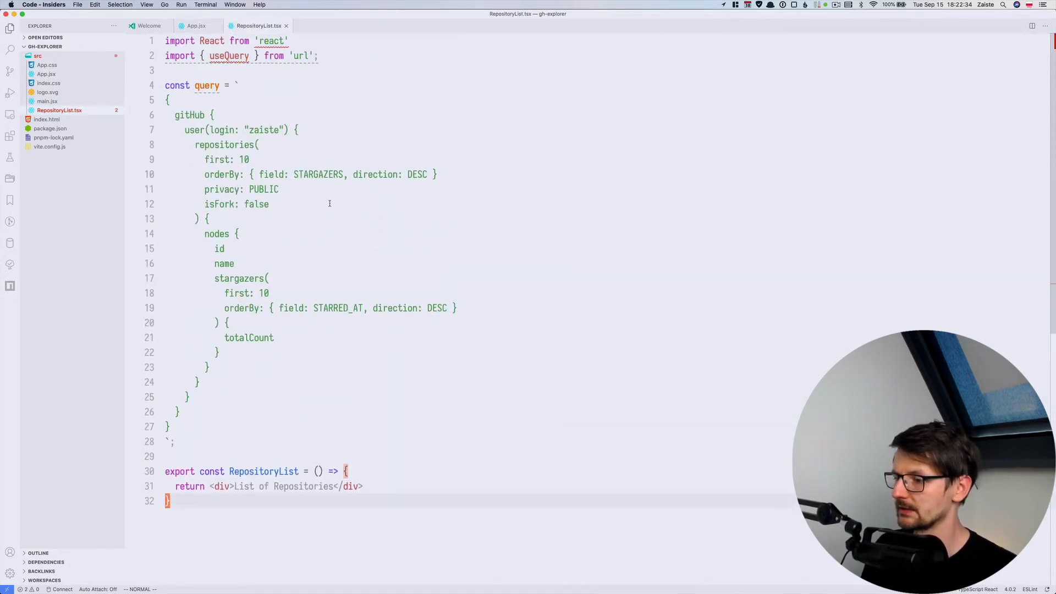
Run the query with useQuery({ query }) and store the result.
scroll(down, 3)
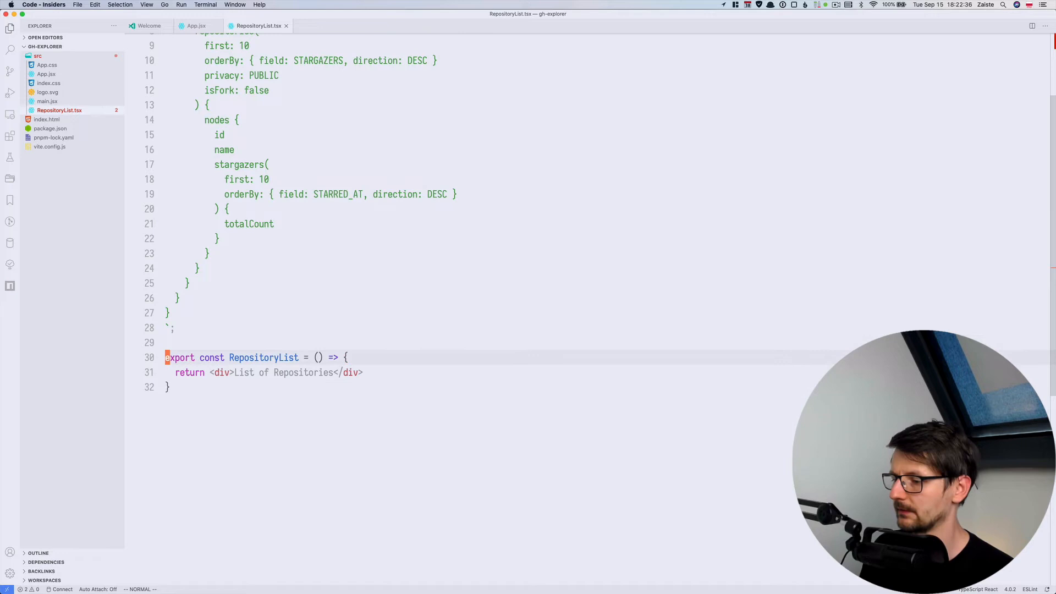
text(const result = useQuery({)
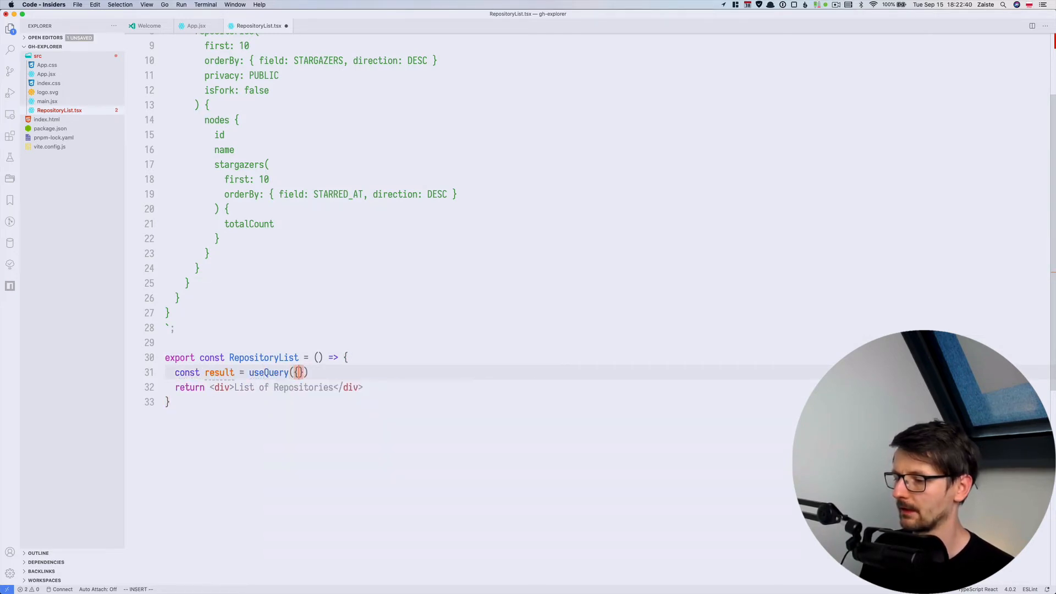
text({ query })
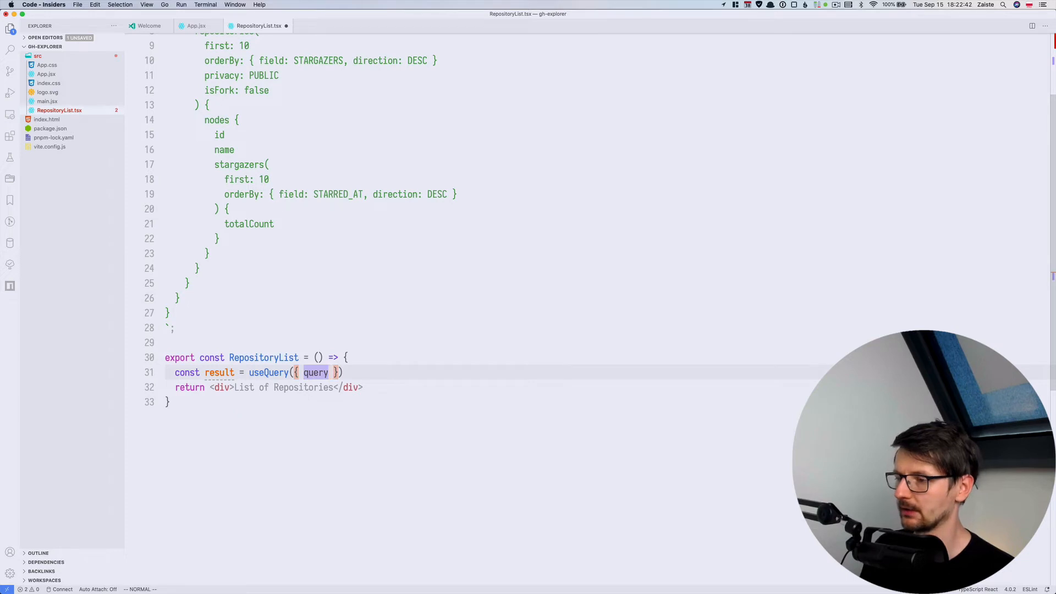
scroll(up, 3)
text(:)
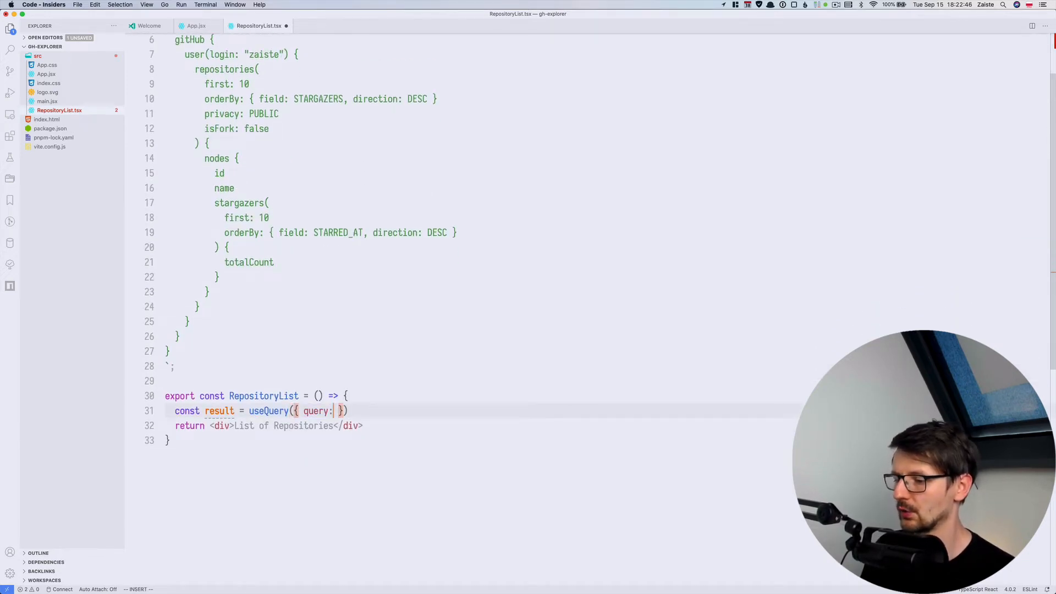
key(Escape)
text([)
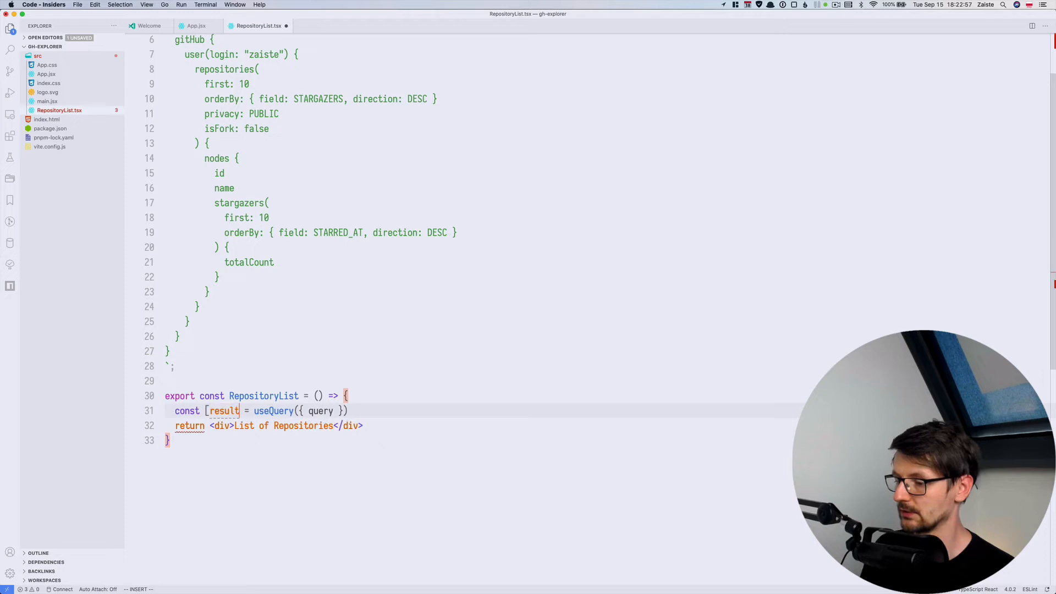
Destructure data, fetching and error, returning Loading or error messages early.
key(Enter)
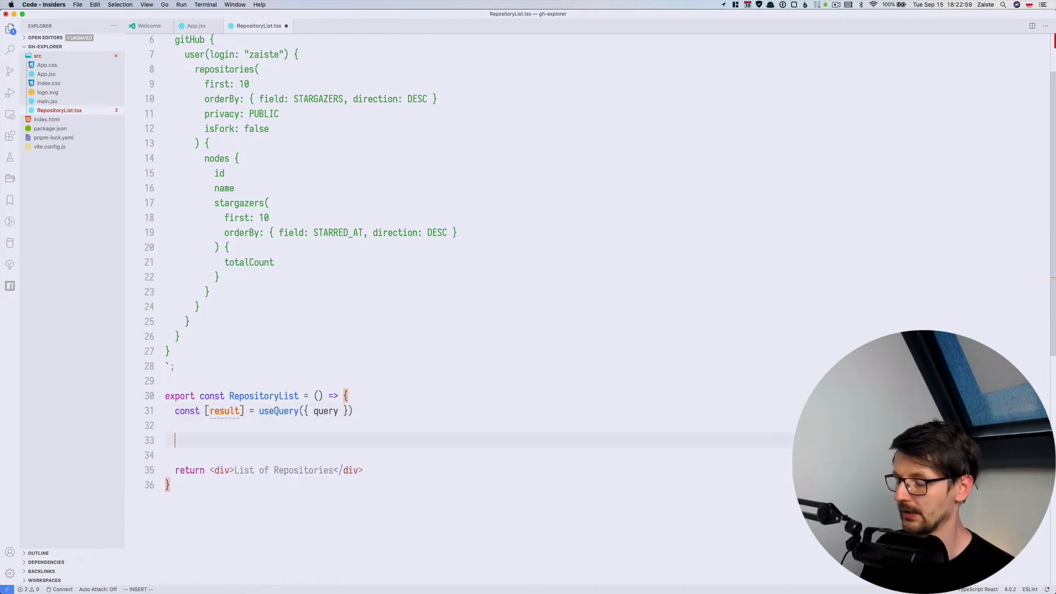
text(const { data,)
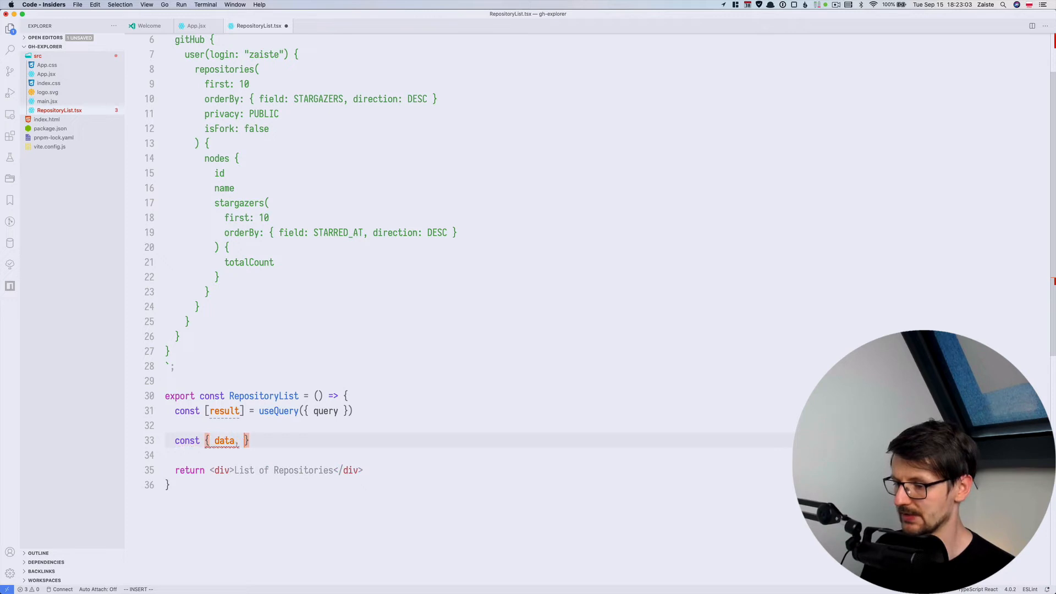
text(fetching,)
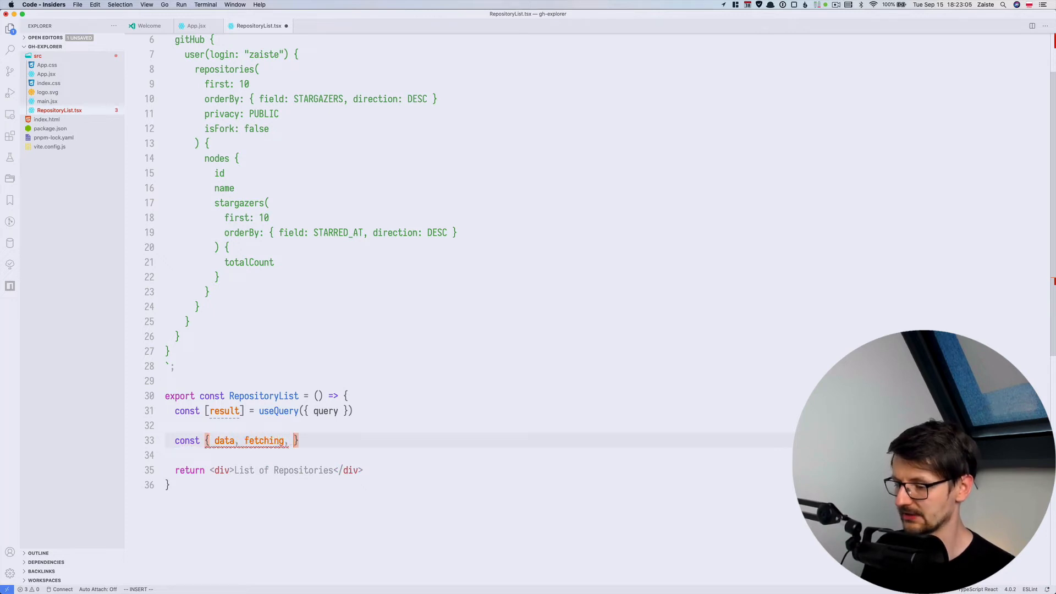
text(error)
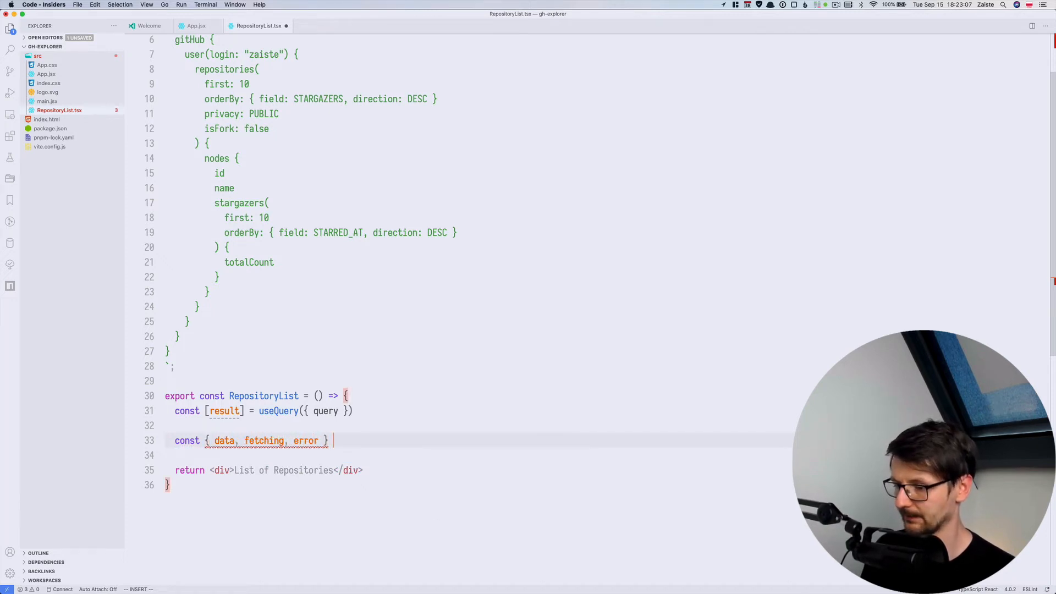
text(= result;)
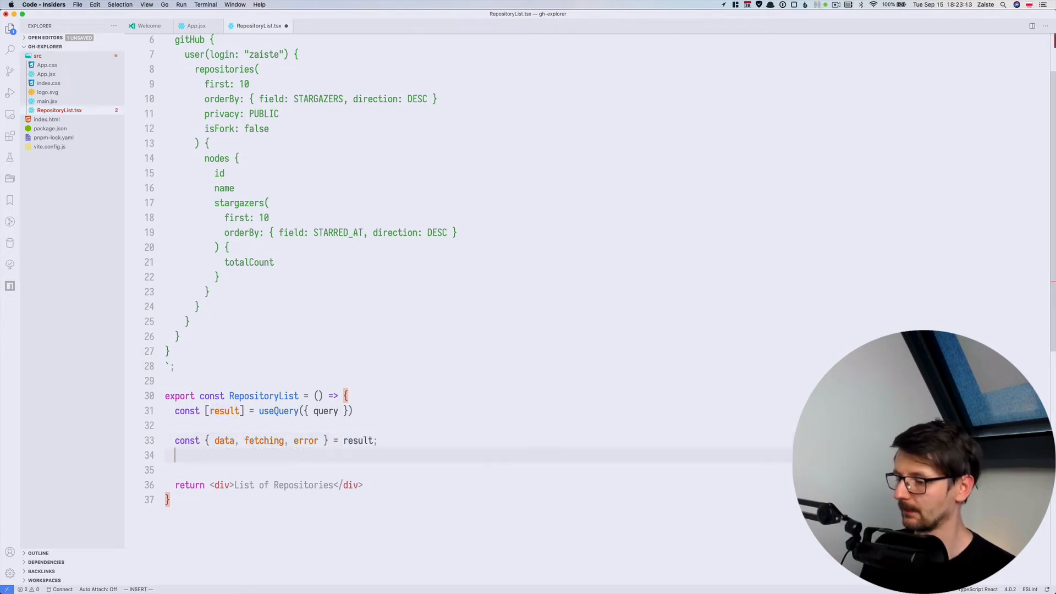
text(if (fetching) return <)
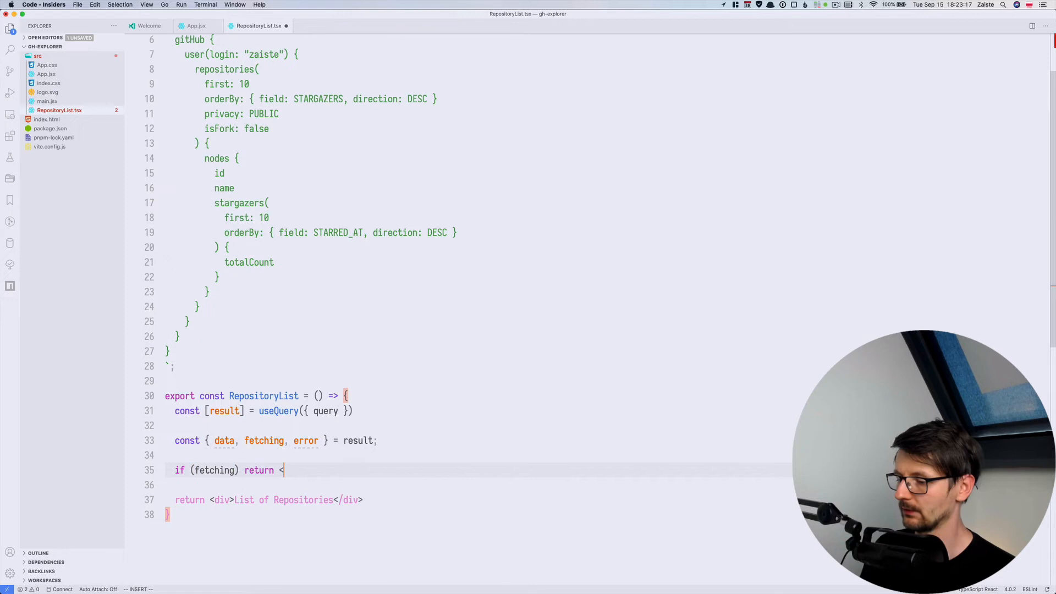
text(div>Loading</div>)
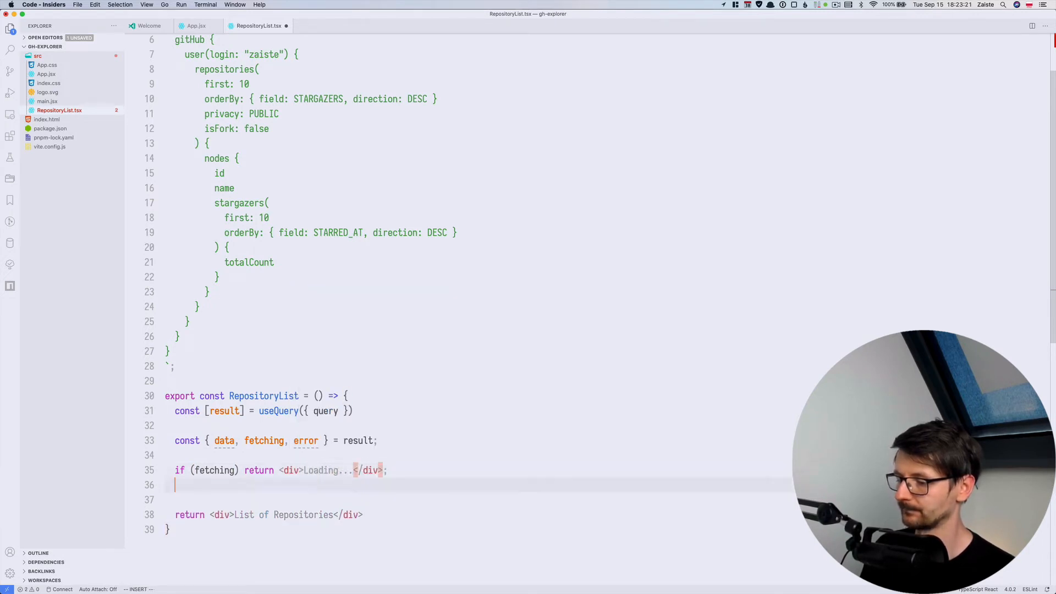
text(if (error) return <div>Error {error.message}</div>;)
text(con)
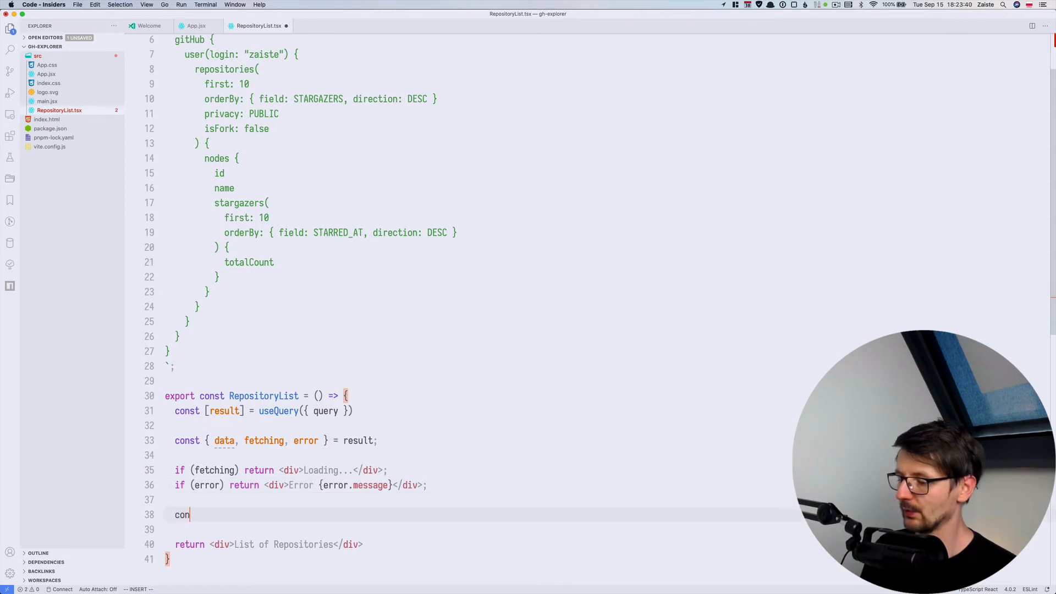
text(st)
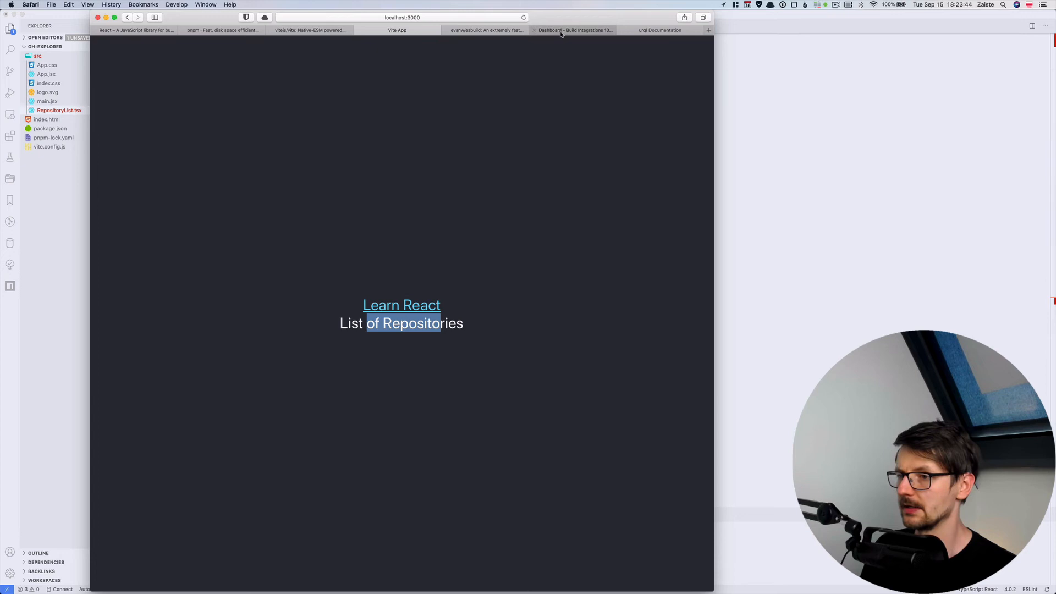
Confirm 'List of Repositories' shows in Safari, then return to VS Code.
click(573, 30)
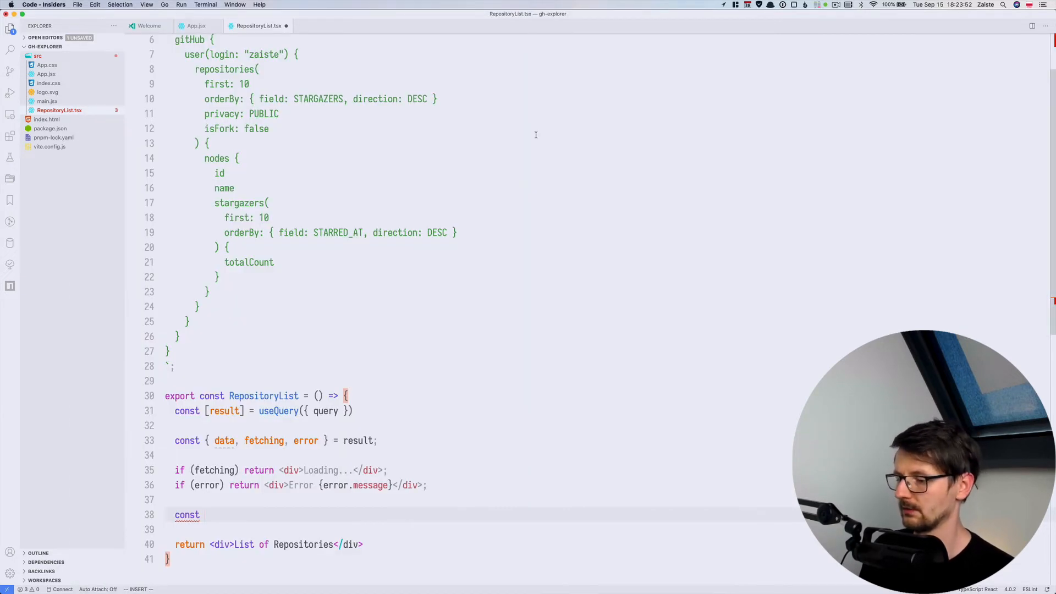
Store the repository nodes as repos = data.repositories.nodes.
text(repos)
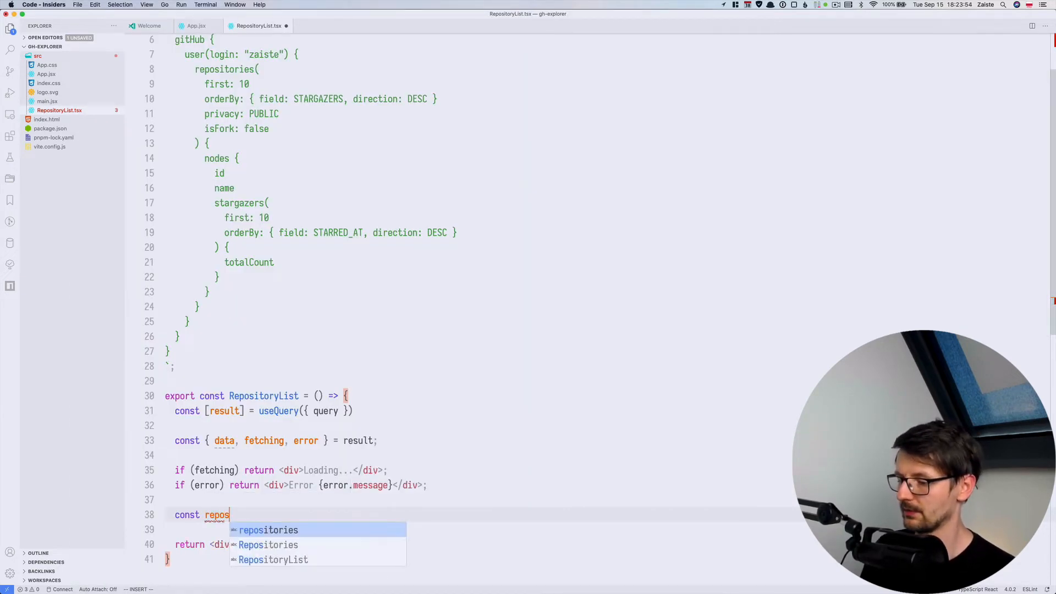
text(= data.gitHub.user.rep)
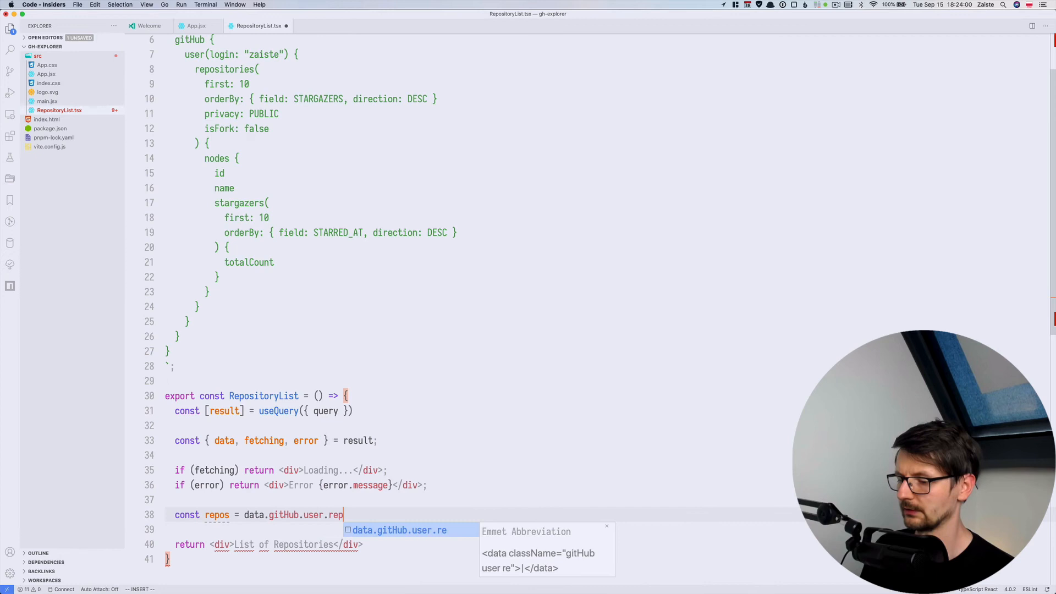
text(ositories)
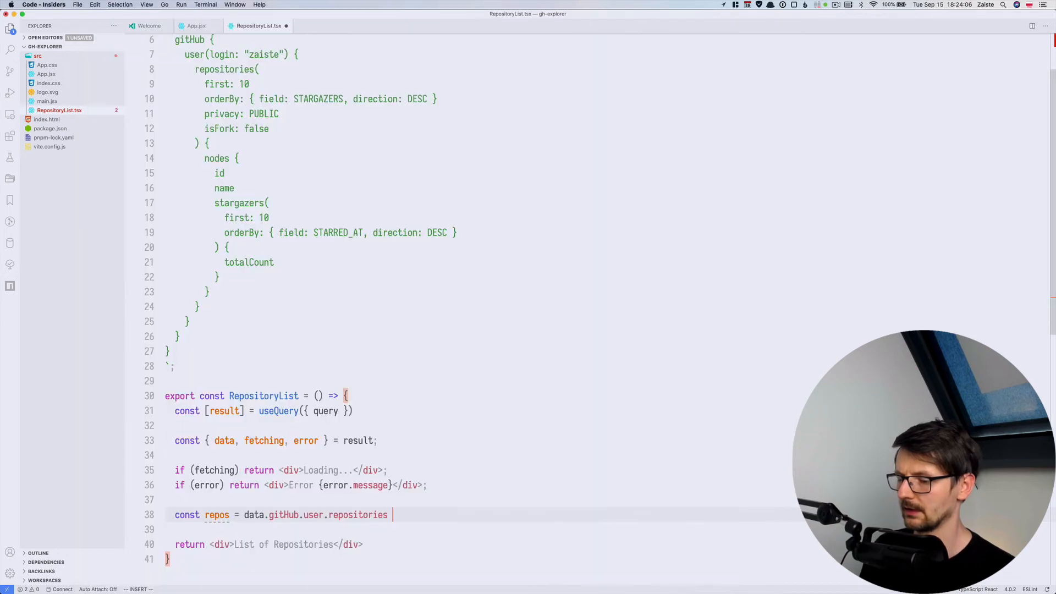
text(.node)
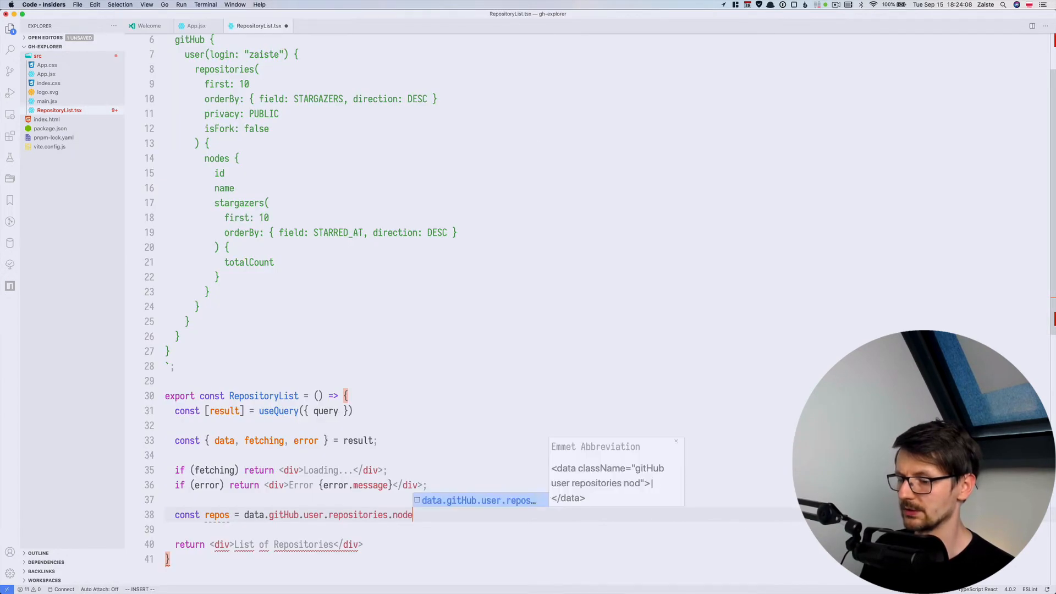
key(Escape)
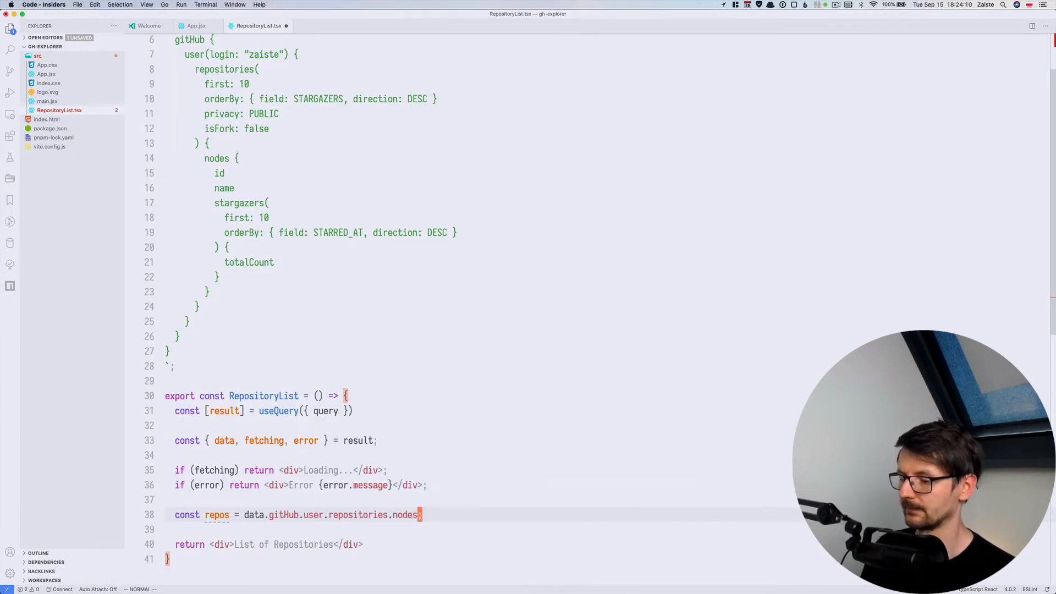
text(;)
click(479, 545)
text(return ()
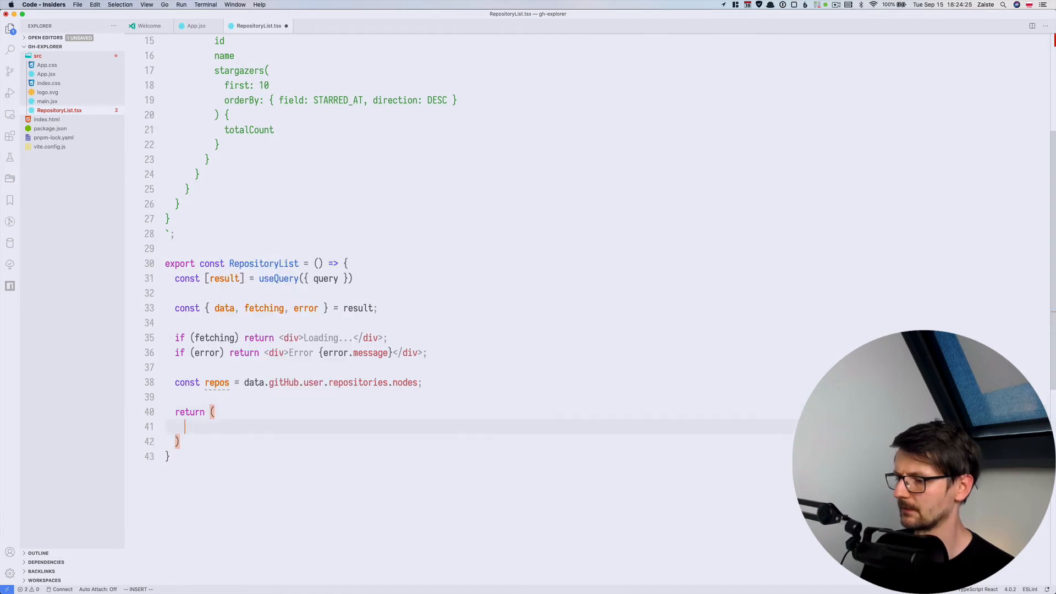
Render repos as a <ul> of <li> items showing repo.name, keyed by repo.id.
text(<ul>)
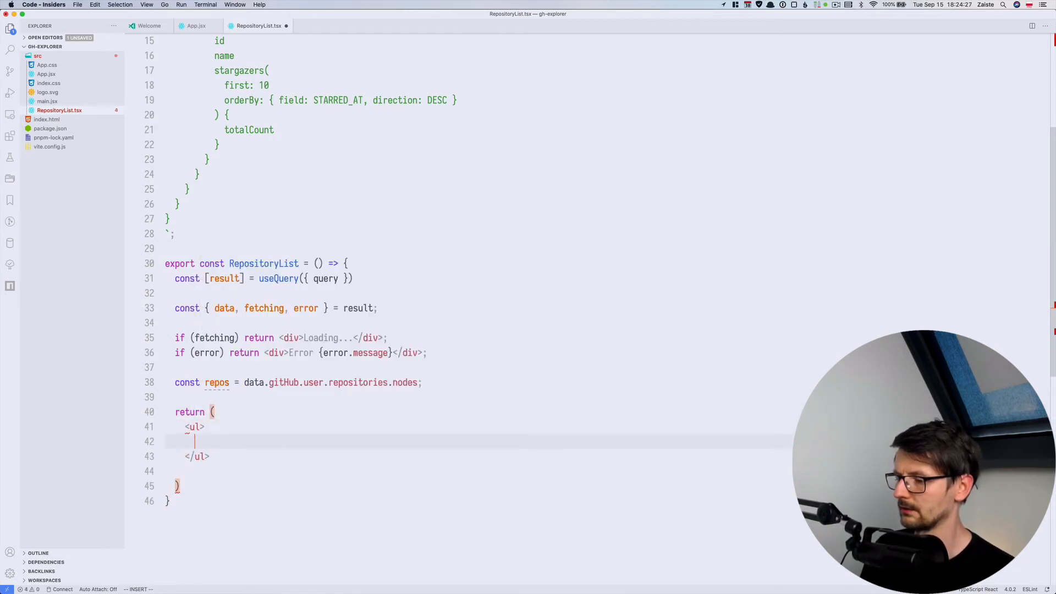
text({})
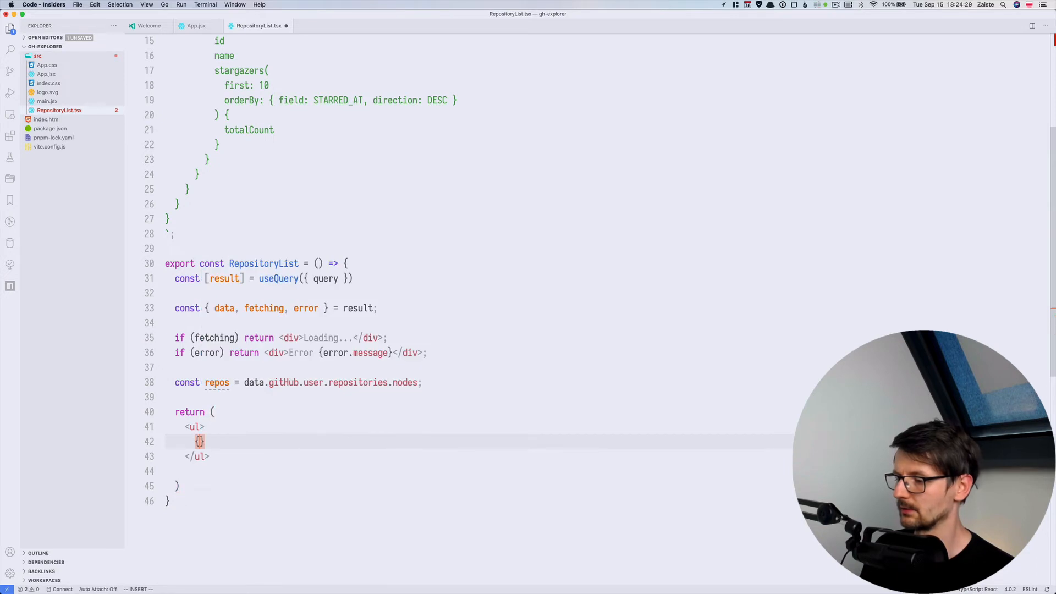
text(repos.map(repo =>)
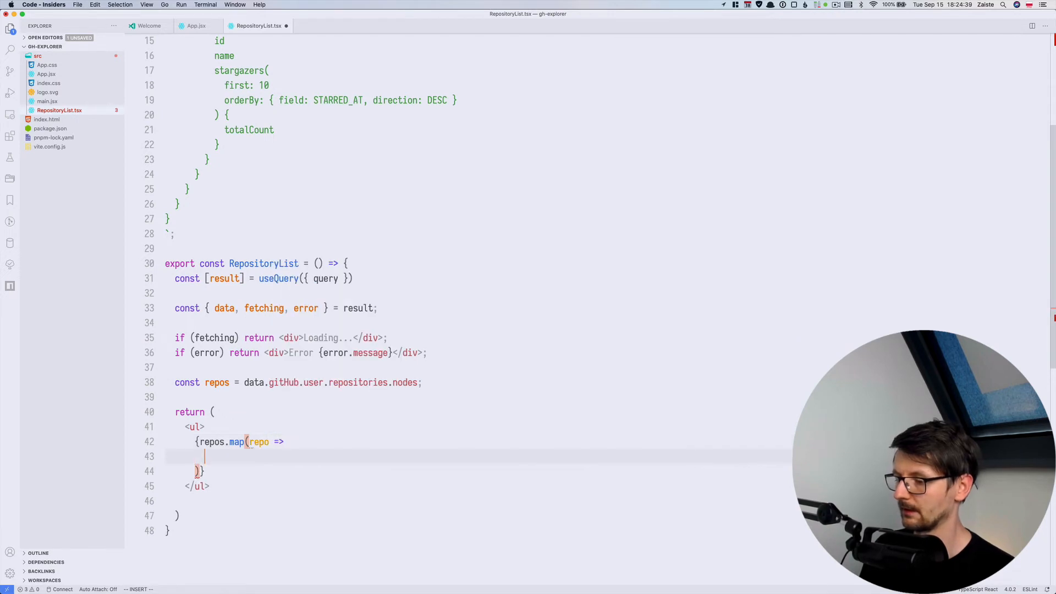
text(<li></li>)
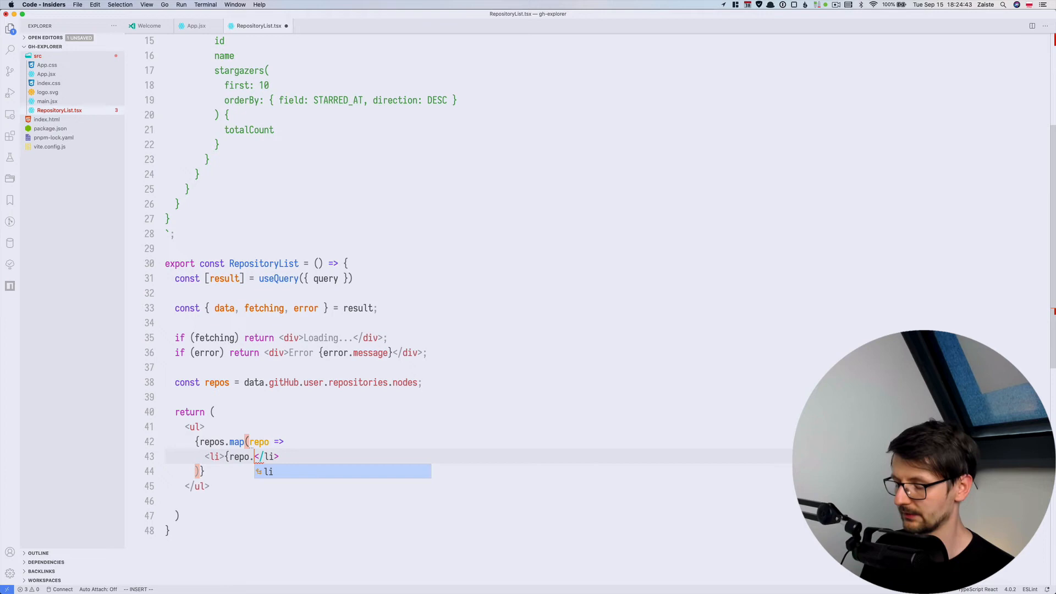
key(Escape)
text(name)
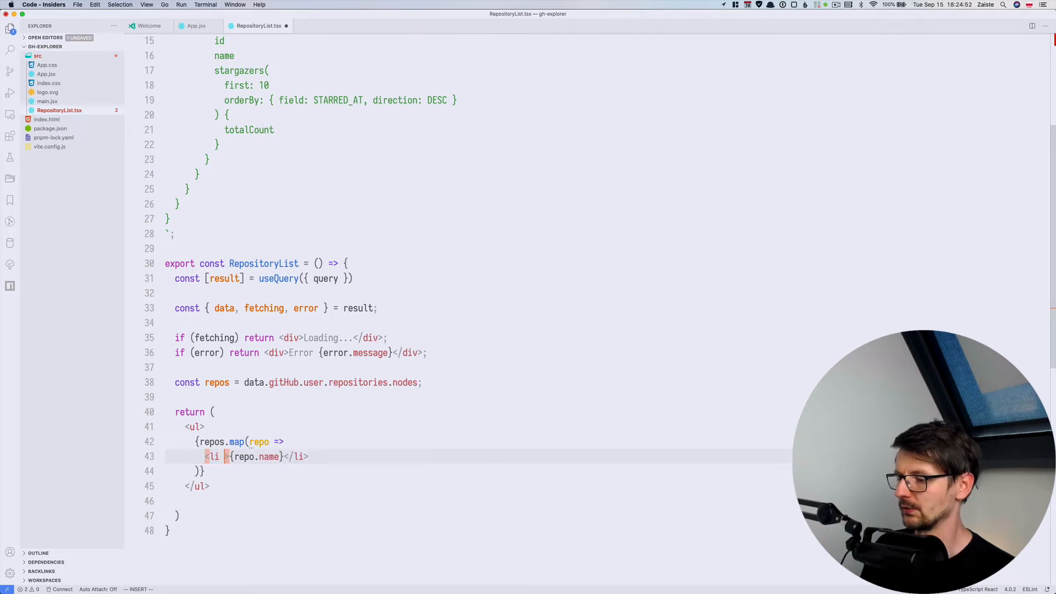
text(key={repo.id)
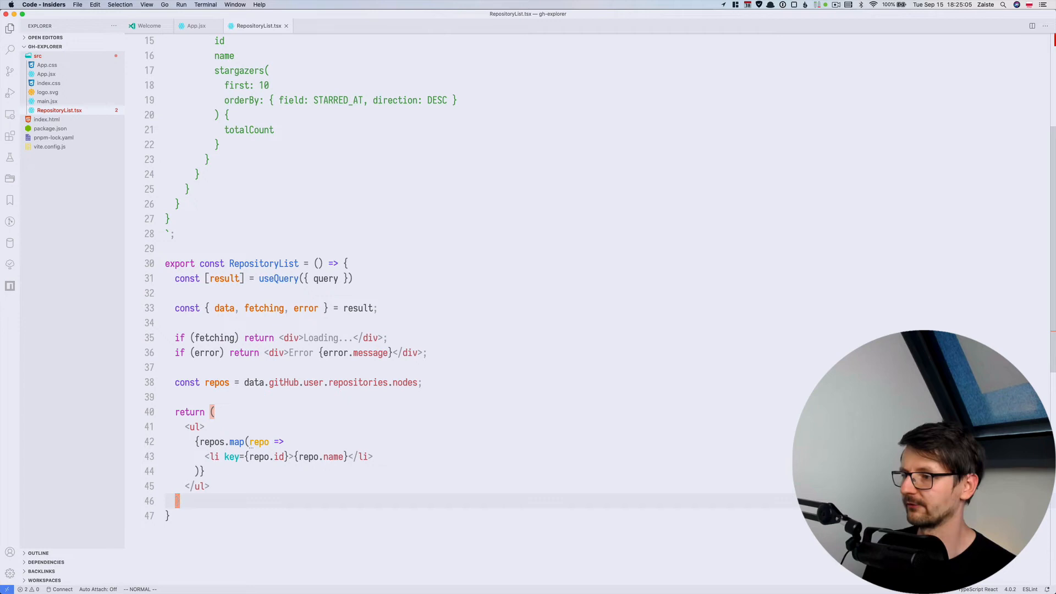
click(195, 26)
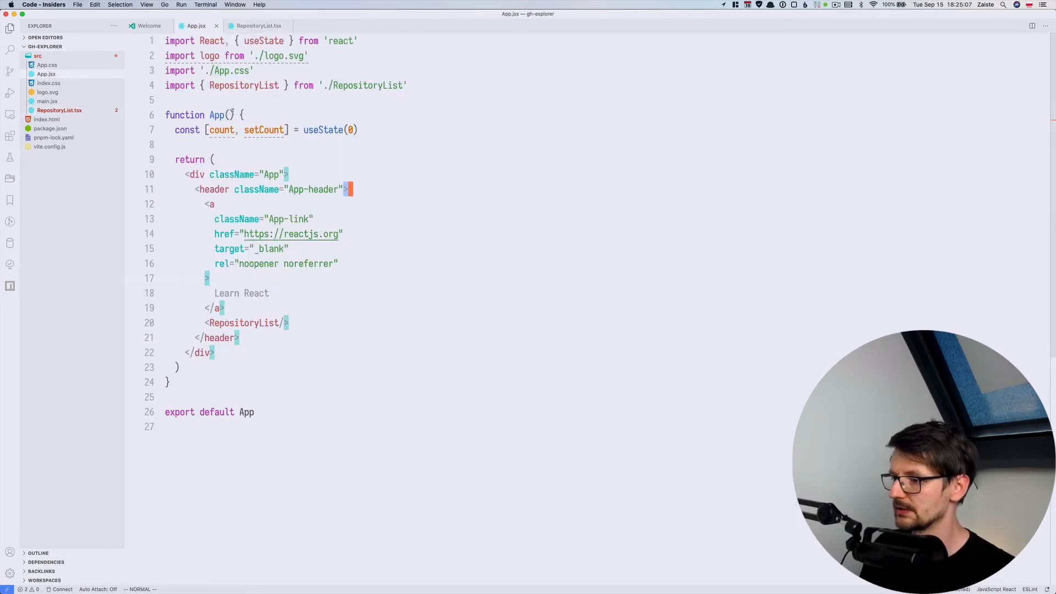
In main.jsx, add `import { createClient, Provider } from 'urql'` and begin `const client = createClient(`.
click(246, 26)
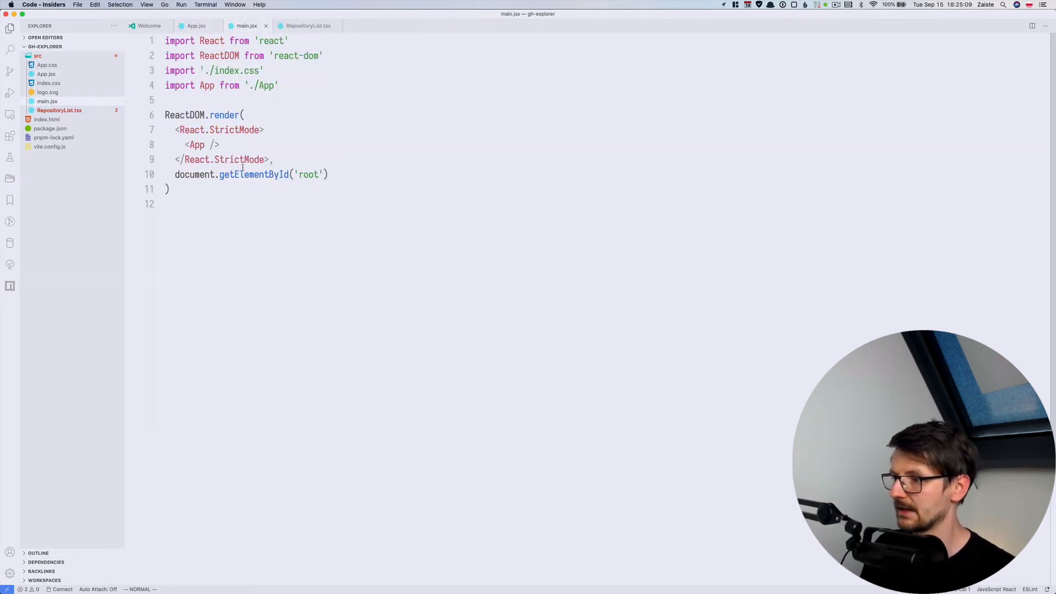
double_click(262, 86)
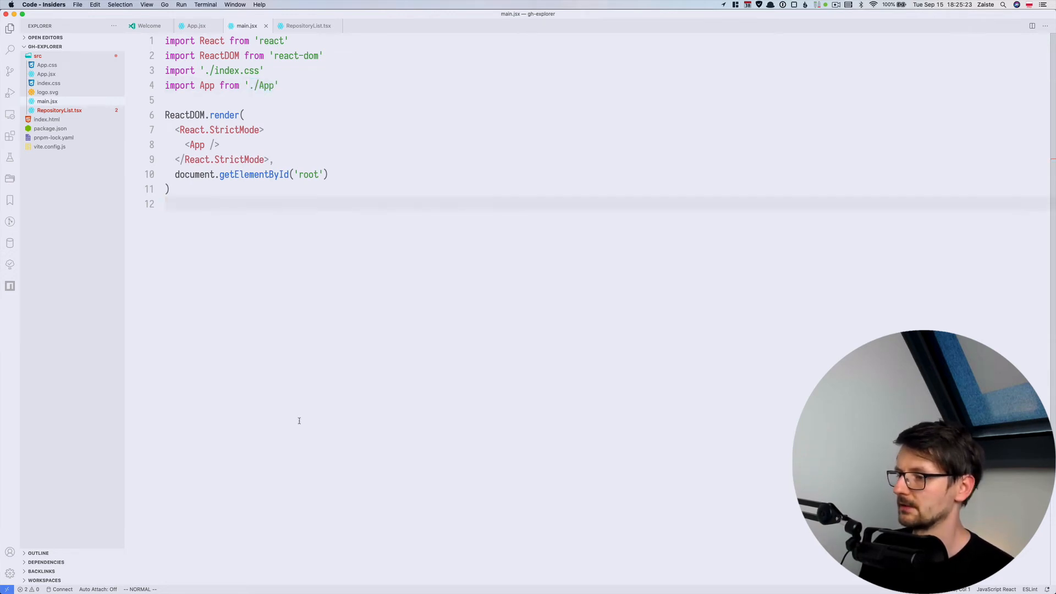
text(import { createClient, Provider } from 'urql';)
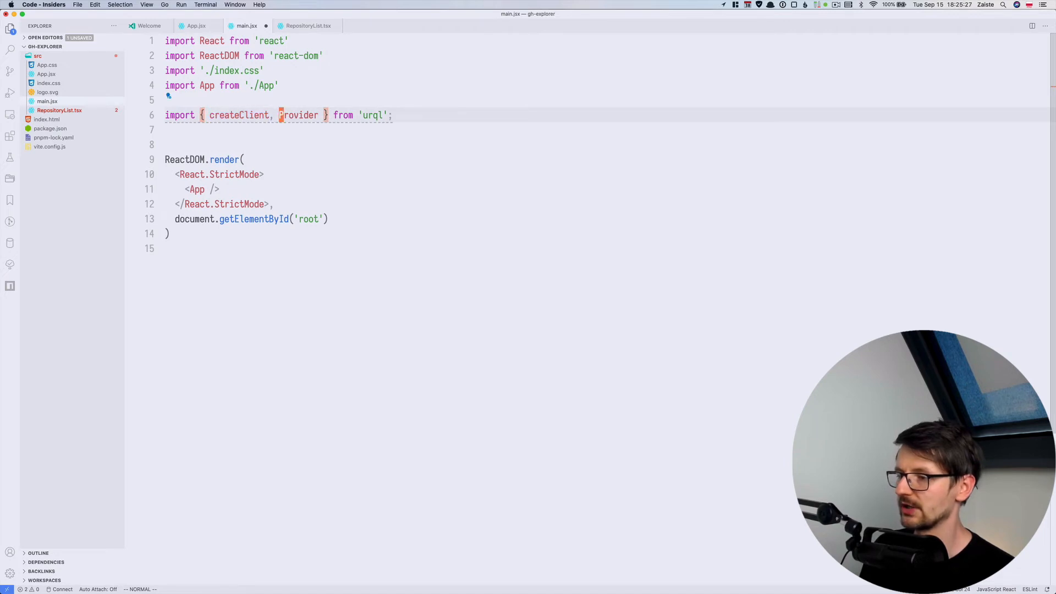
text(const clie)
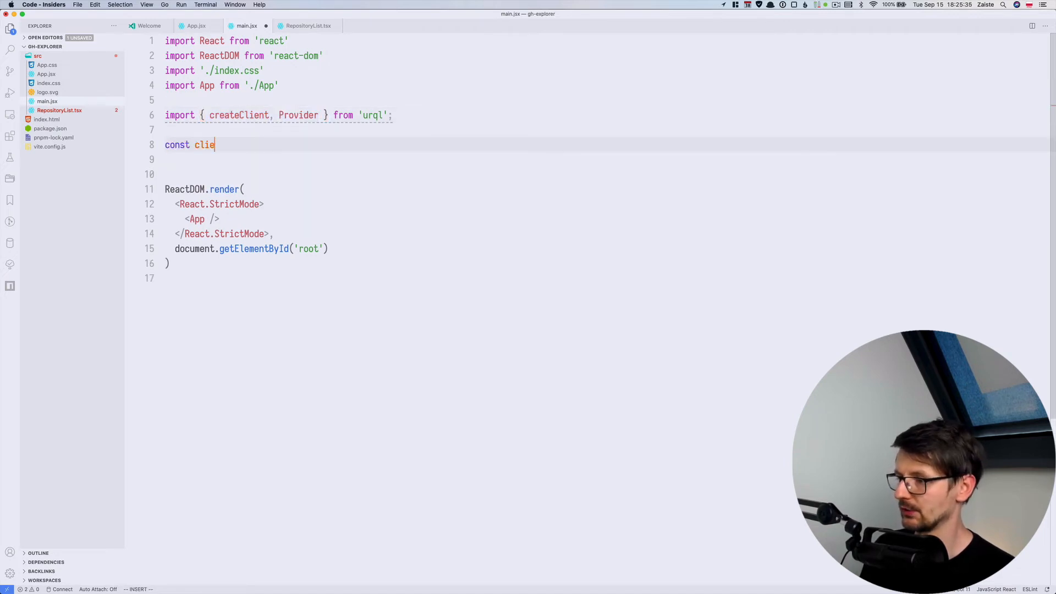
text(nt = cr)
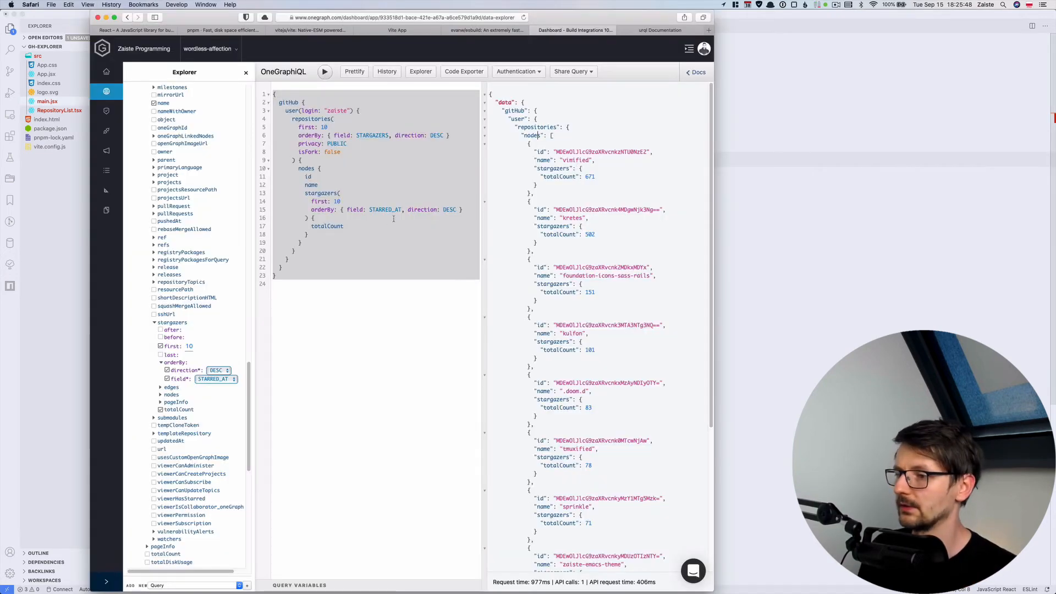
mouse_move(105, 72)
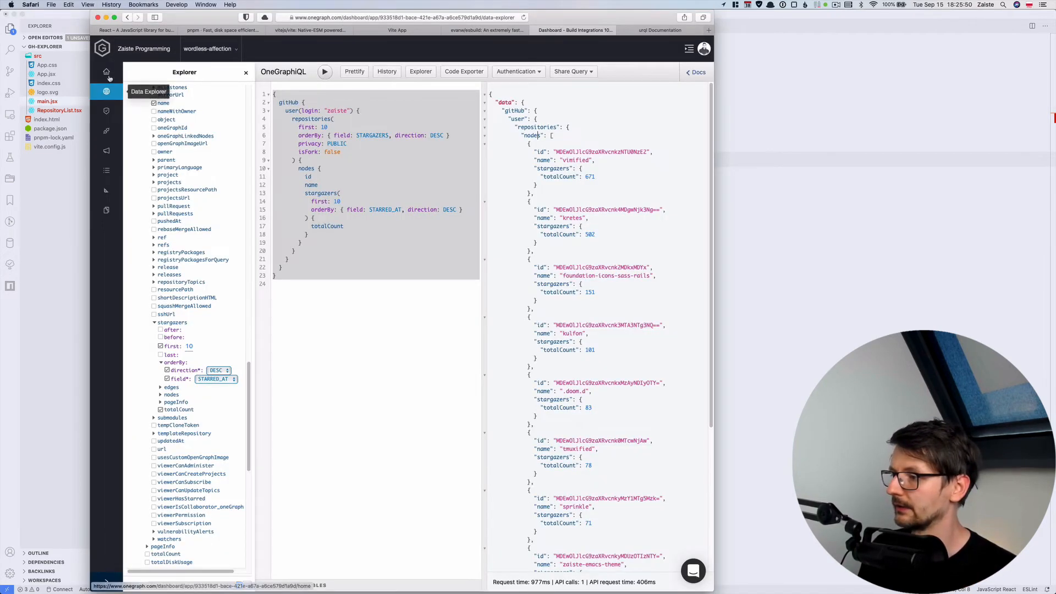
Return to the wordless-affection app's OneGraph dashboard home showing its app ID and endpoint.
click(106, 73)
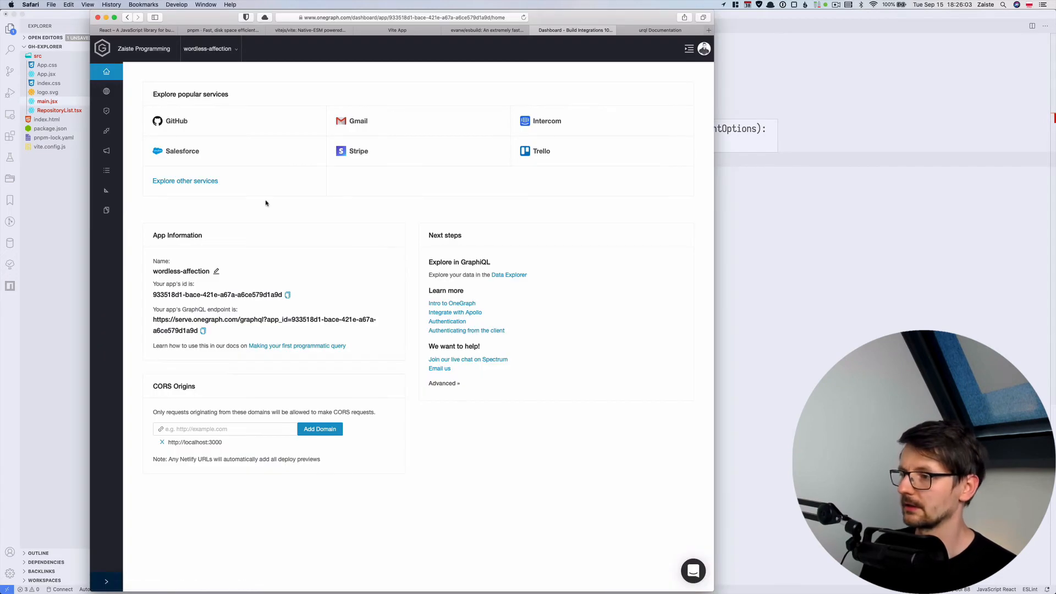
mouse_move(323, 280)
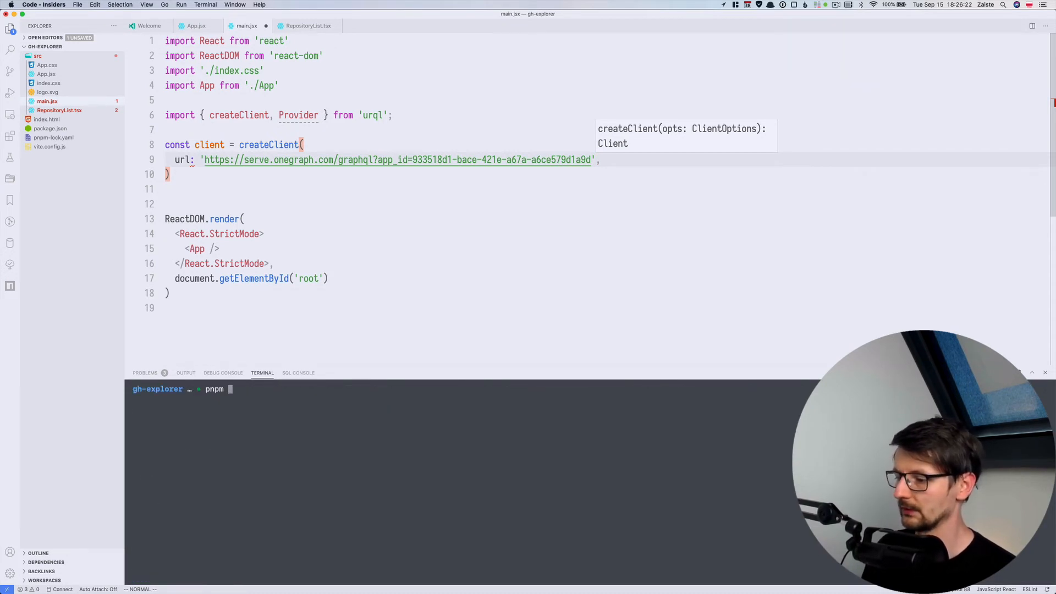
Install onegraph-auth, import OneGraphAuth, and define appId as '933518d1-bace-421e-a67a-a6ce579d1a9d'.
text(add onegraph-)
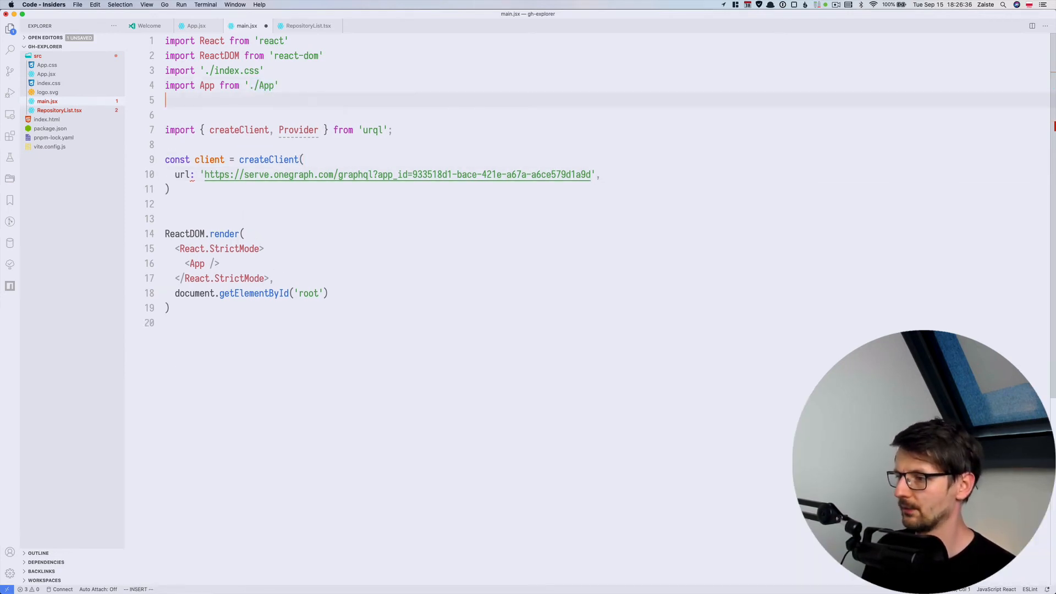
text(import O)
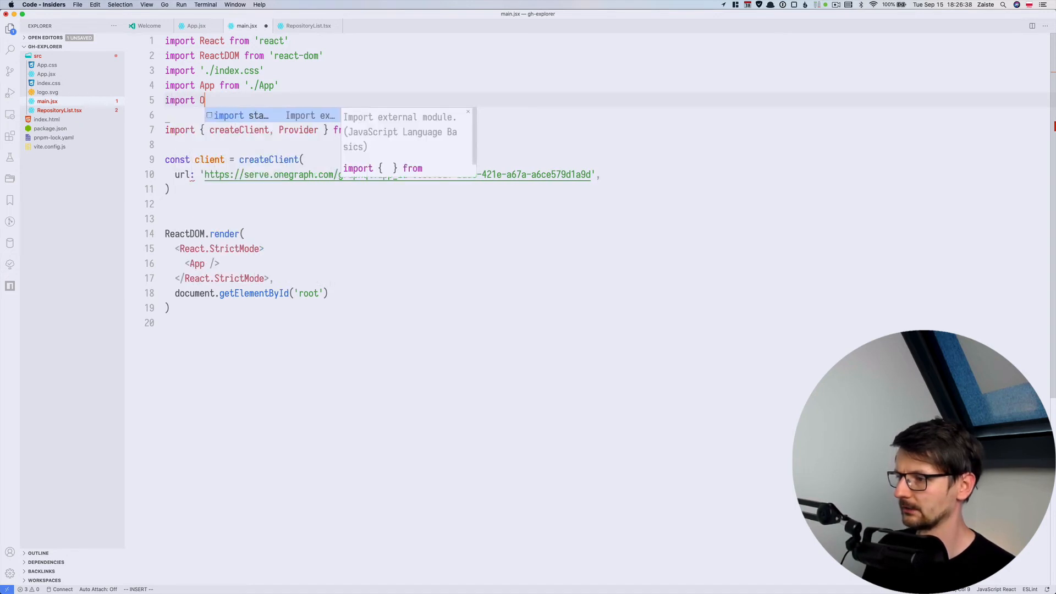
text(neGraphAuth)
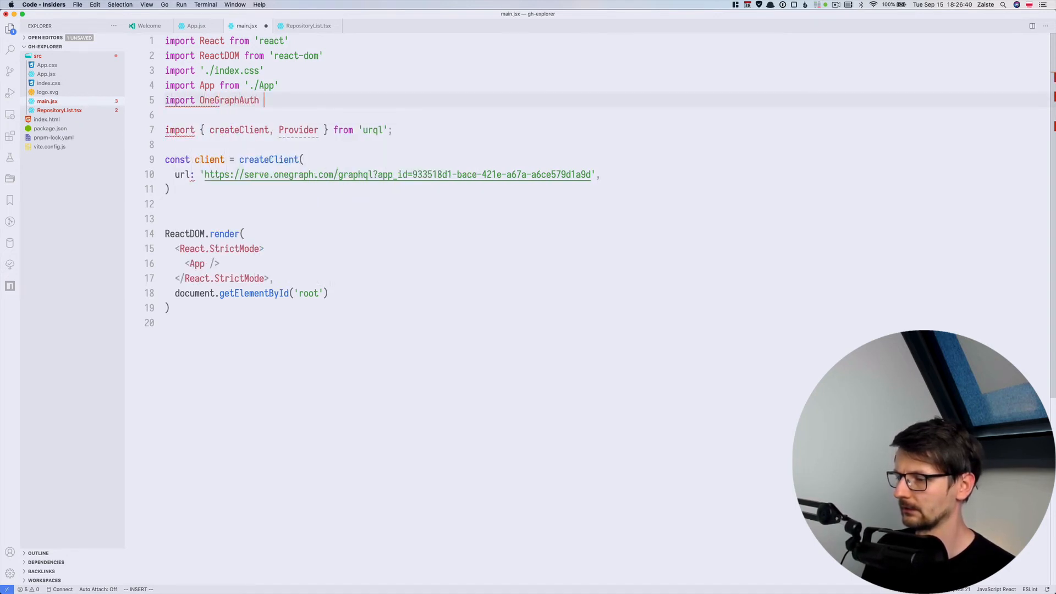
text(from 'onegraph-auth';)
text(const auth = new OneGraphAuth({ )
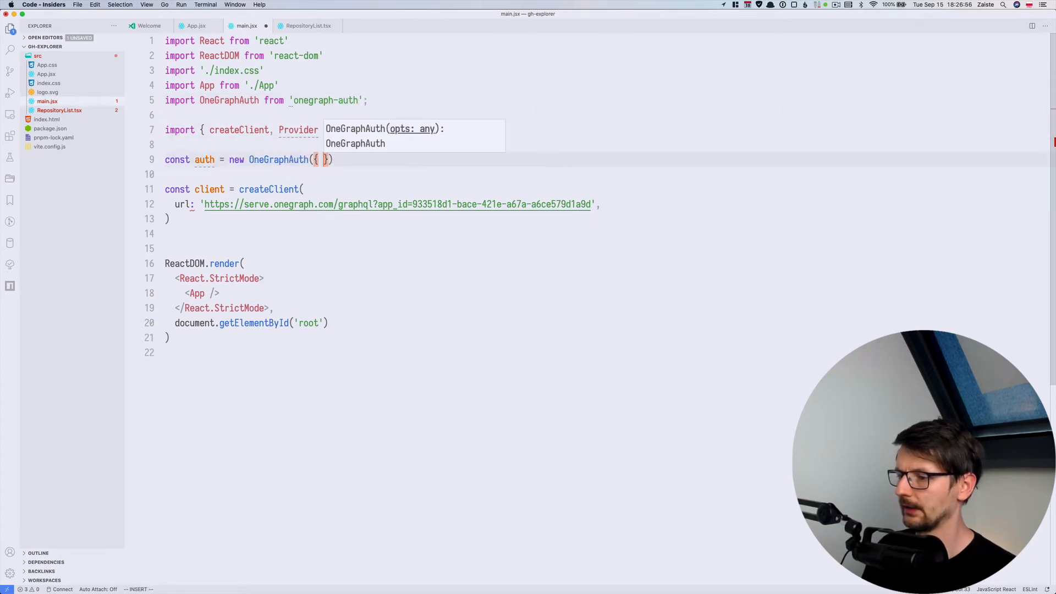
text(appId)
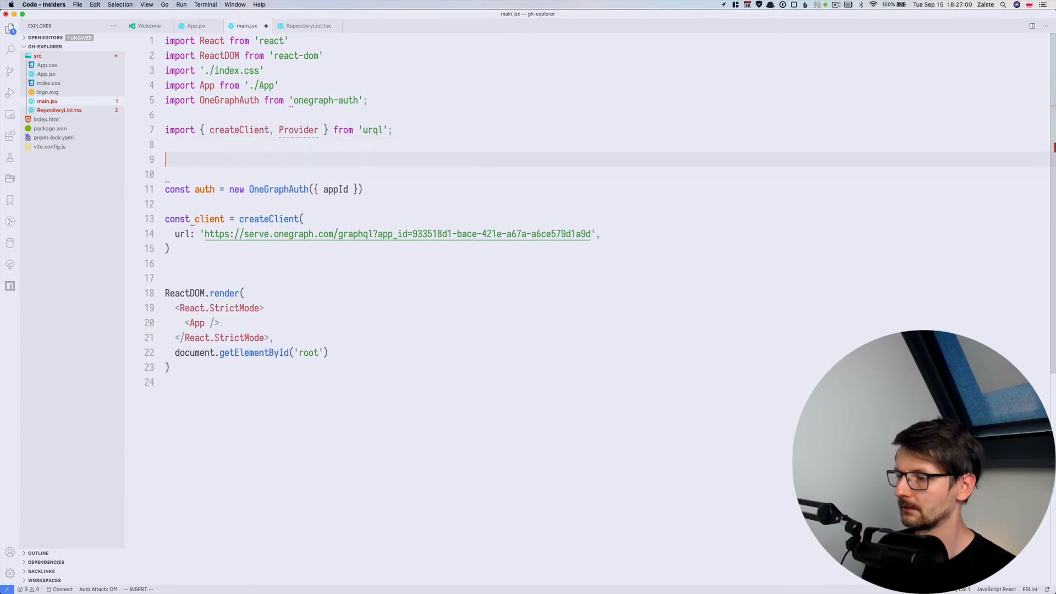
text(const appId =)
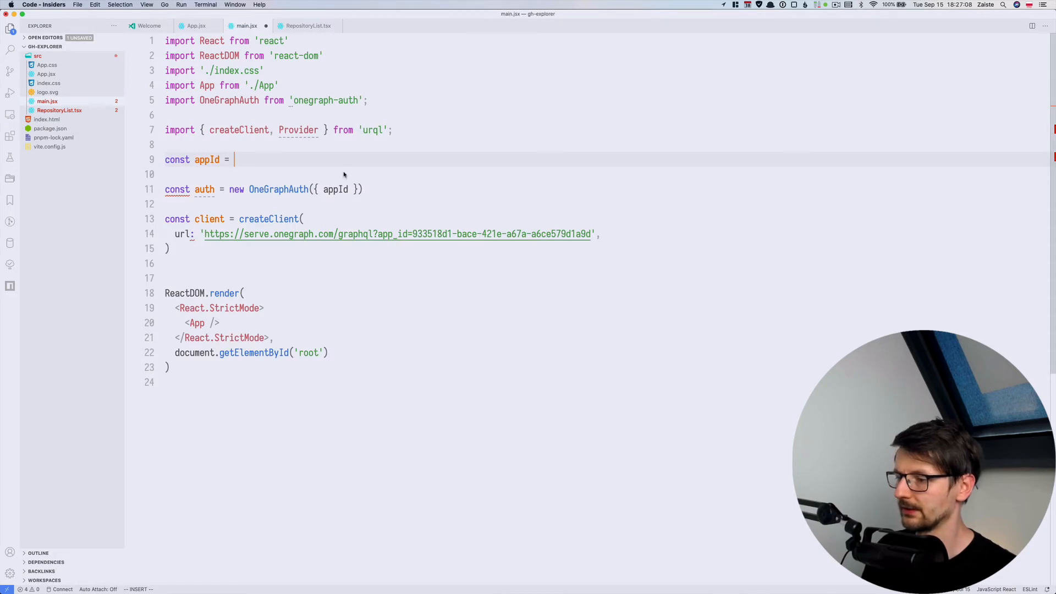
text('933518d1-bace-421e-a67a-a6ce579d1a9d')
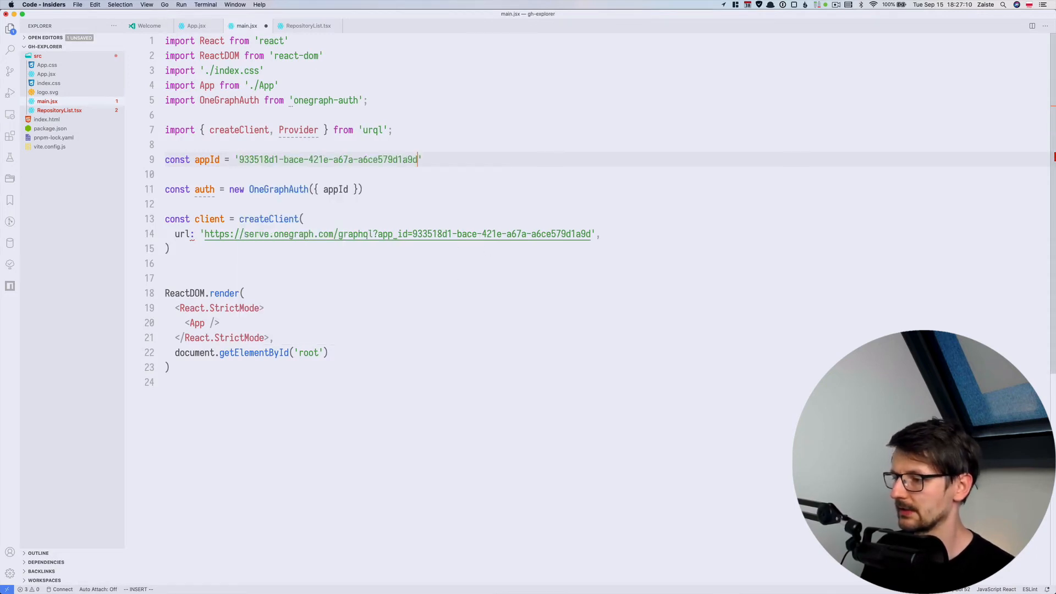
key(Escape)
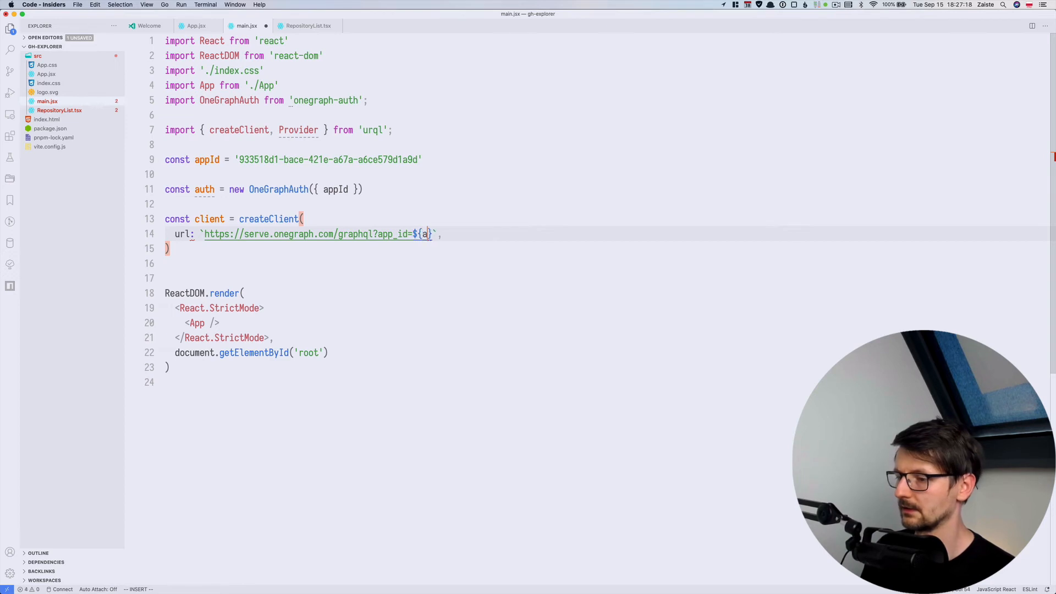
Create the OneGraphAuth instance from appId and send its auth headers in the client's fetchOptions.
text(ppId})
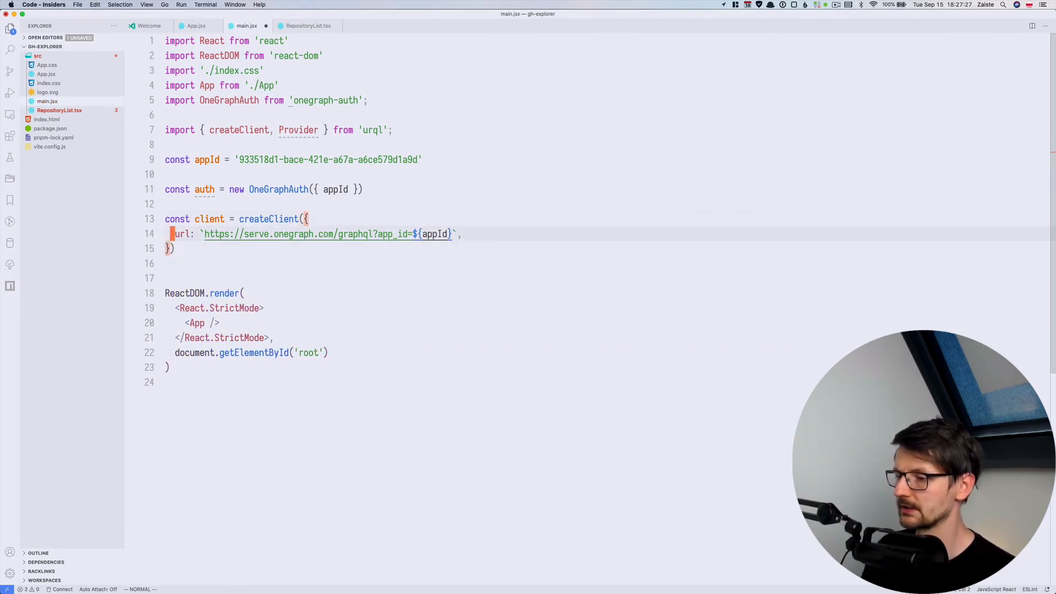
text(fetchOptions: () => ({ auth: })
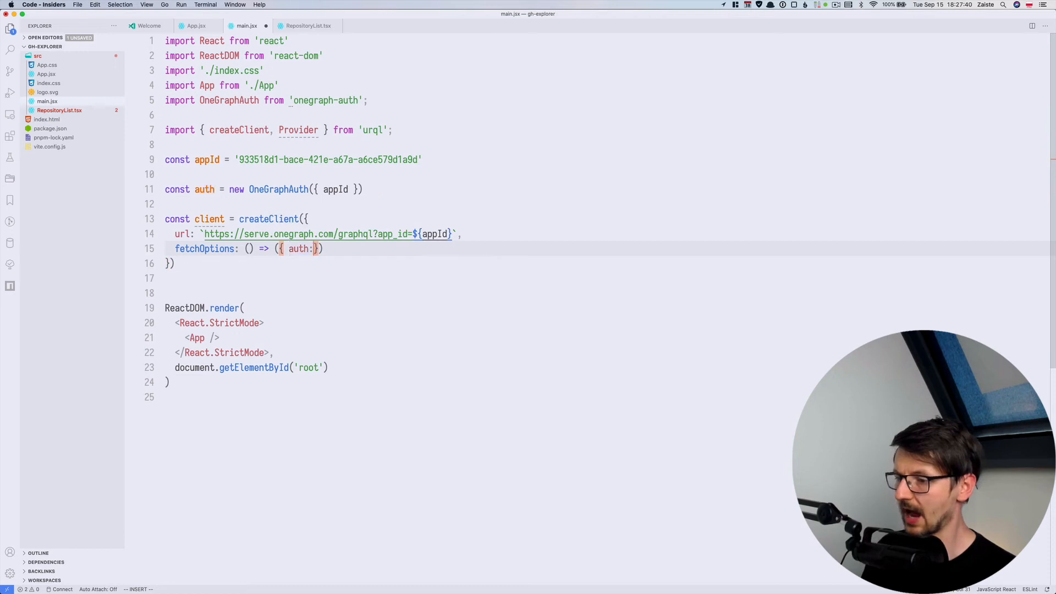
text(headers:)
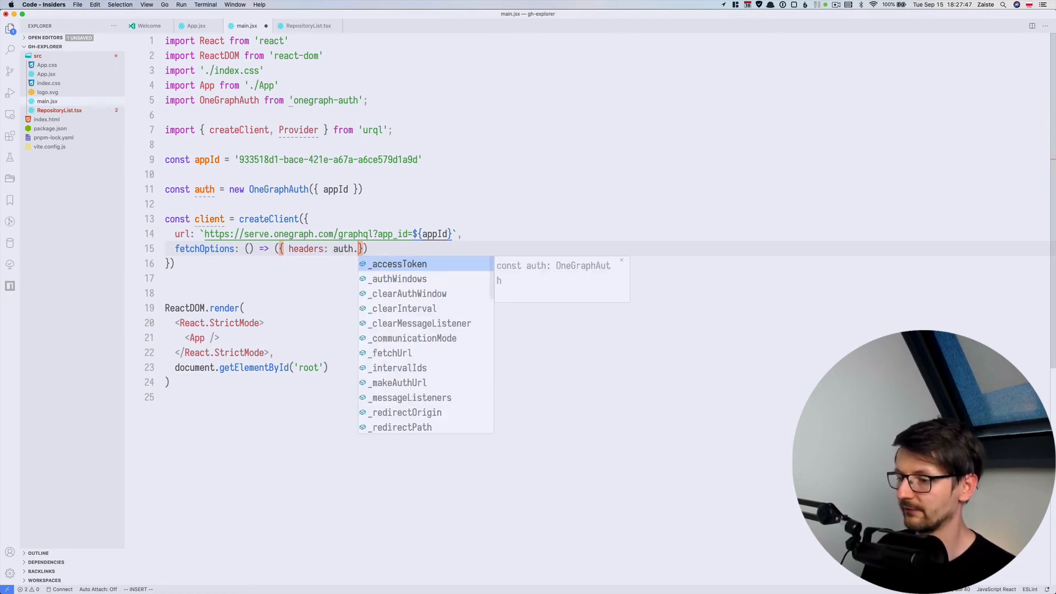
text(headers())
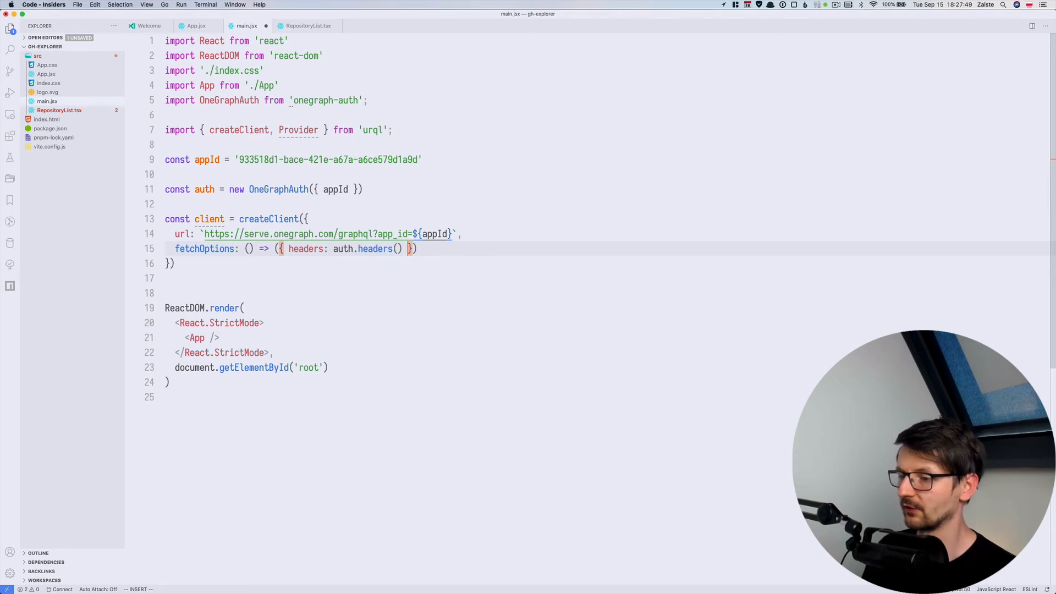
key(Escape)
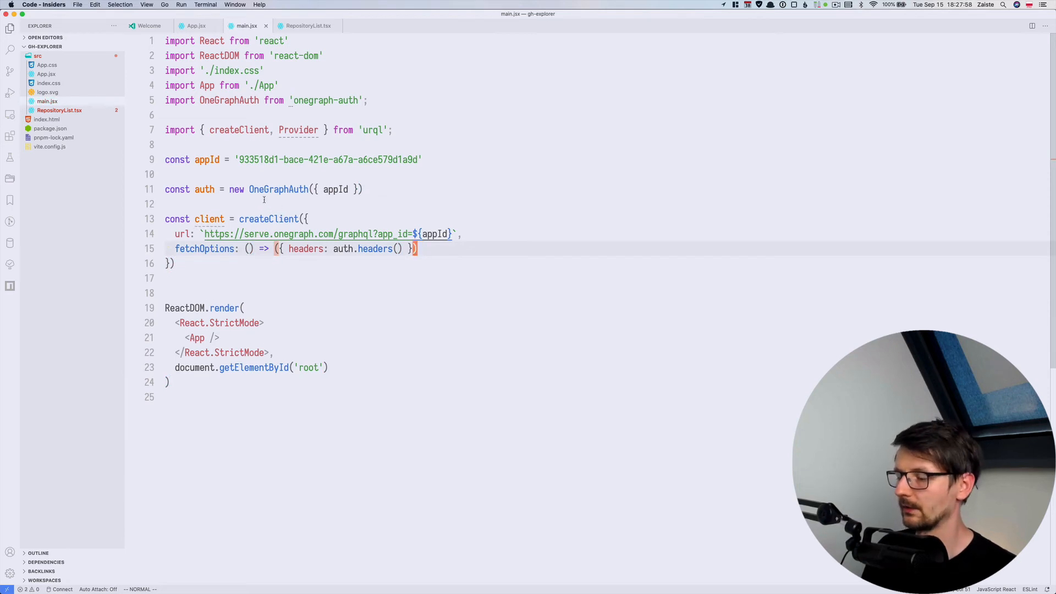
mouse_move(277, 190)
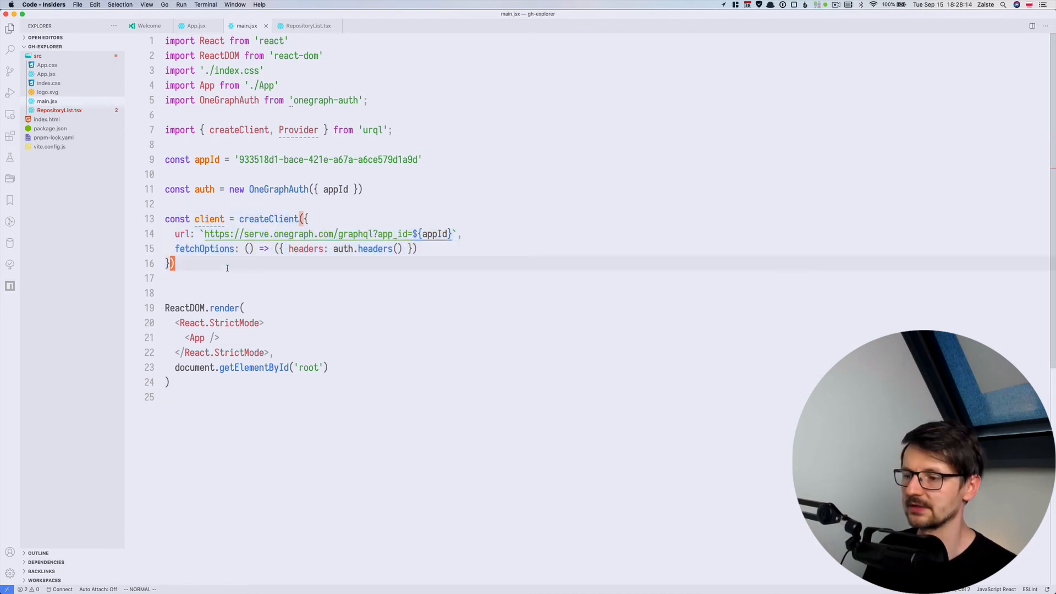
Wrap <App /> in <Provider value={client}> inside React.StrictMode in main.jsx.
click(261, 308)
text(<)
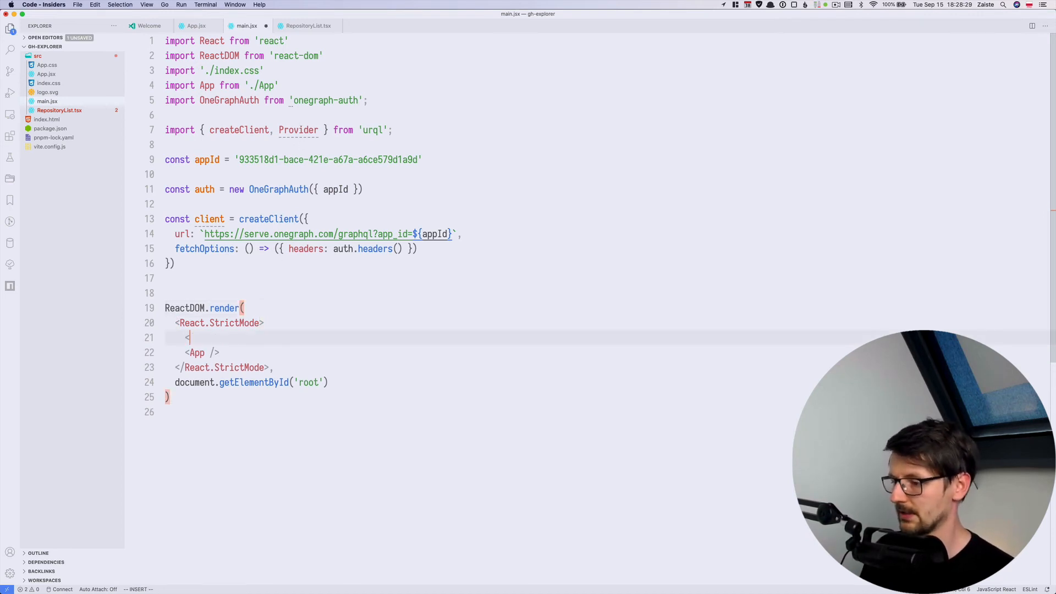
text(Provider value={client}>)
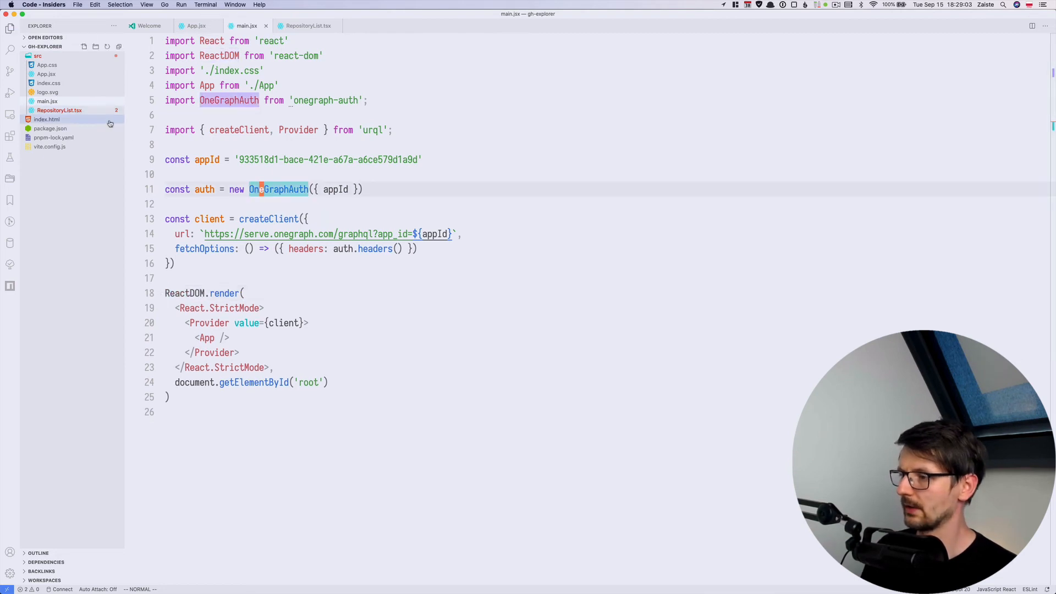
Review the query in RepositoryList.tsx, then return to App.jsx for the login state.
click(308, 26)
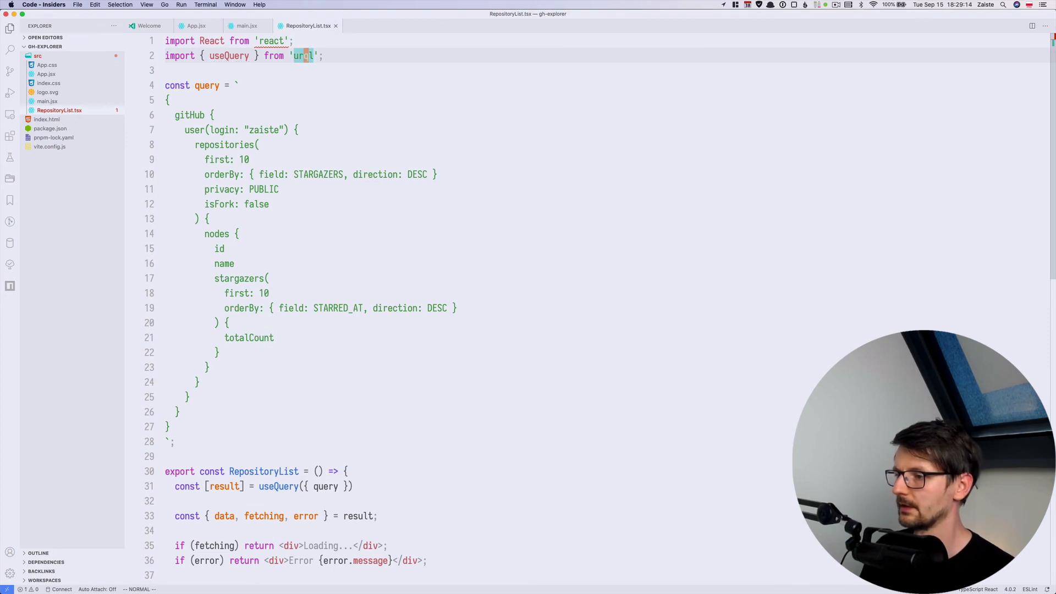
scroll(down, 3)
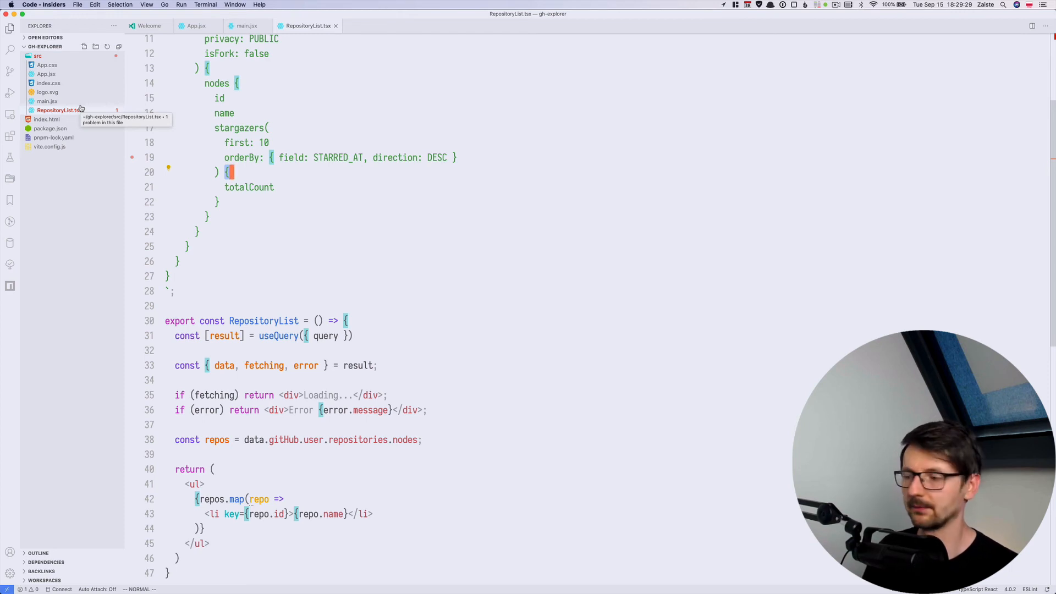
click(196, 25)
text(const [isLoggedIn, setIsLoggedIn] =)
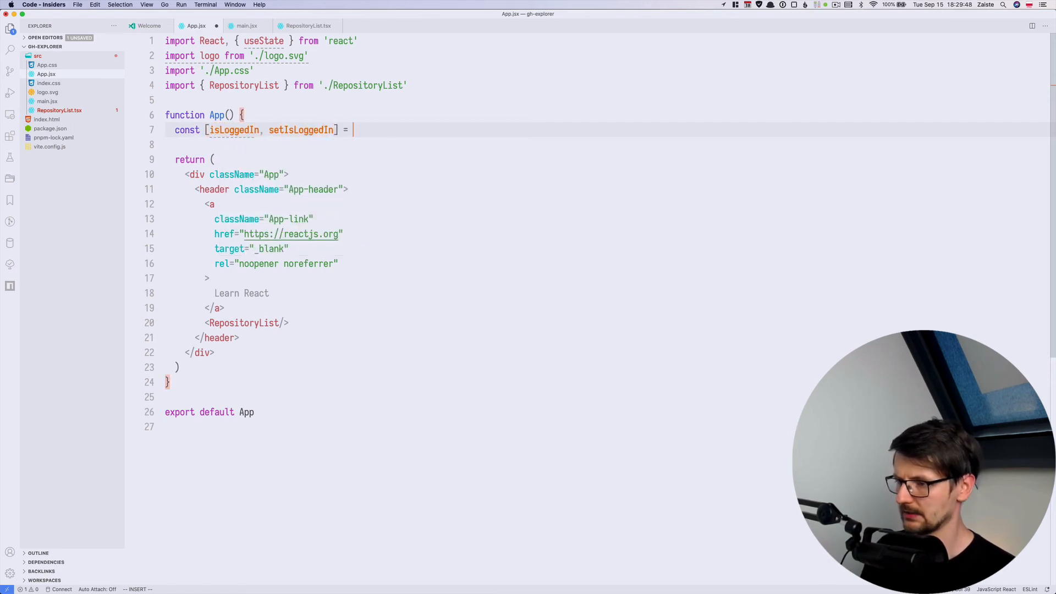
Declare isLoggedIn state (false) and render RepositoryList when logged in, else a Login button calling login().
text(useState(false);)
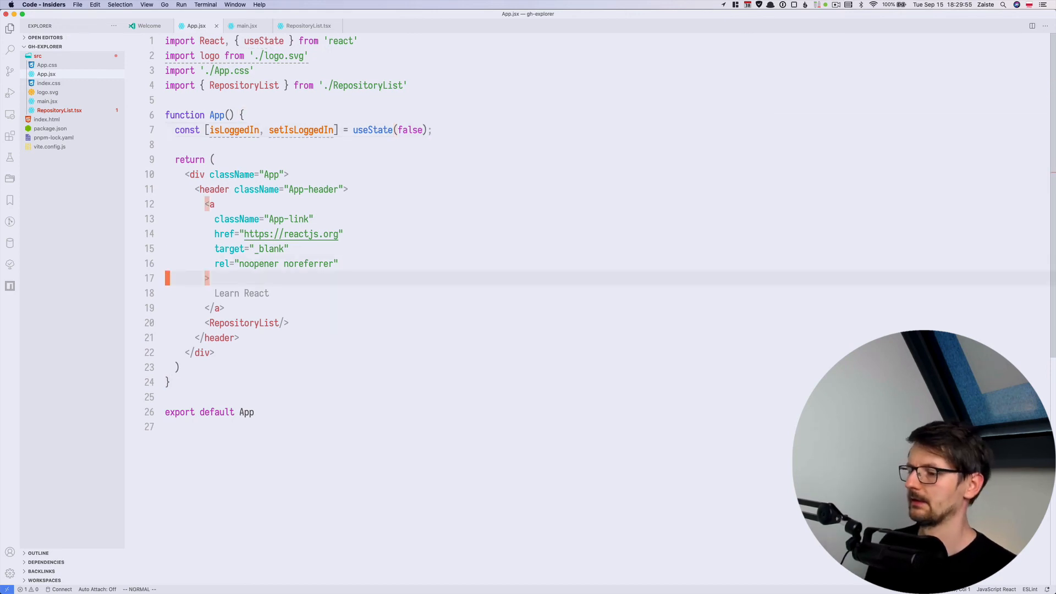
text({)
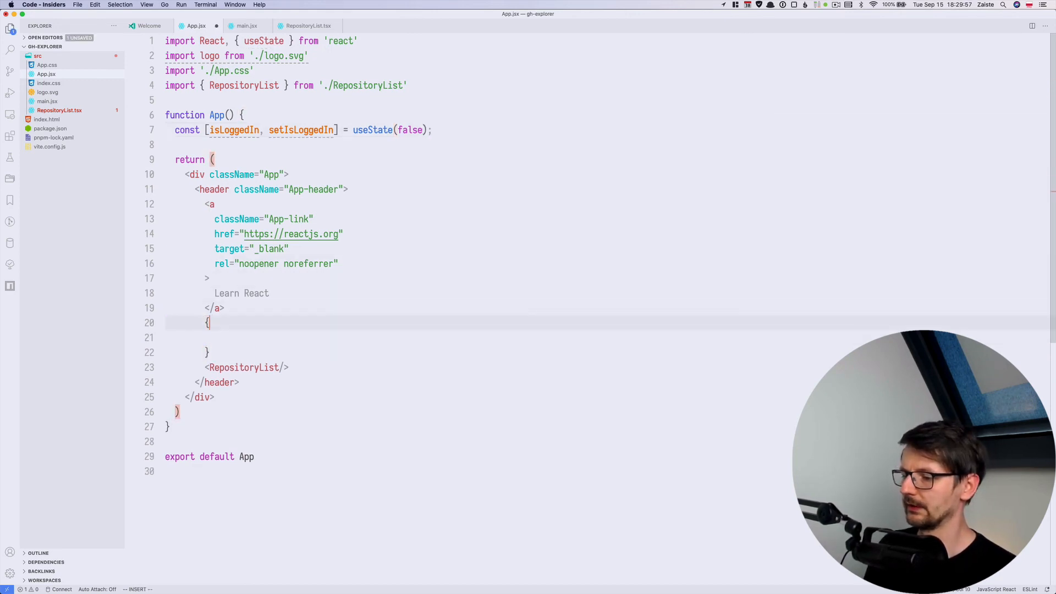
text(isLoggedIn ? ()
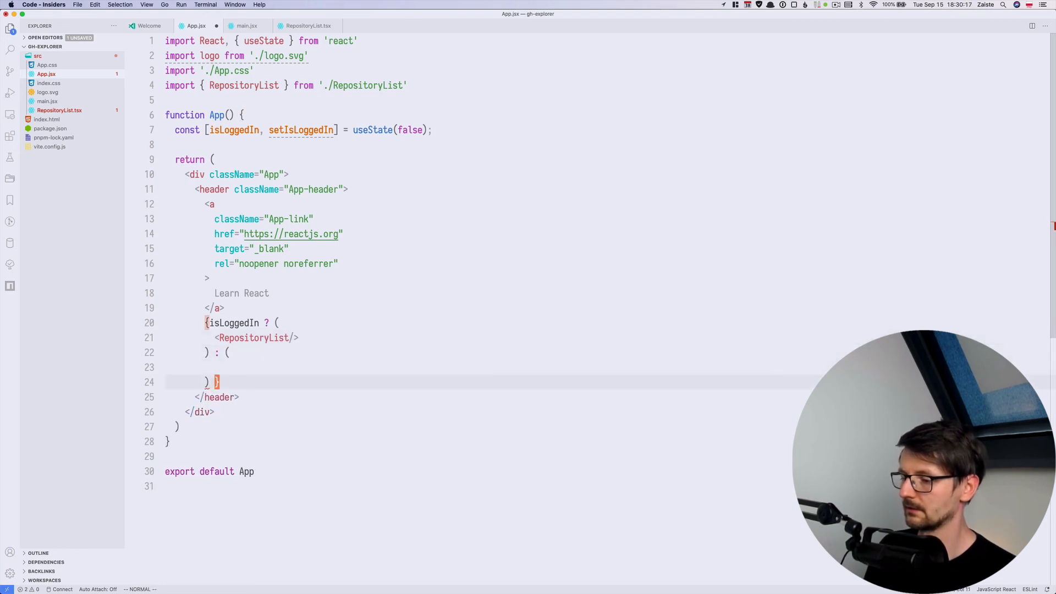
text(<)
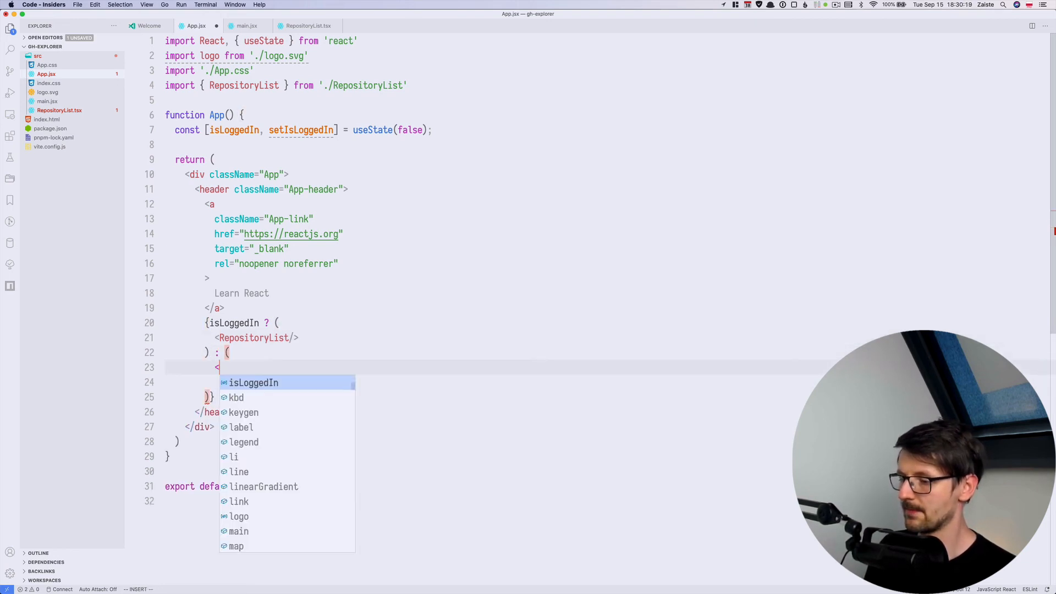
text(button ></button>)
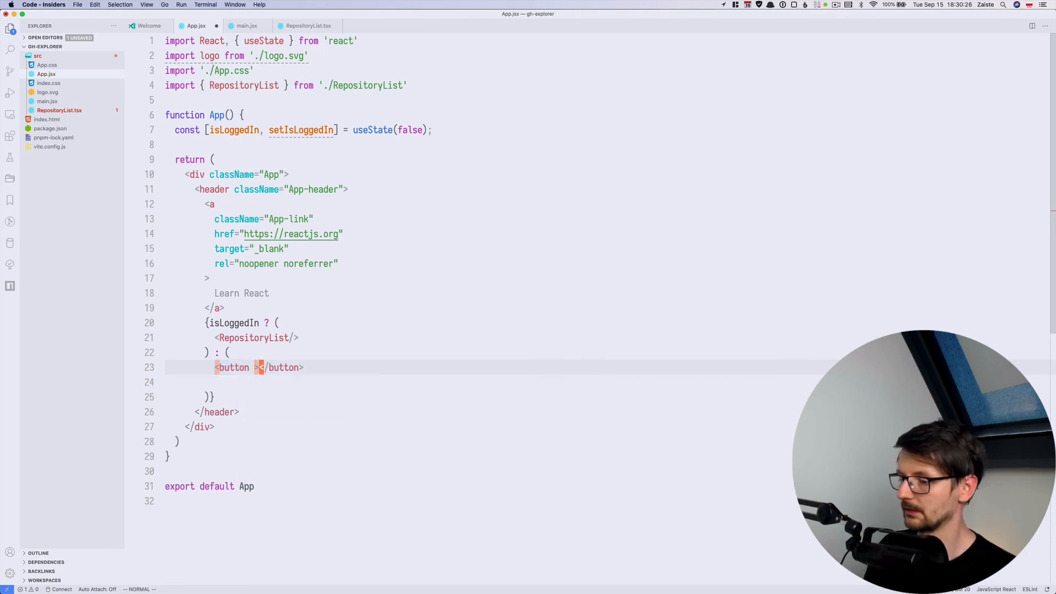
text(Login)
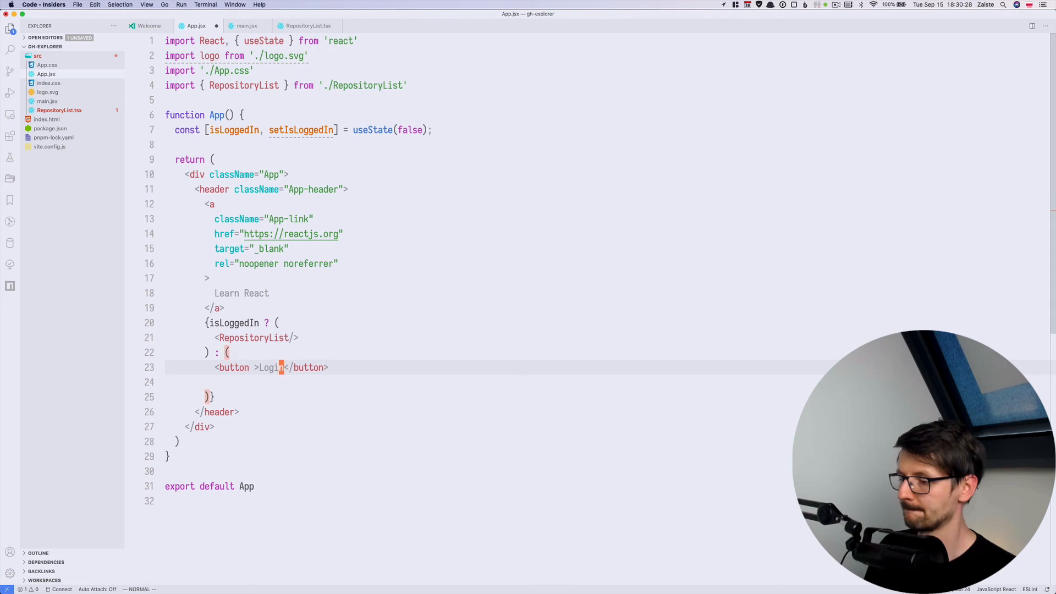
text(onClick={())
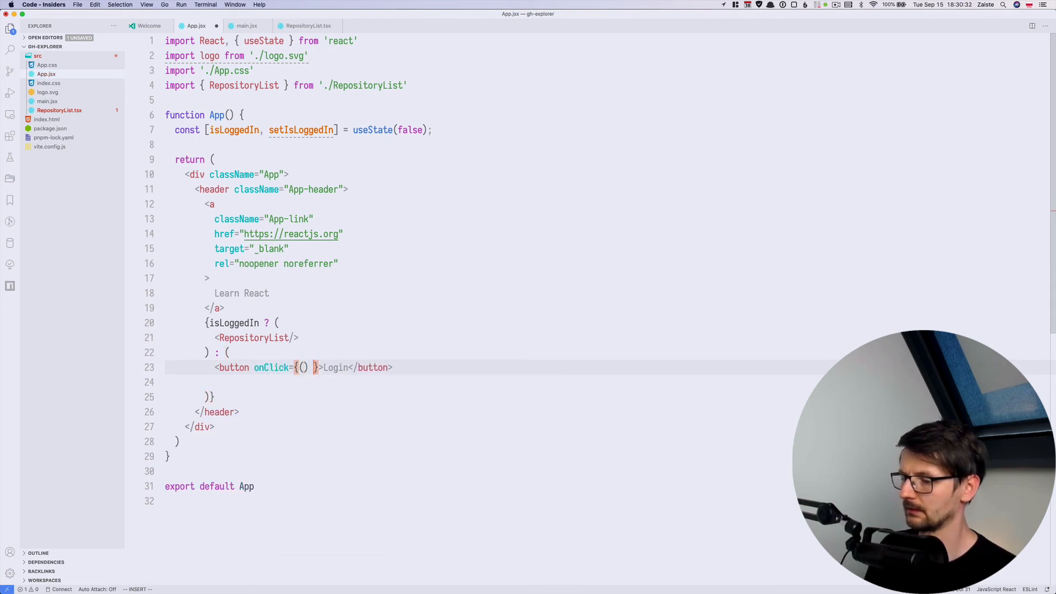
text(=> loi)
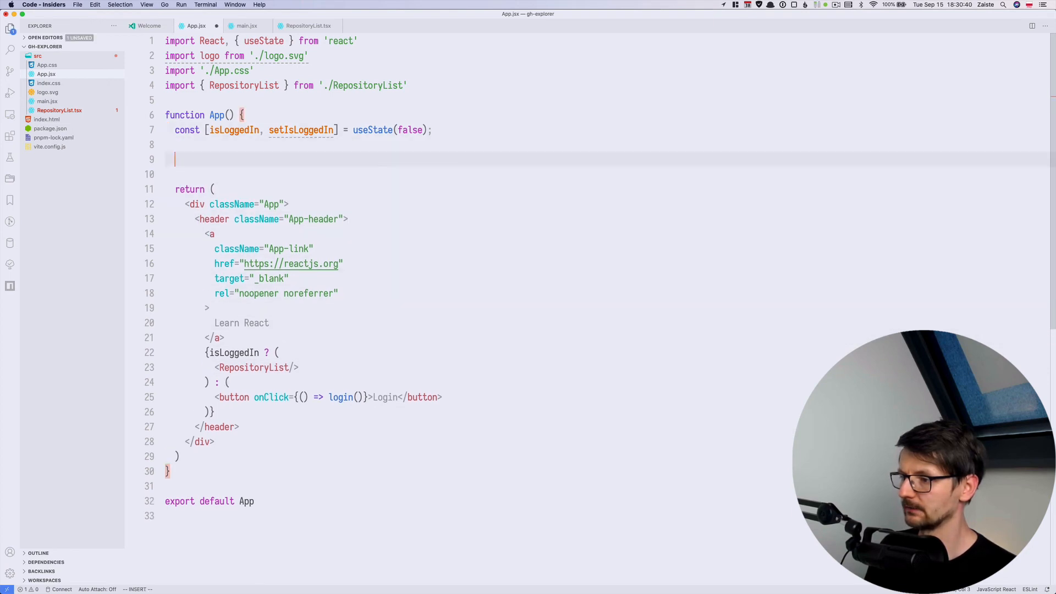
Export auth from main.jsx and import it into App.jsx from './main'.
text(const login = () => {)
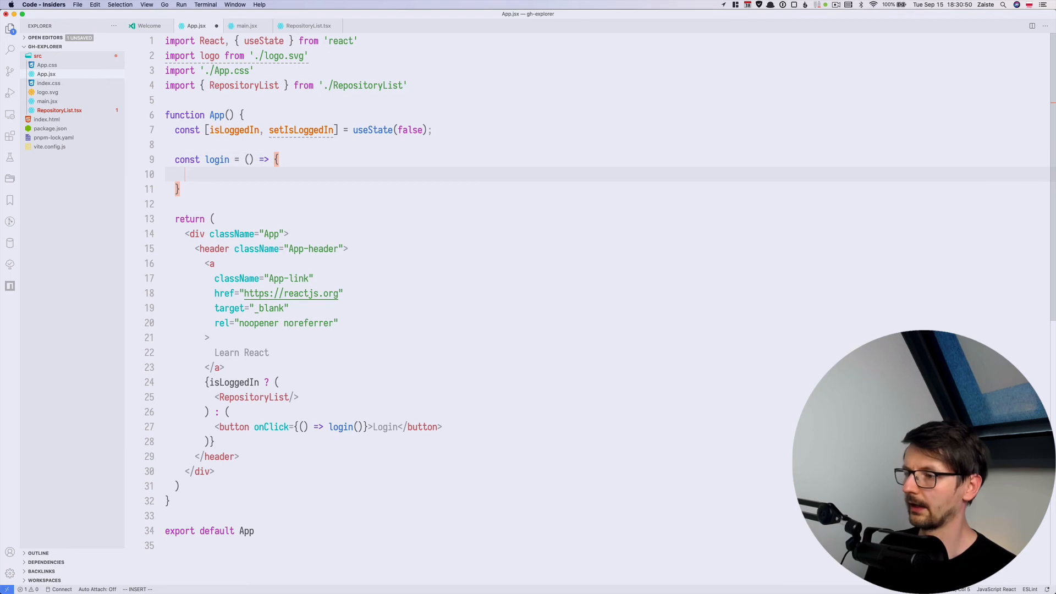
click(246, 25)
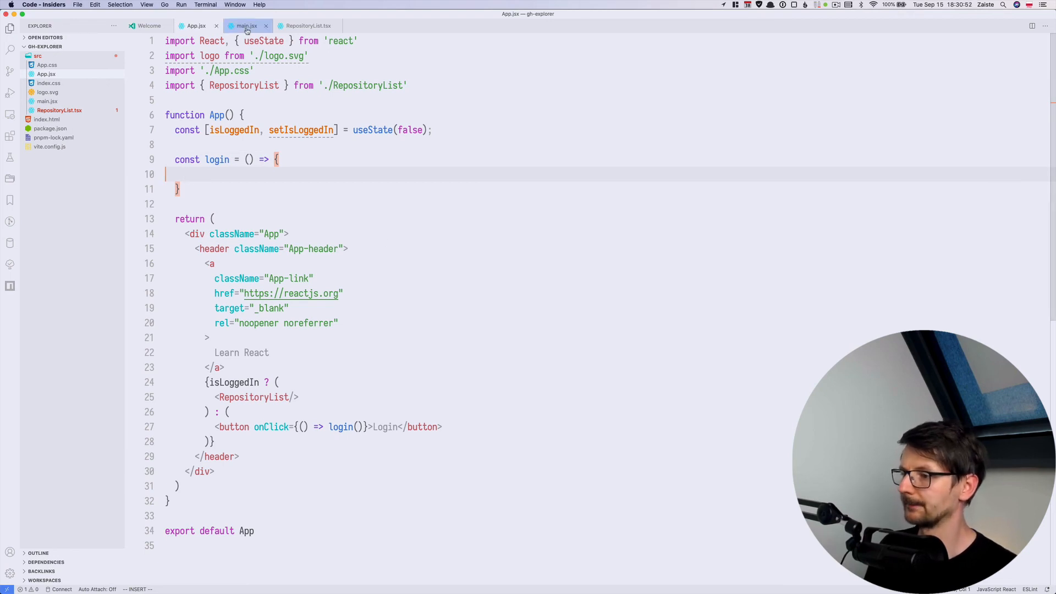
click(246, 26)
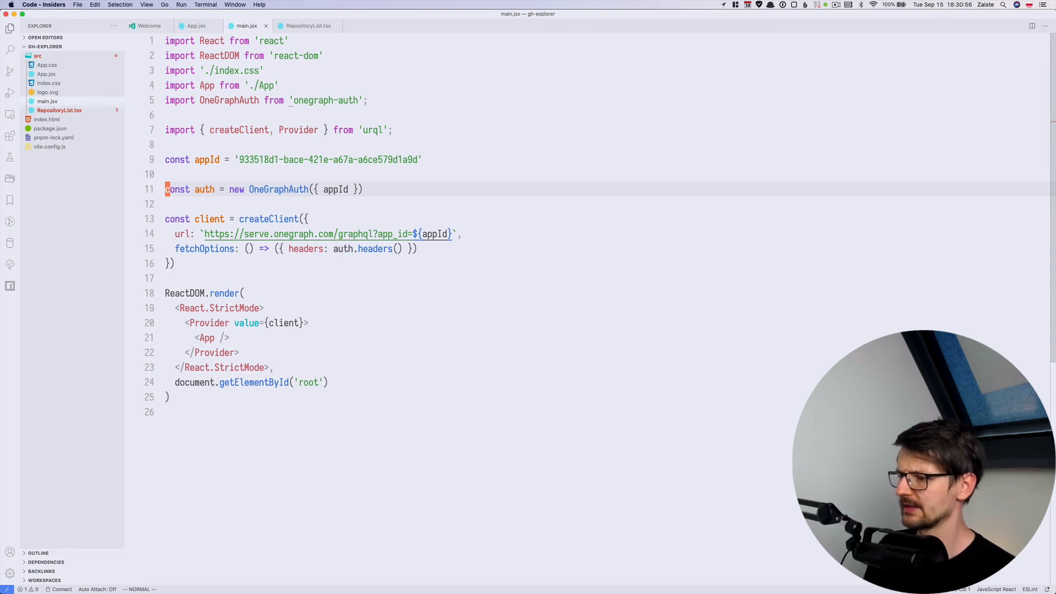
text(export)
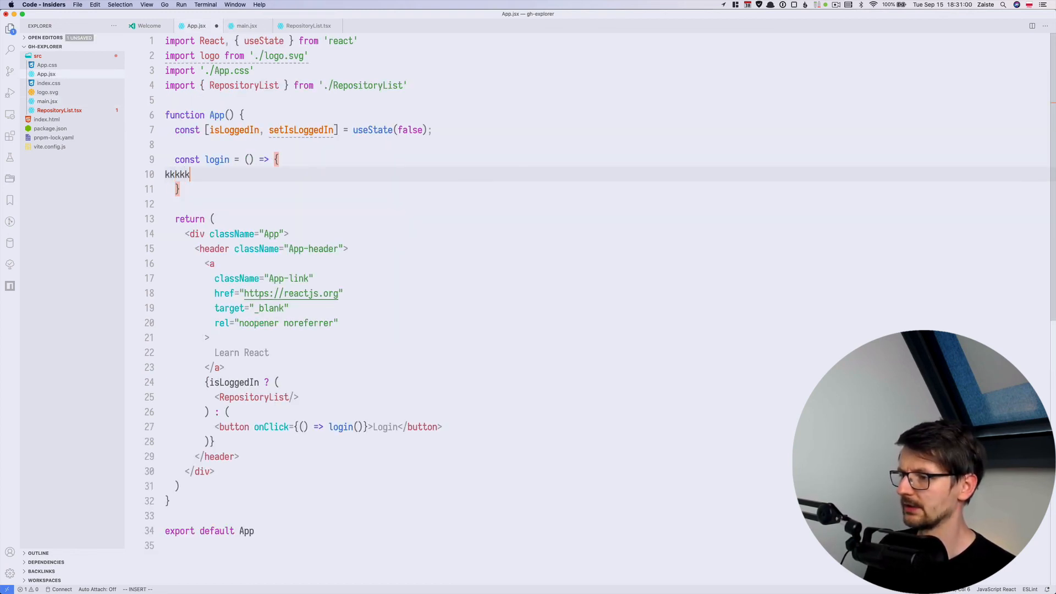
text(import)
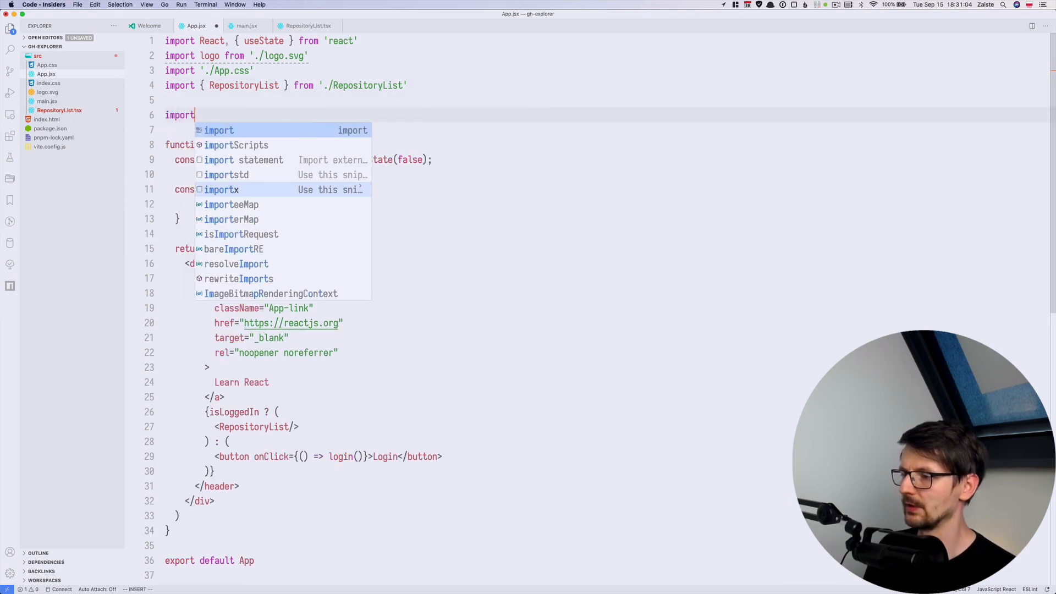
text({ autho } from '.)
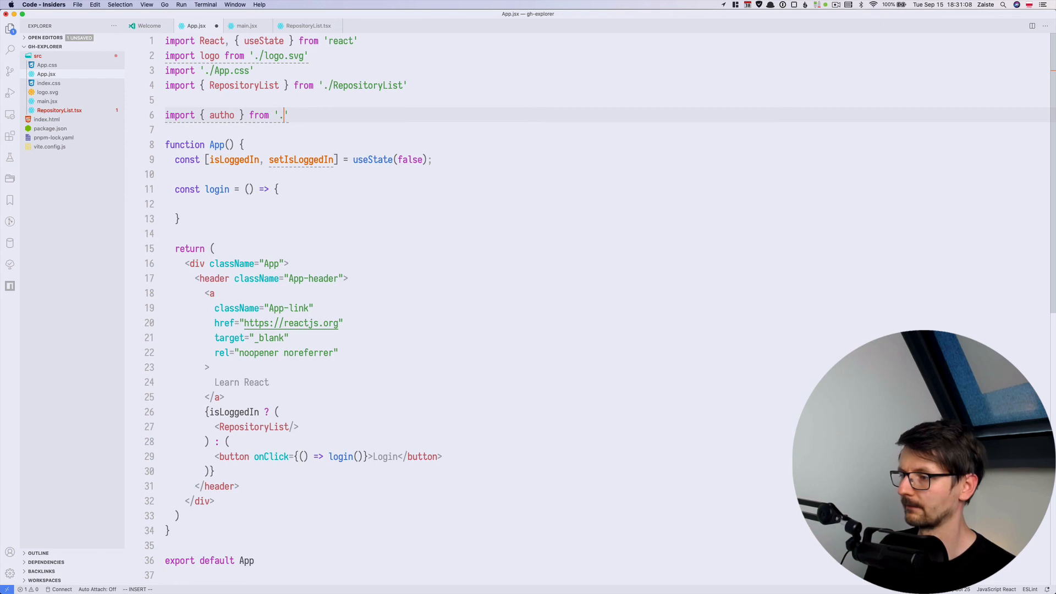
text(/main';)
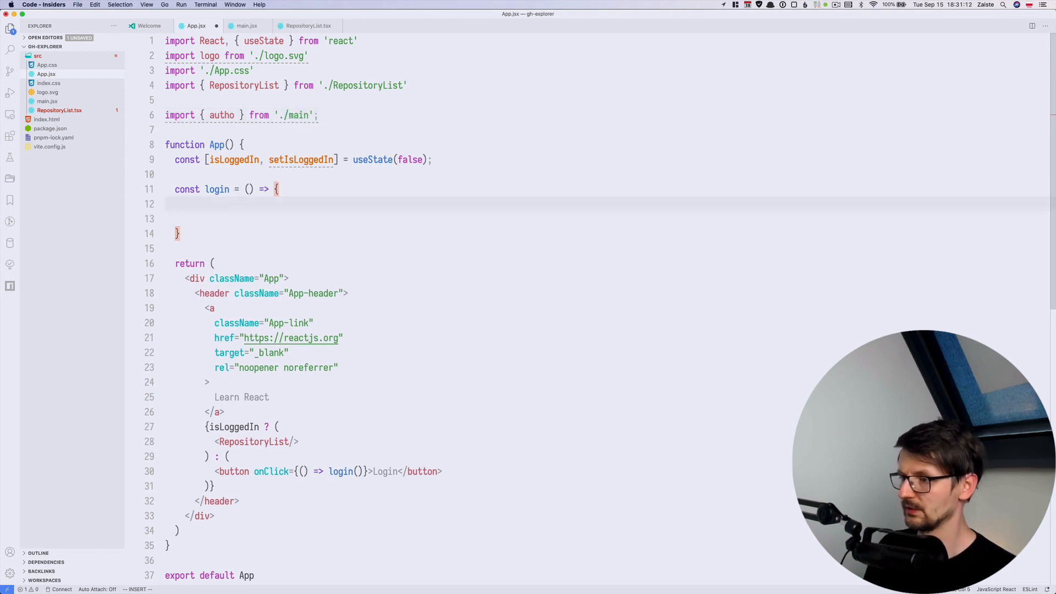
Write async login awaiting auth.login('github'), checking auth.isLoggedIn('github'), and calling setIsLoggedIn.
text(await a)
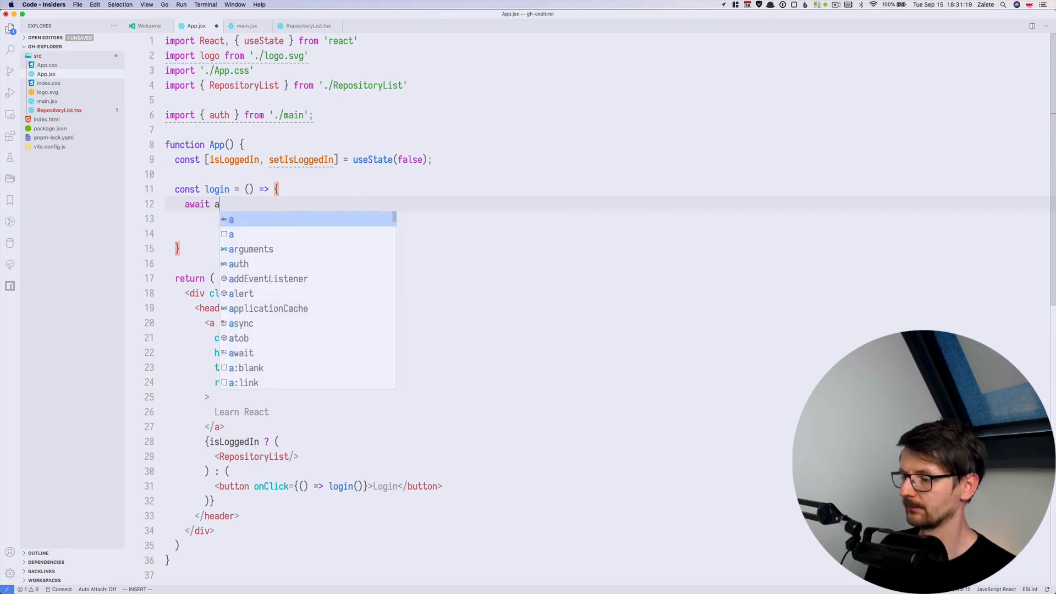
text(uth.login('')
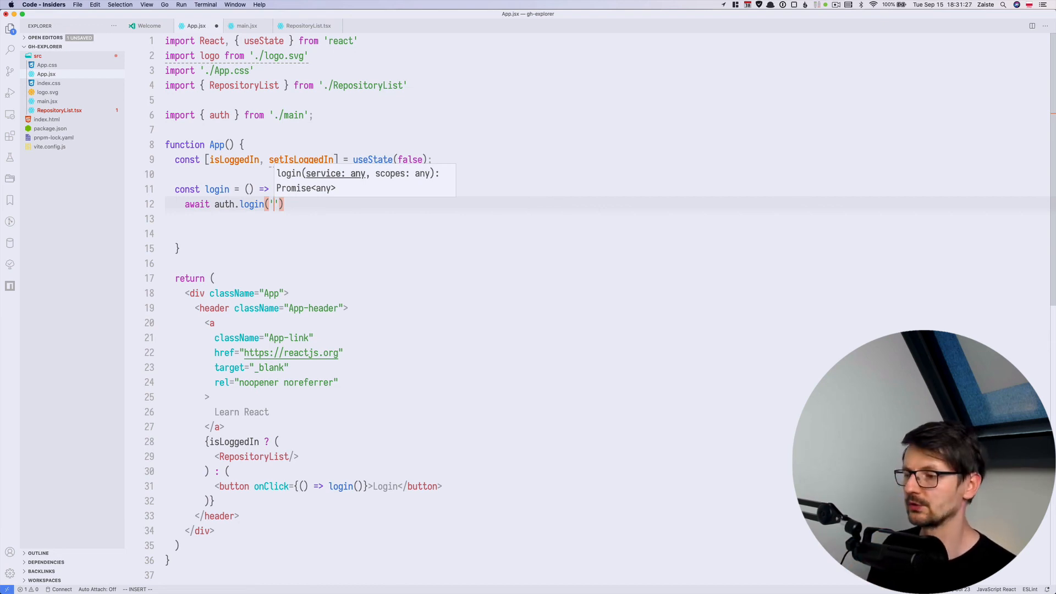
text(github)
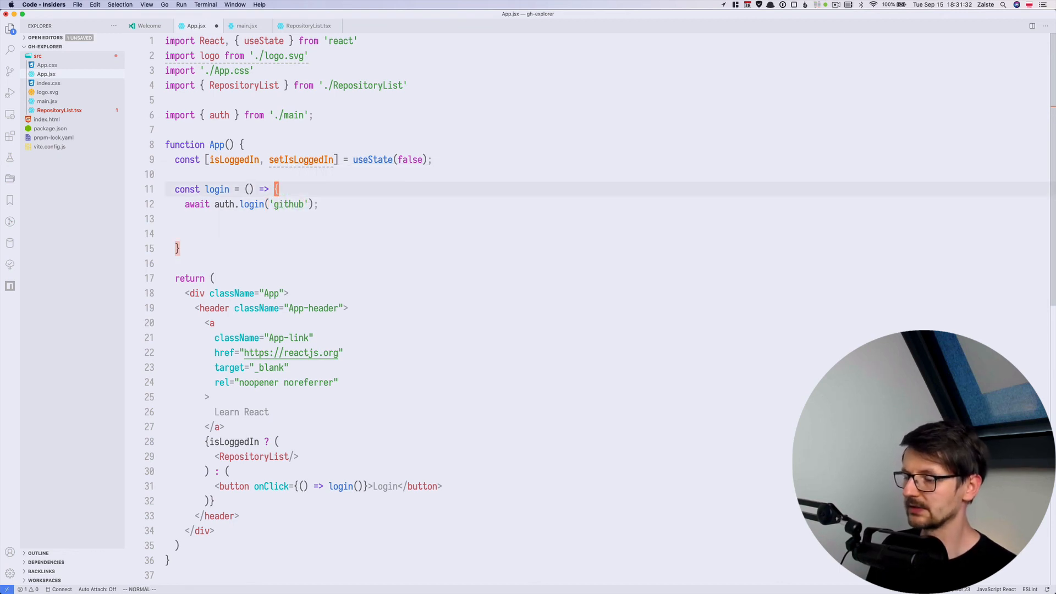
text(async)
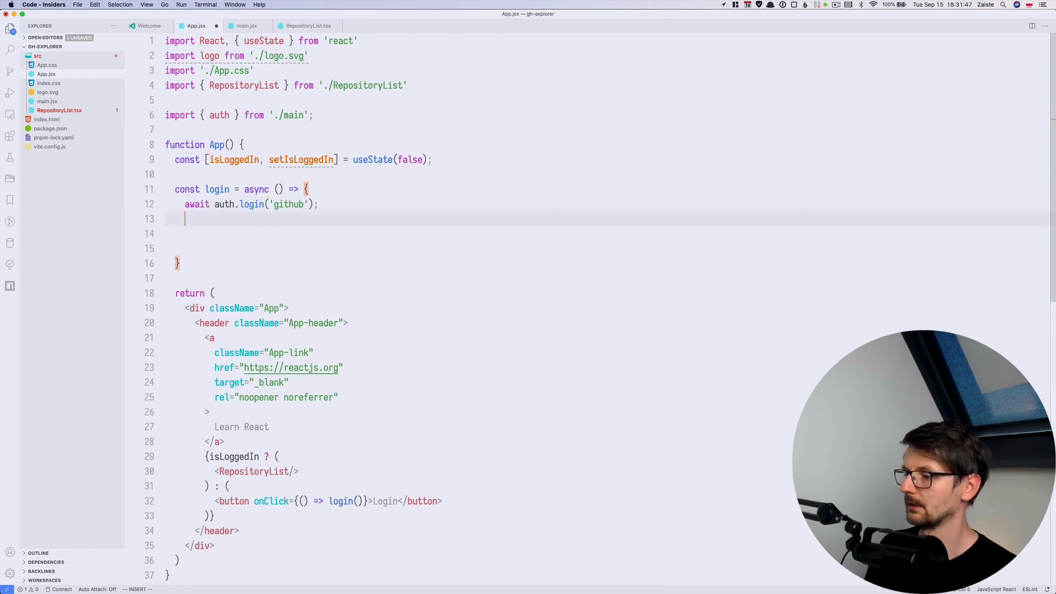
text(const isl)
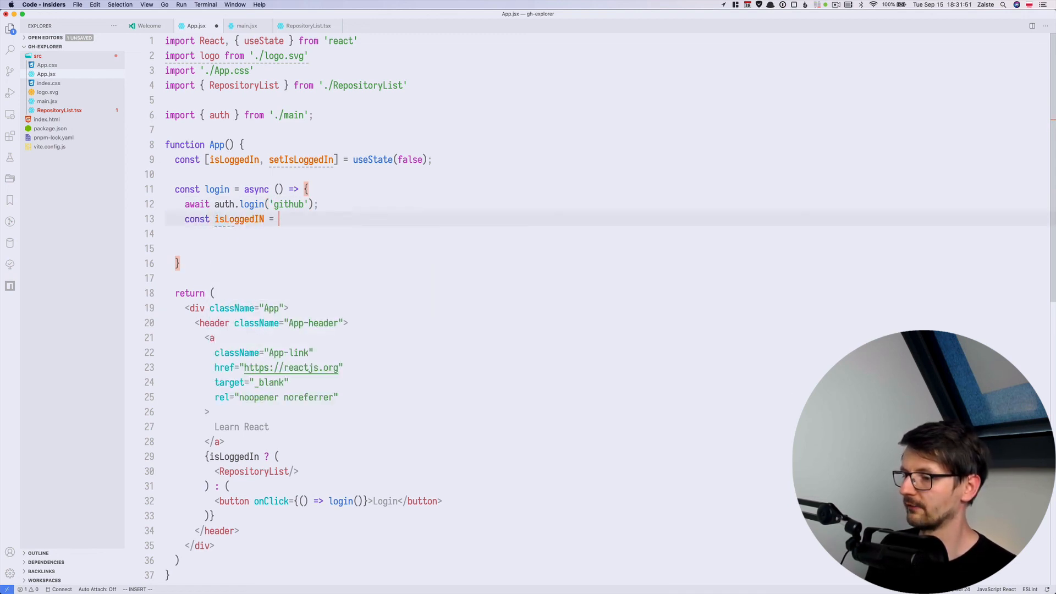
text(awai)
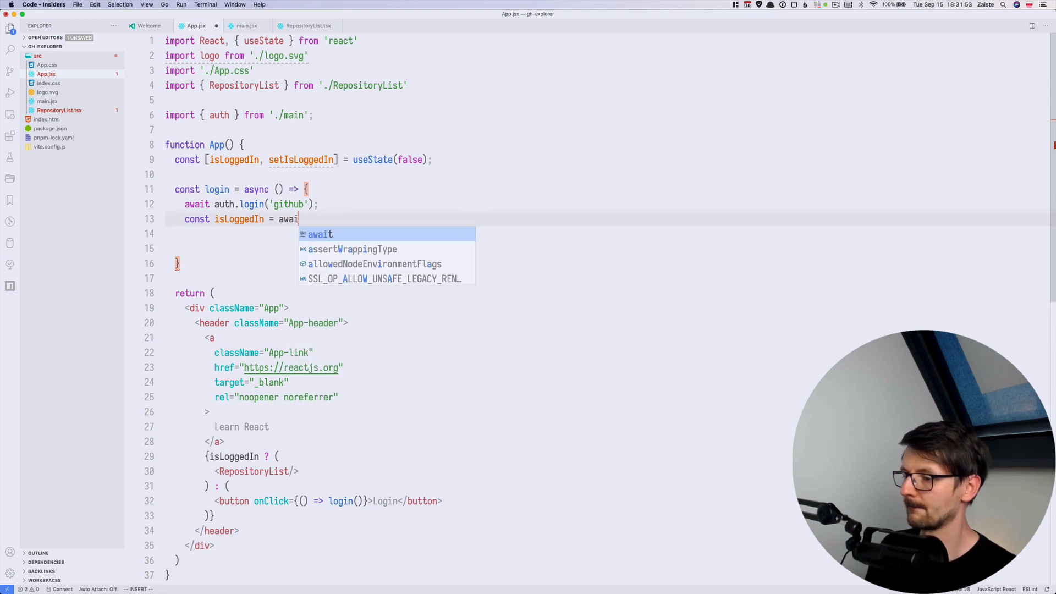
text(auth.isLoggedIn)
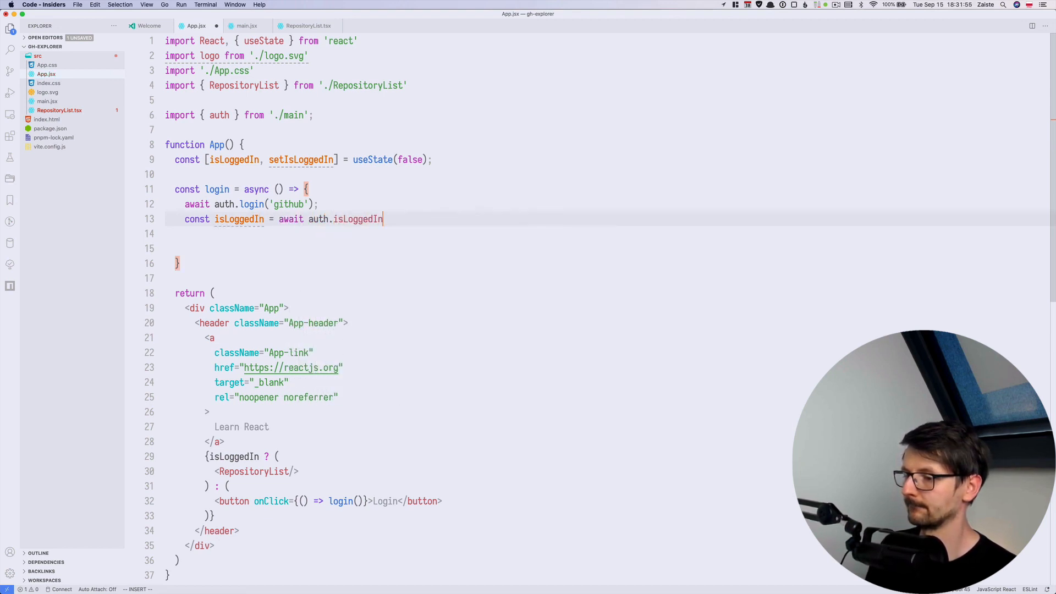
text(('github');)
click(611, 248)
text(set)
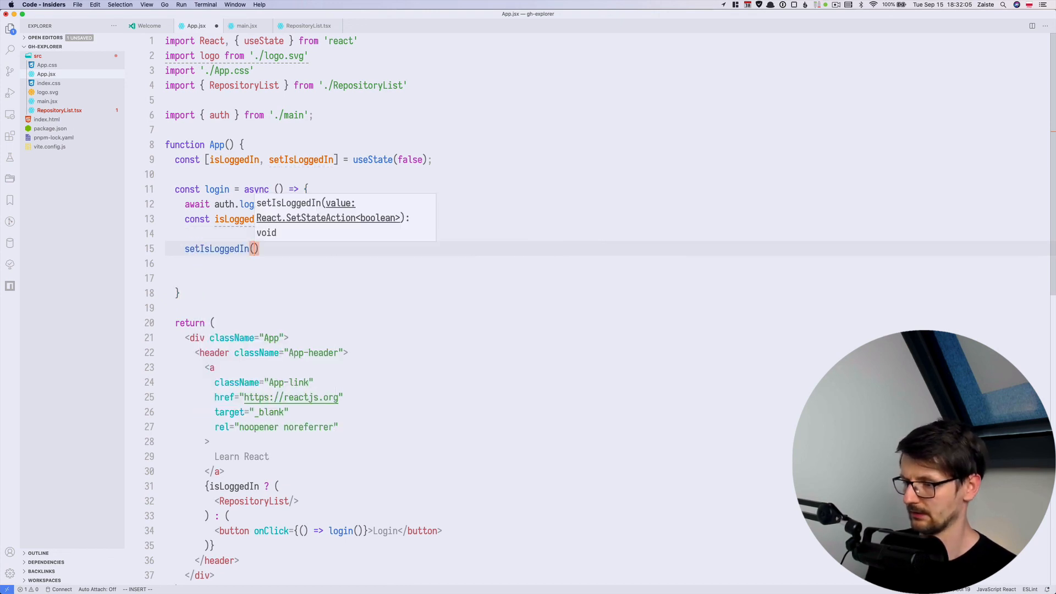
text(isLoggedIn)
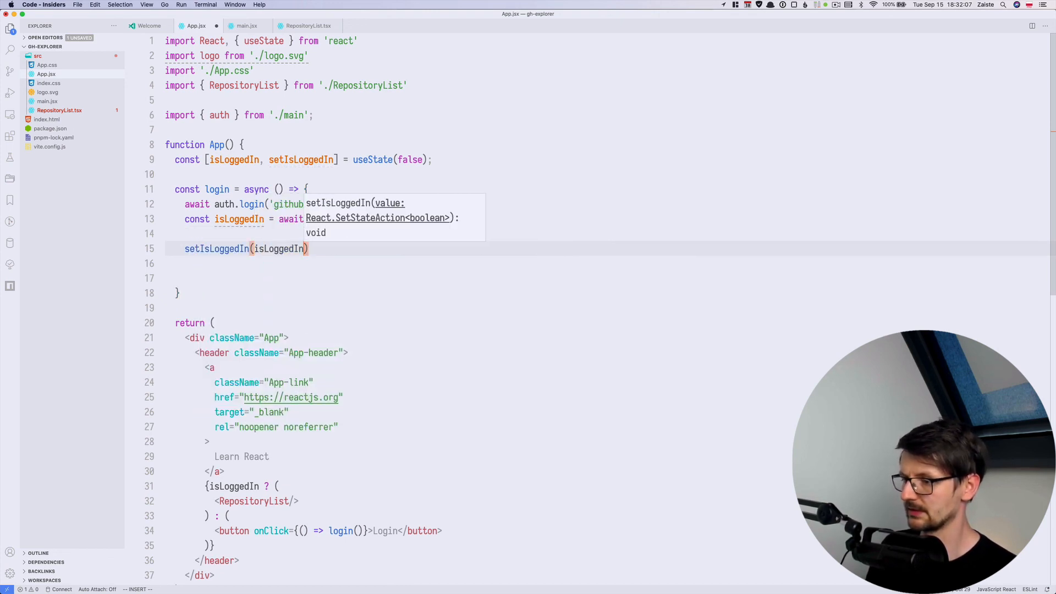
key(Escape)
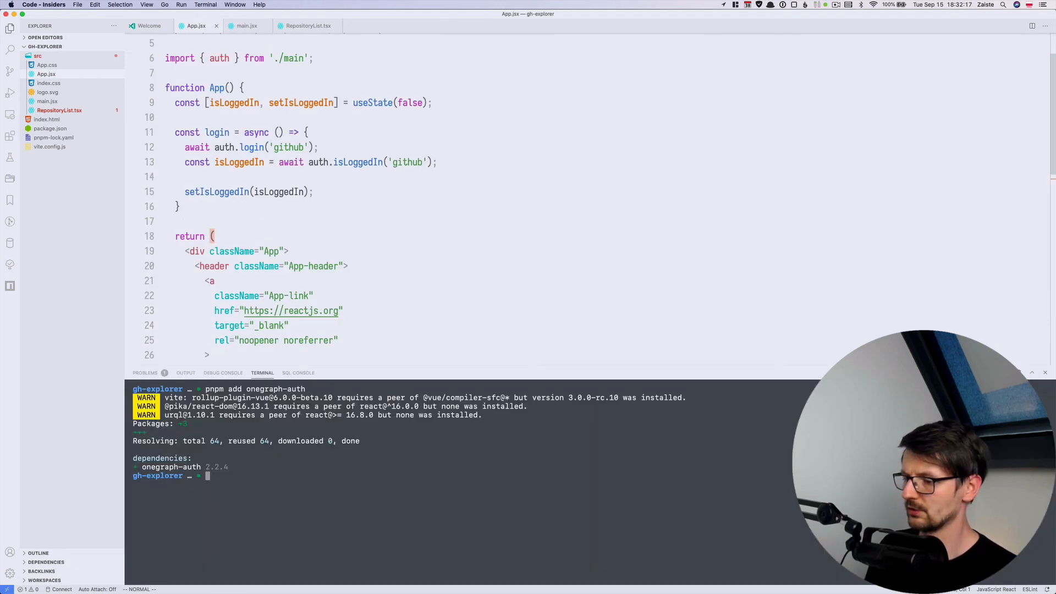
Run pnpm dev, log in at localhost:3000, and authorize OneGraph's GitHub access to list repositories.
text(pnpm dev)
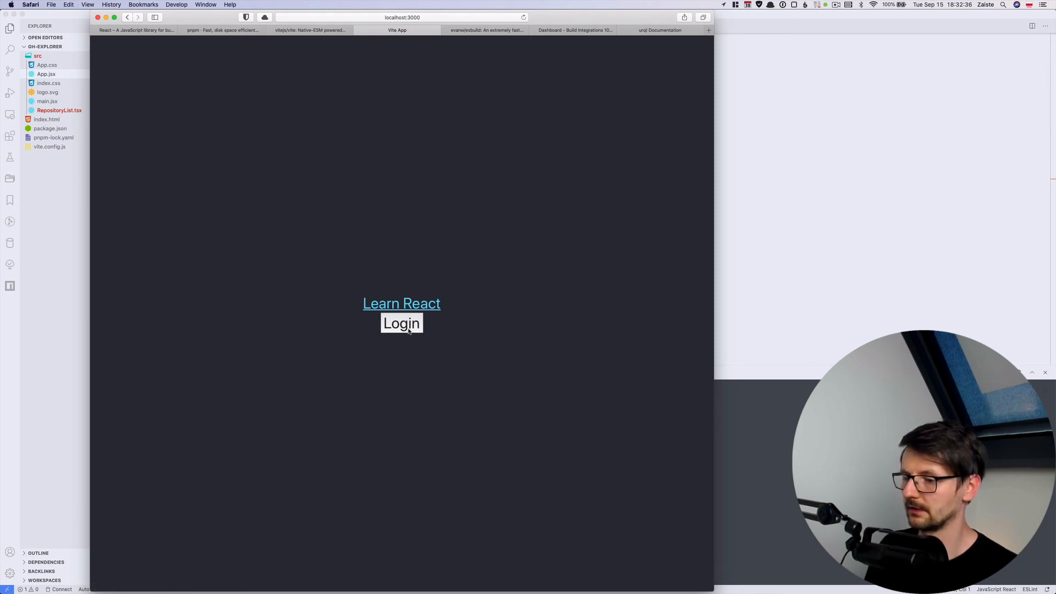
click(402, 324)
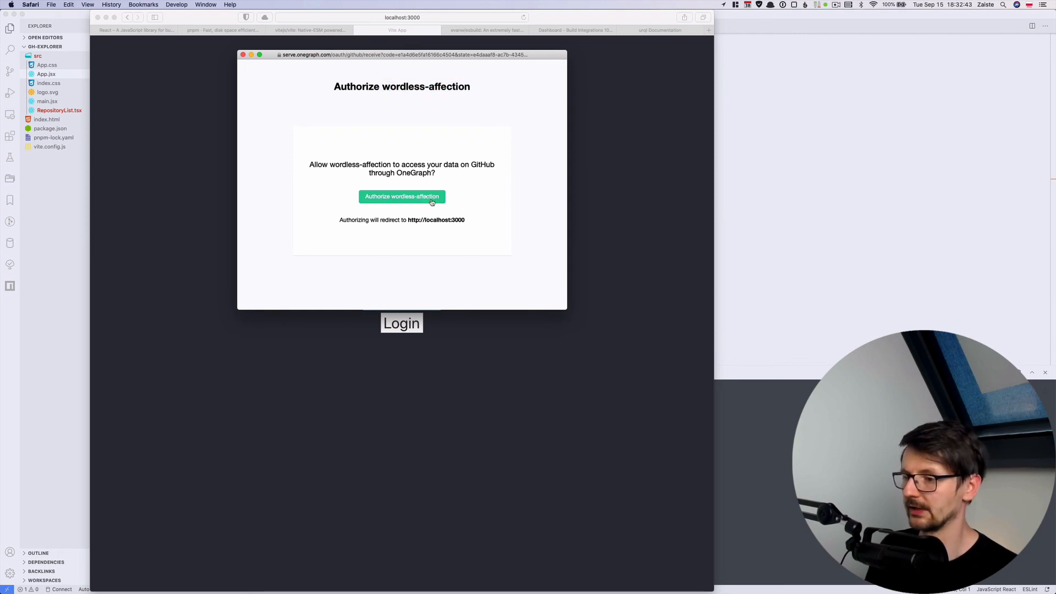
click(401, 196)
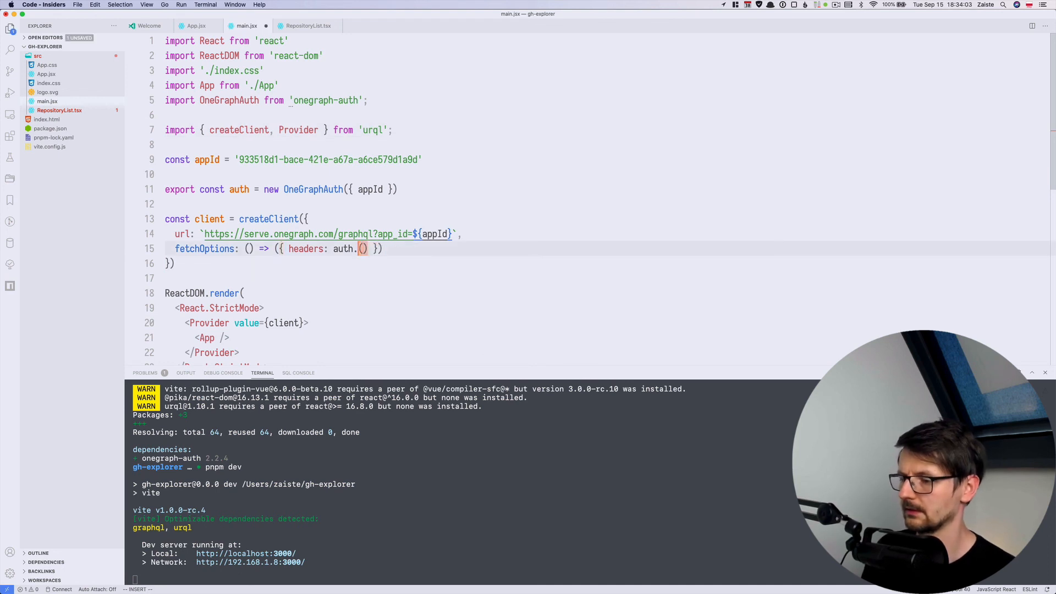
text(authHeaders)
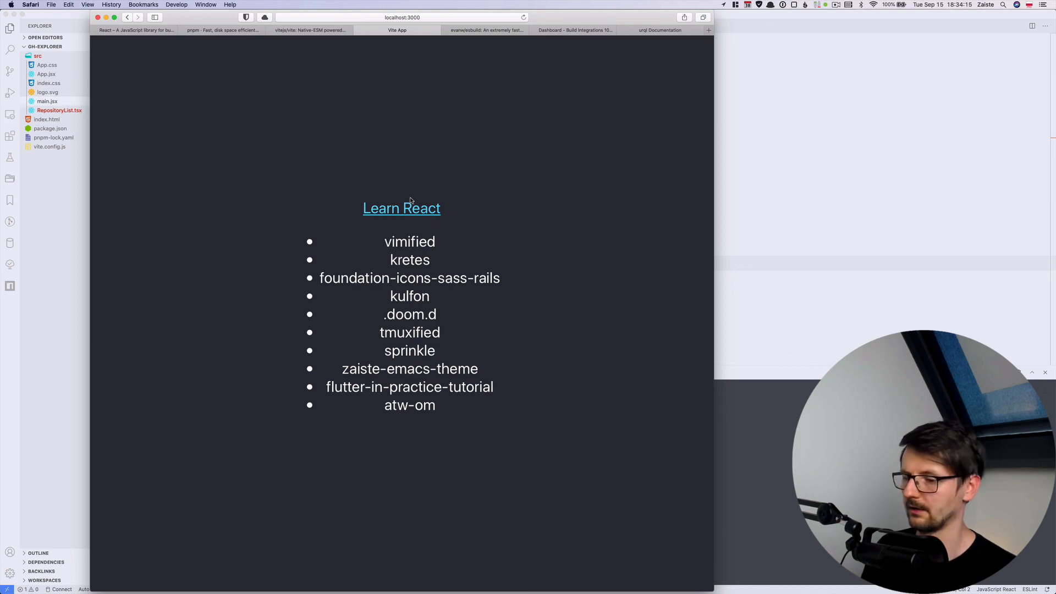
mouse_move(434, 265)
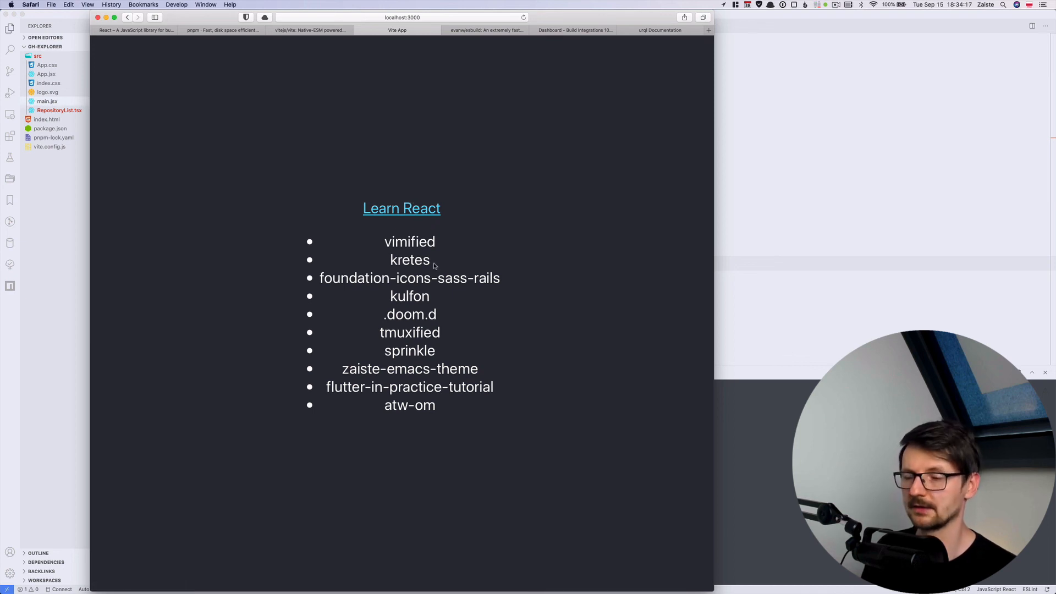